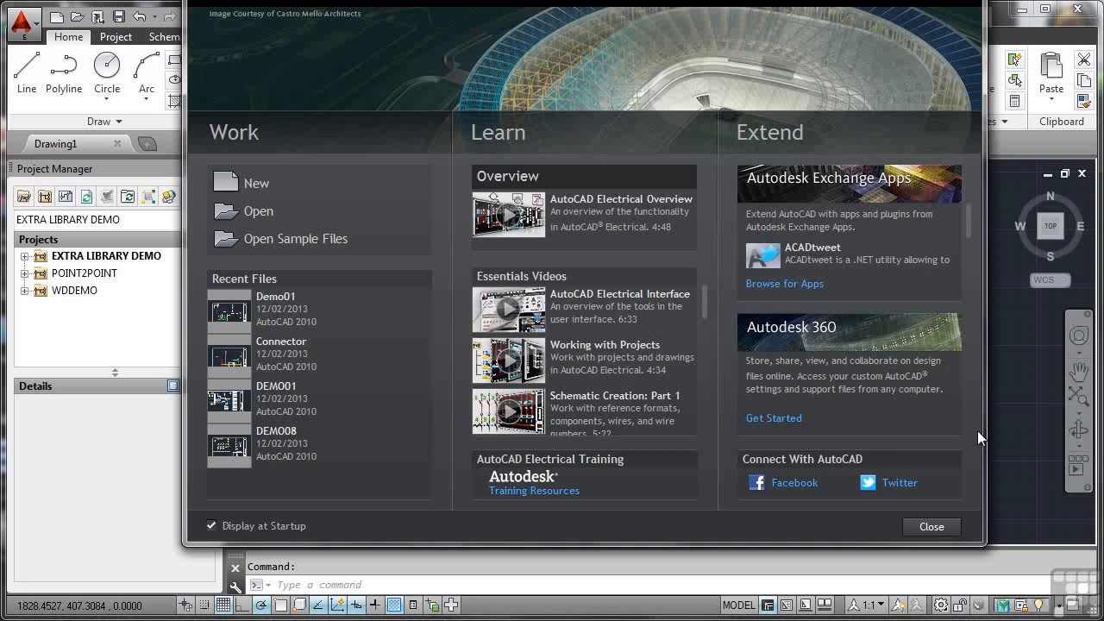
pyautogui.moveTo(815, 426)
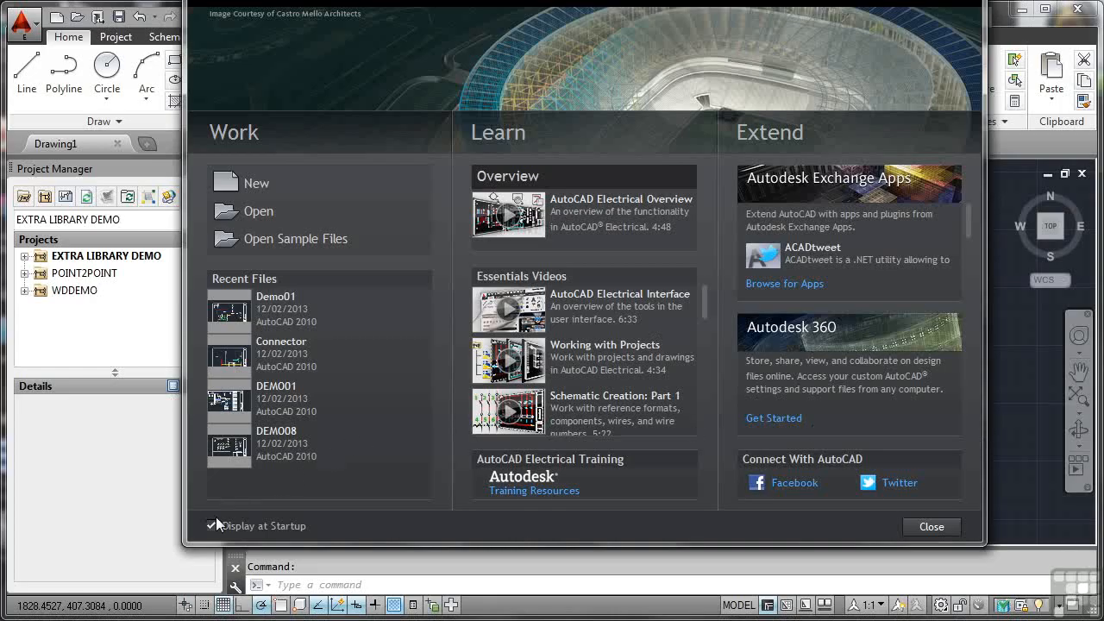
# Turn the welcome screen's show-at-startup option off and back on, then close the screen.
pyautogui.click(212, 526)
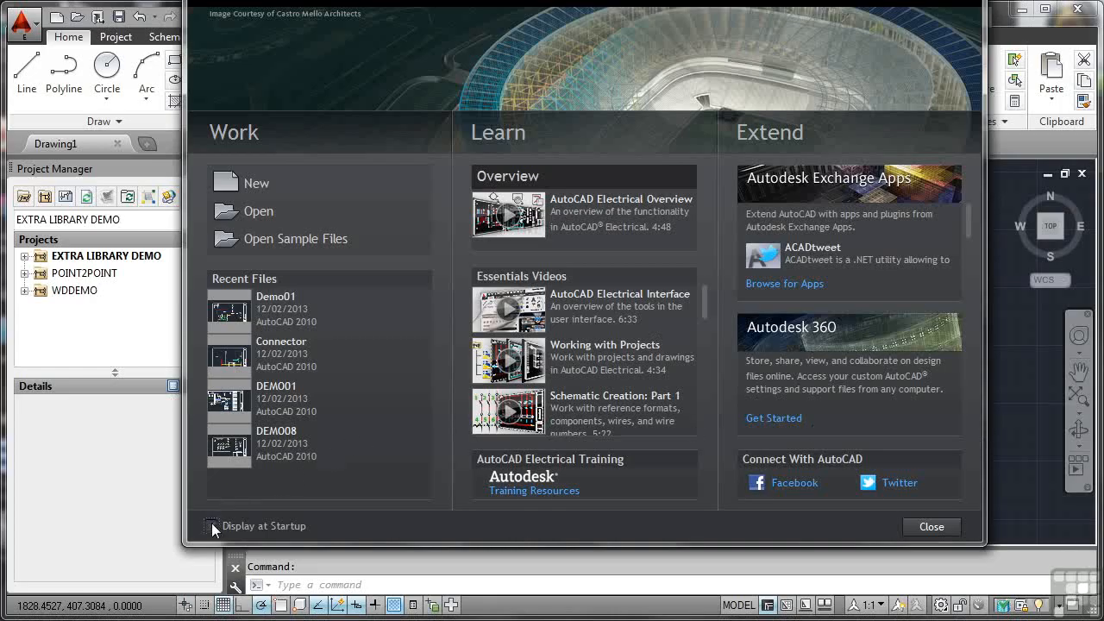
pyautogui.click(212, 526)
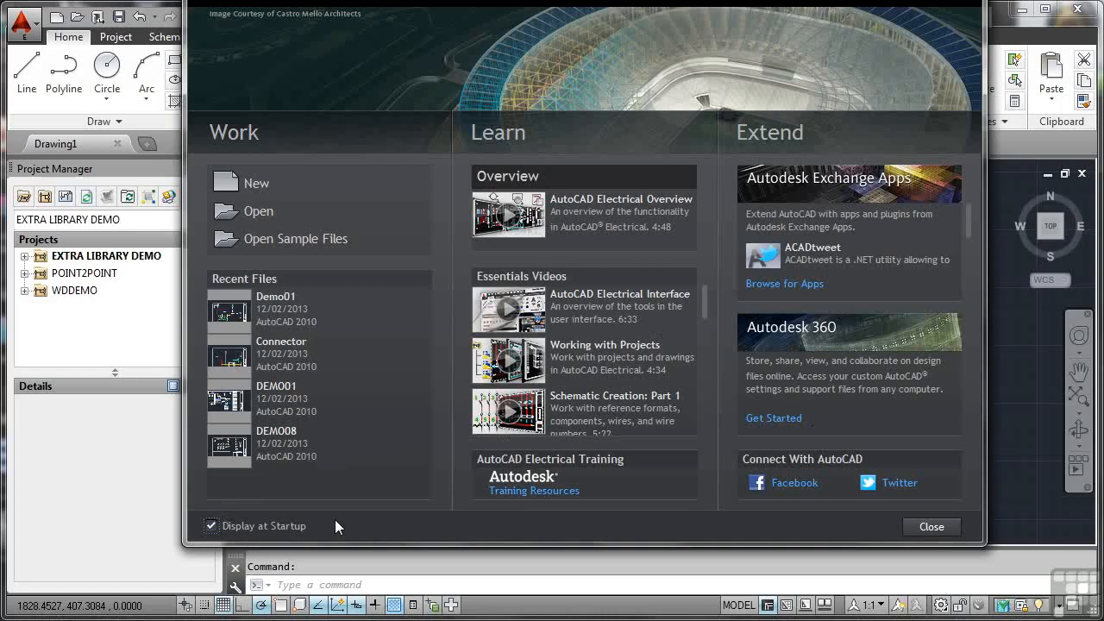
pyautogui.moveTo(349, 419)
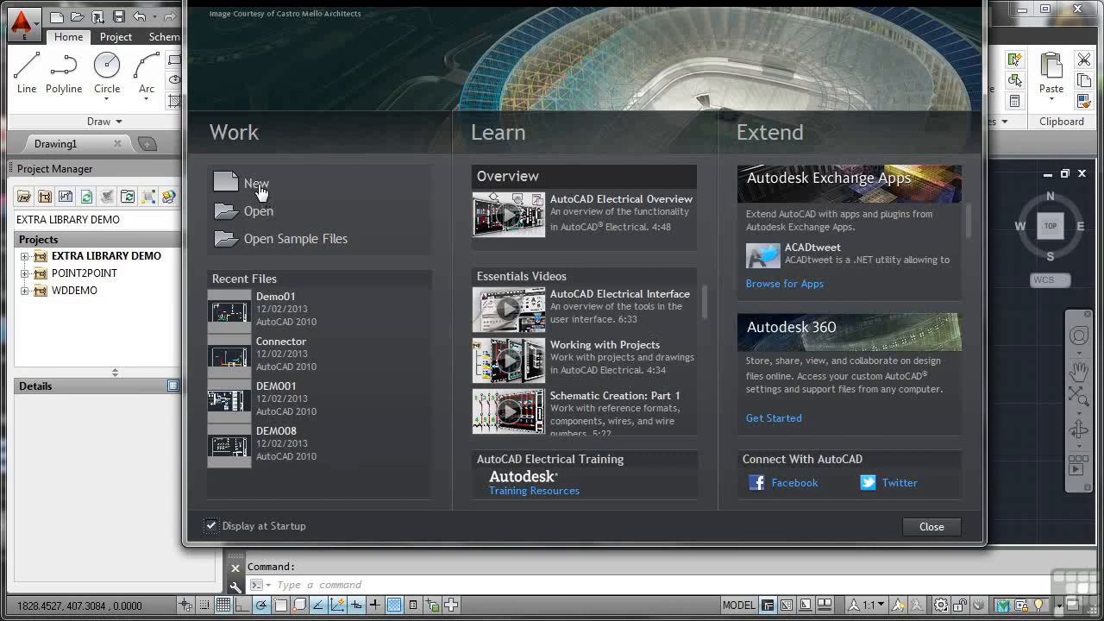
pyautogui.moveTo(256, 212)
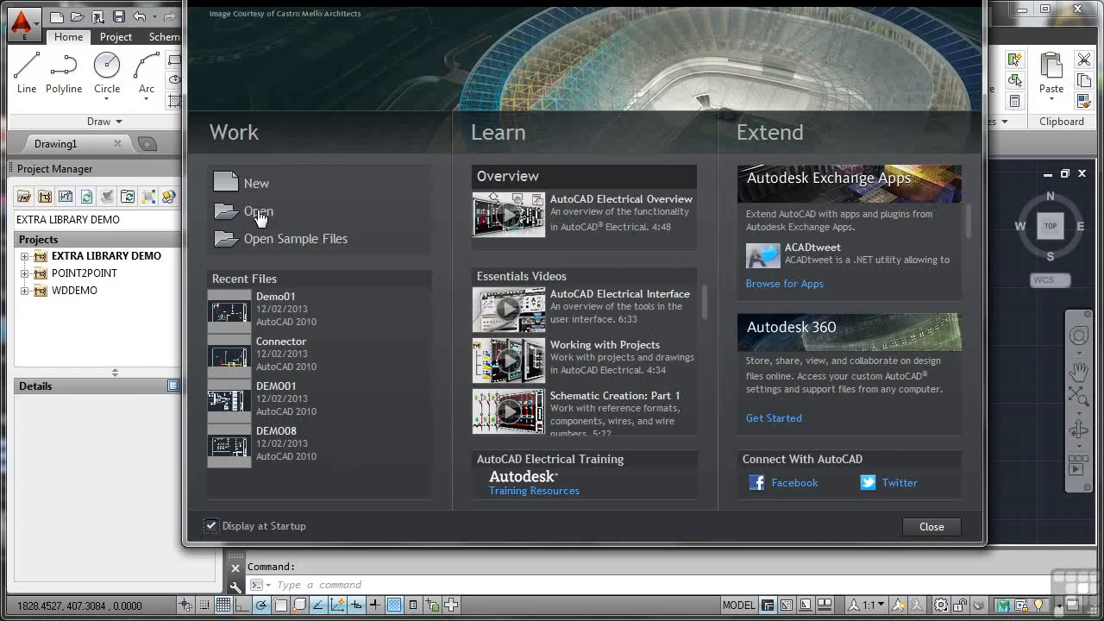
pyautogui.moveTo(262, 246)
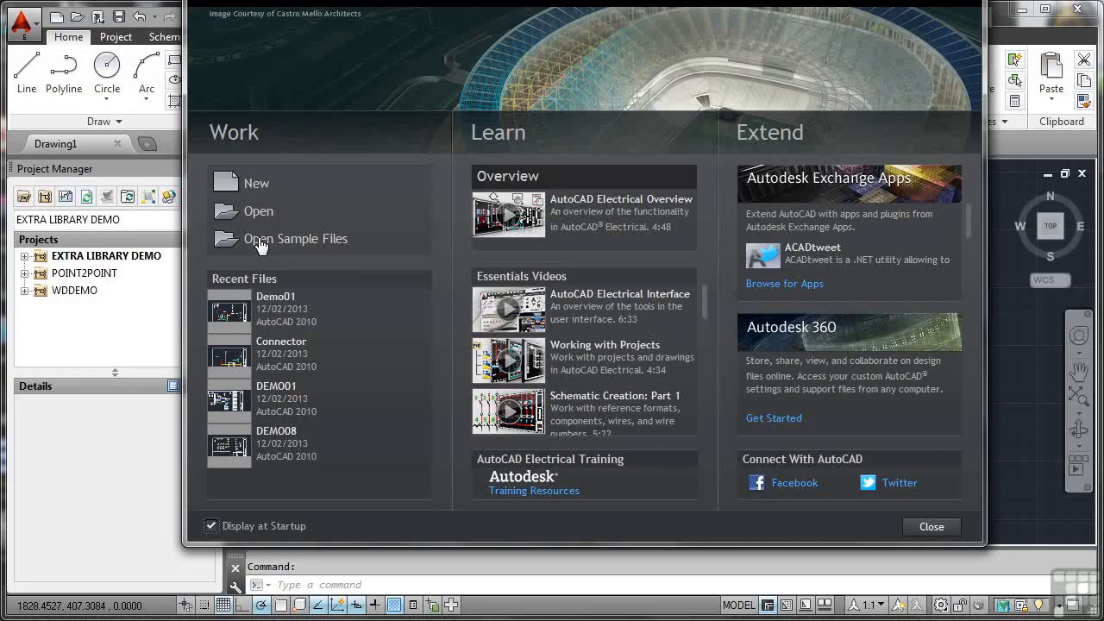
pyautogui.moveTo(264, 260)
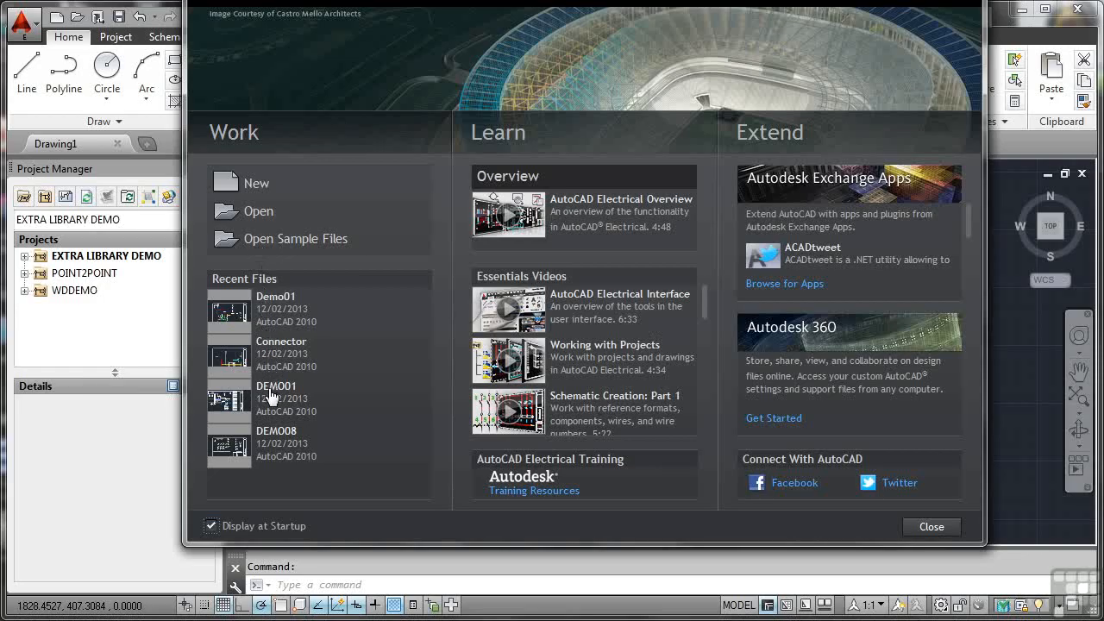
pyautogui.moveTo(275, 443)
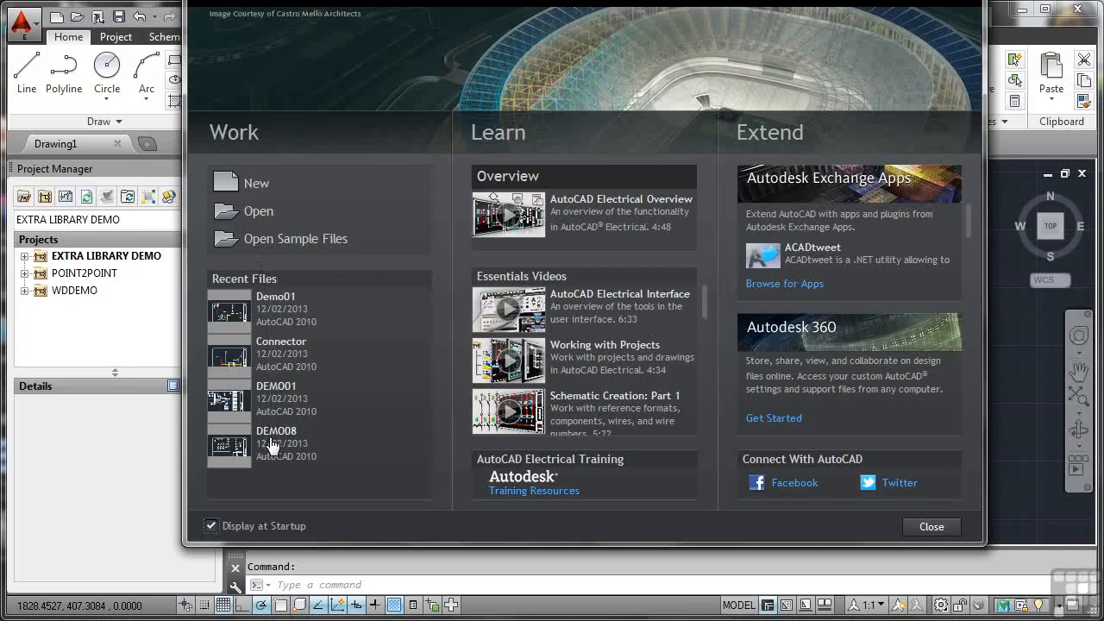
pyautogui.moveTo(528, 258)
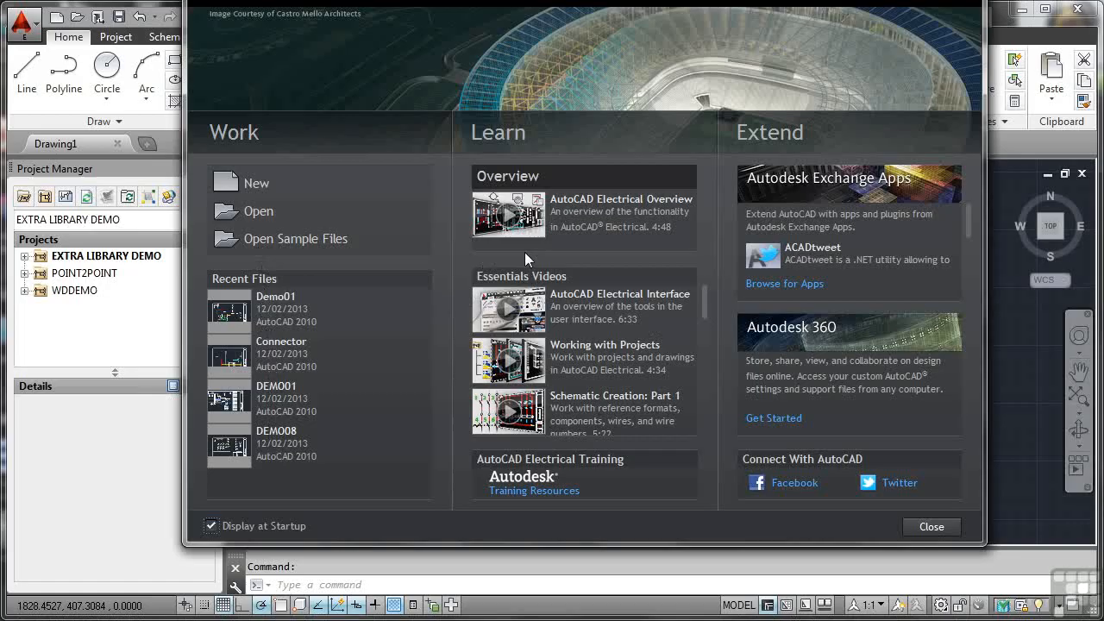
pyautogui.moveTo(579, 267)
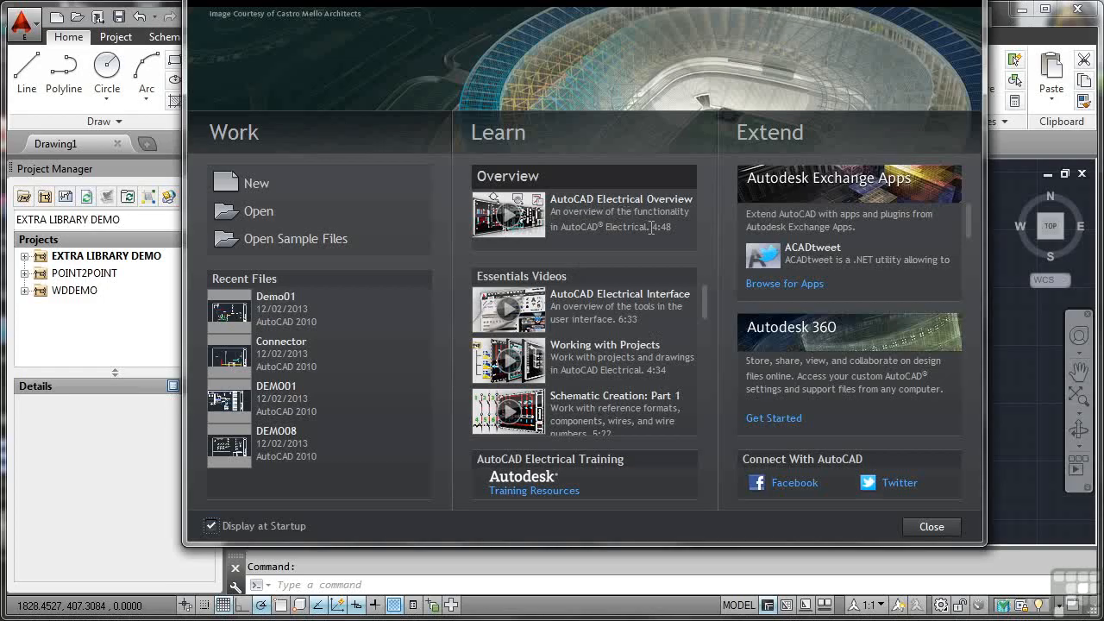
pyautogui.moveTo(693, 249)
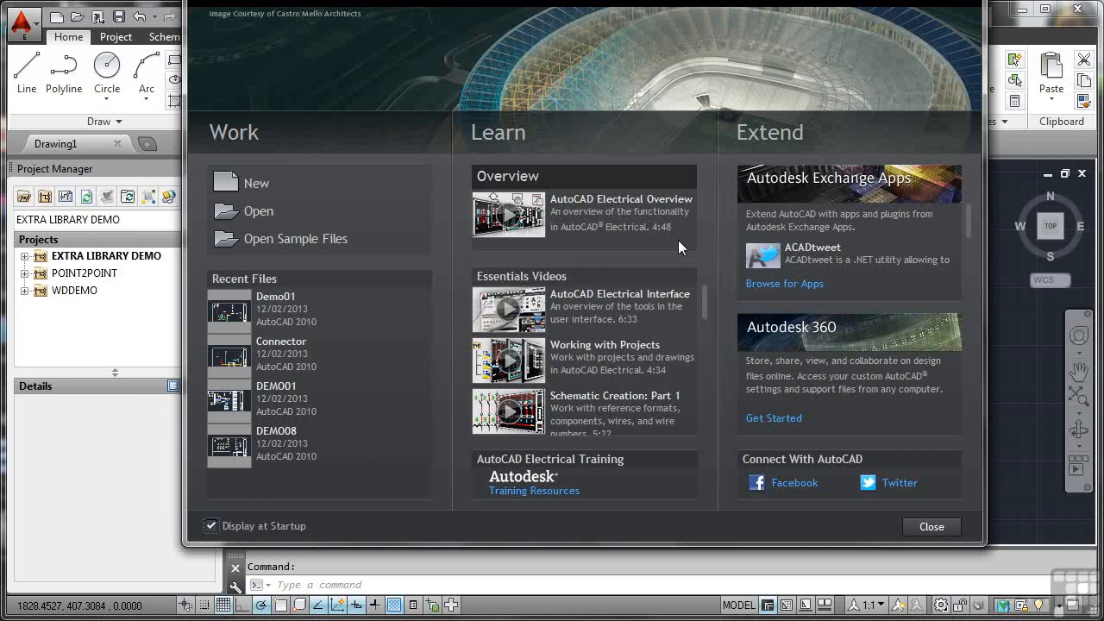
pyautogui.moveTo(593, 271)
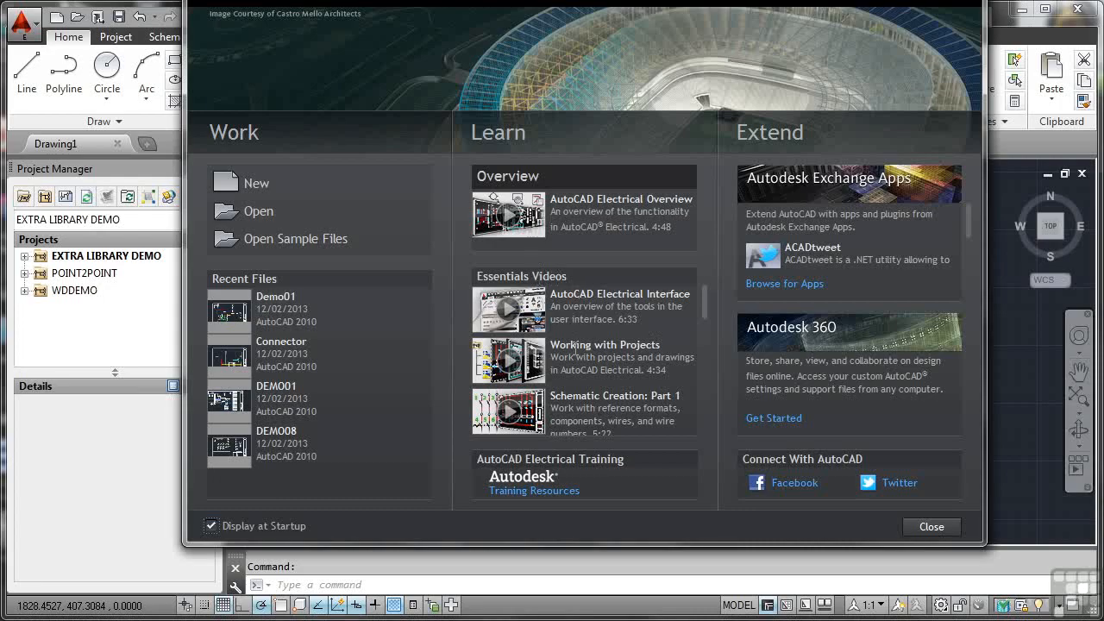
pyautogui.moveTo(579, 395)
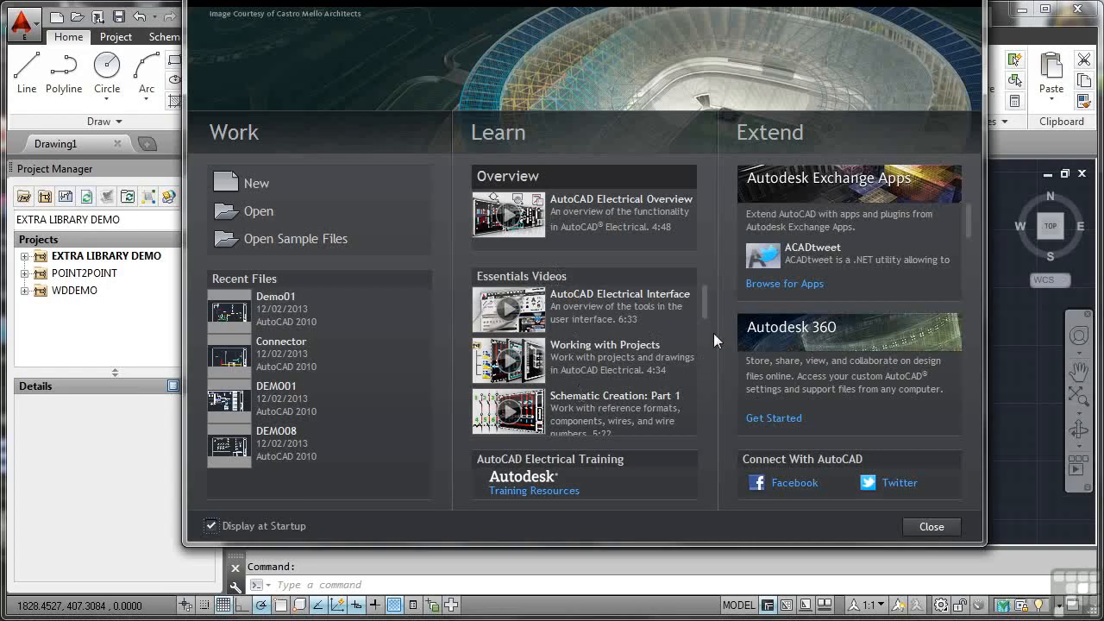
pyautogui.moveTo(822, 257)
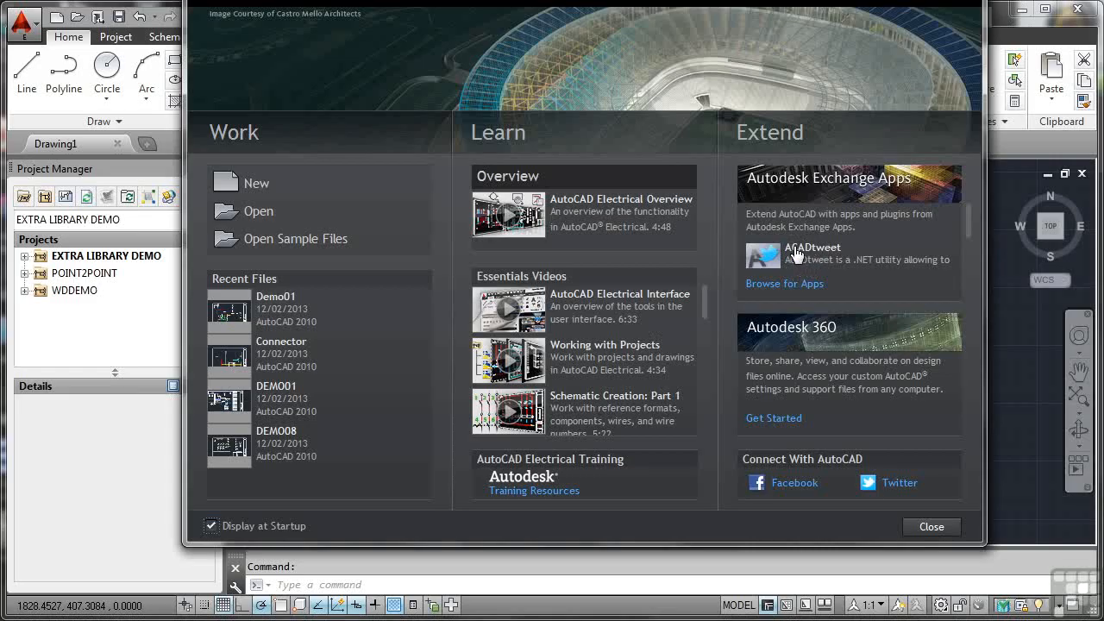
pyautogui.moveTo(813, 274)
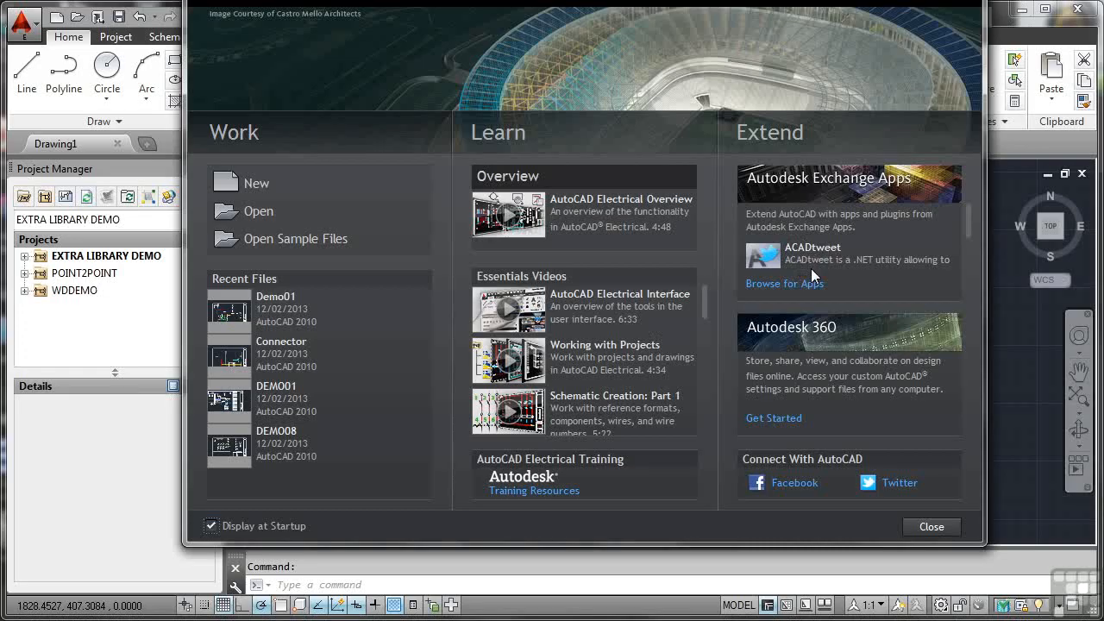
pyautogui.moveTo(810, 293)
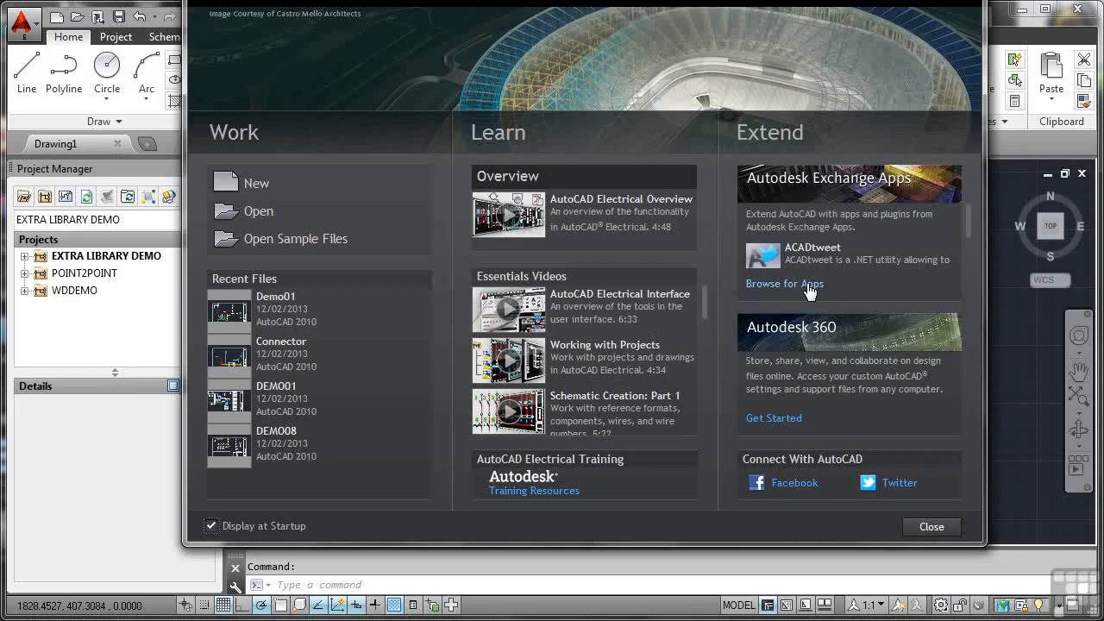
pyautogui.moveTo(805, 347)
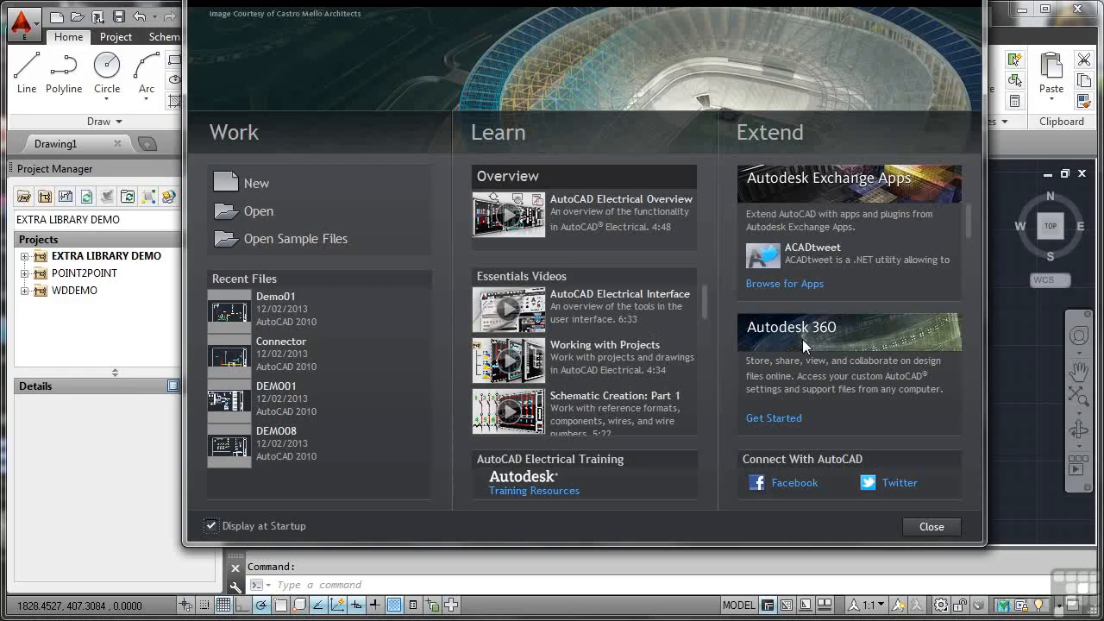
pyautogui.moveTo(836, 414)
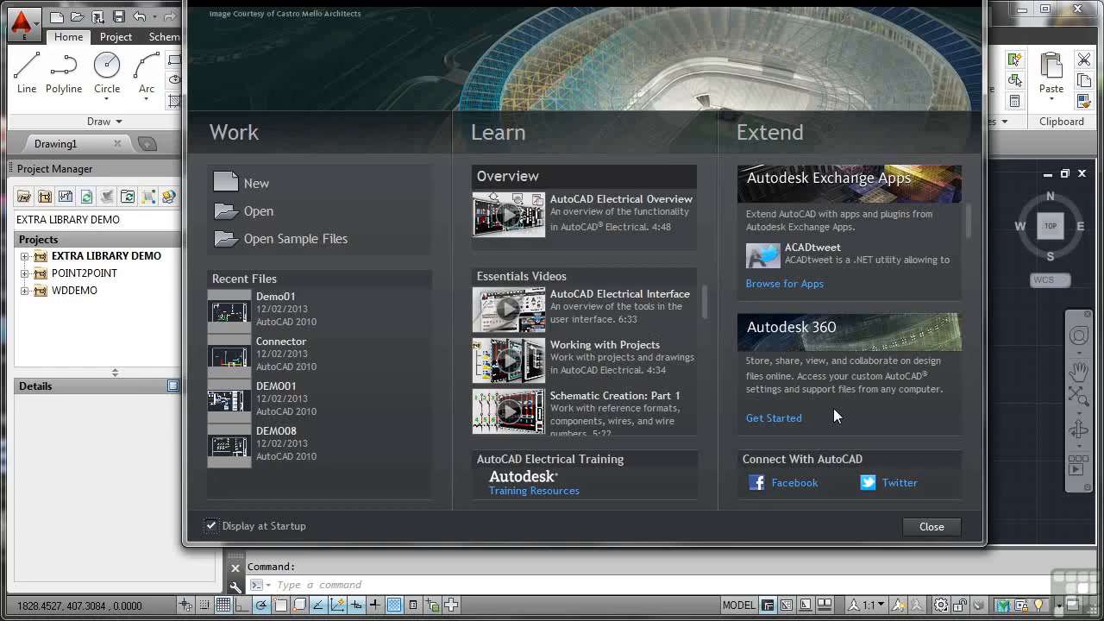
pyautogui.moveTo(832, 448)
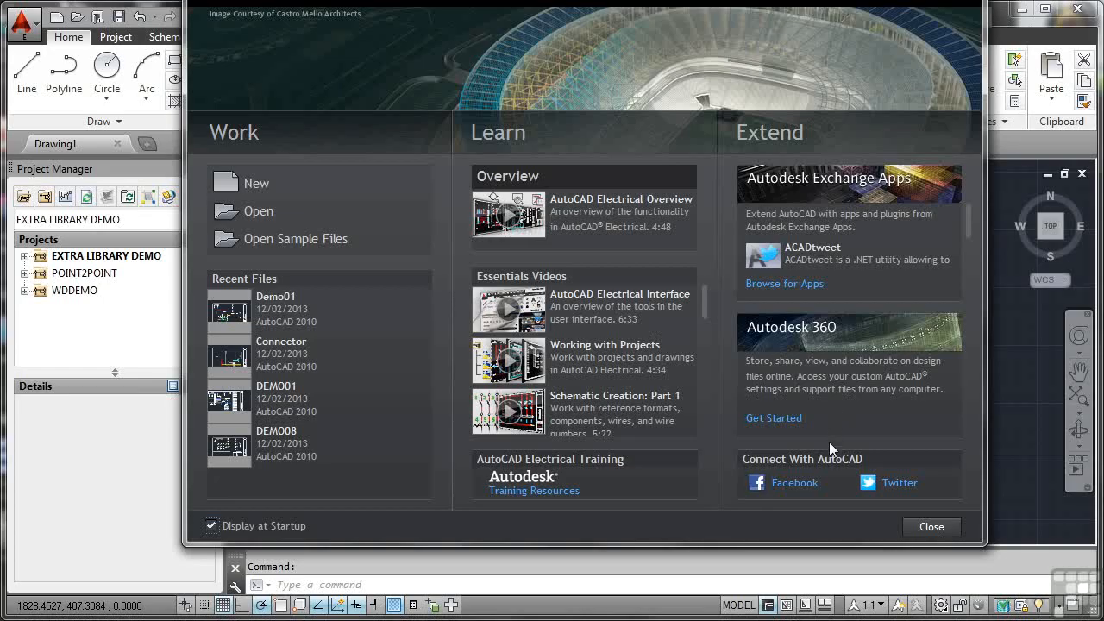
pyautogui.moveTo(799, 488)
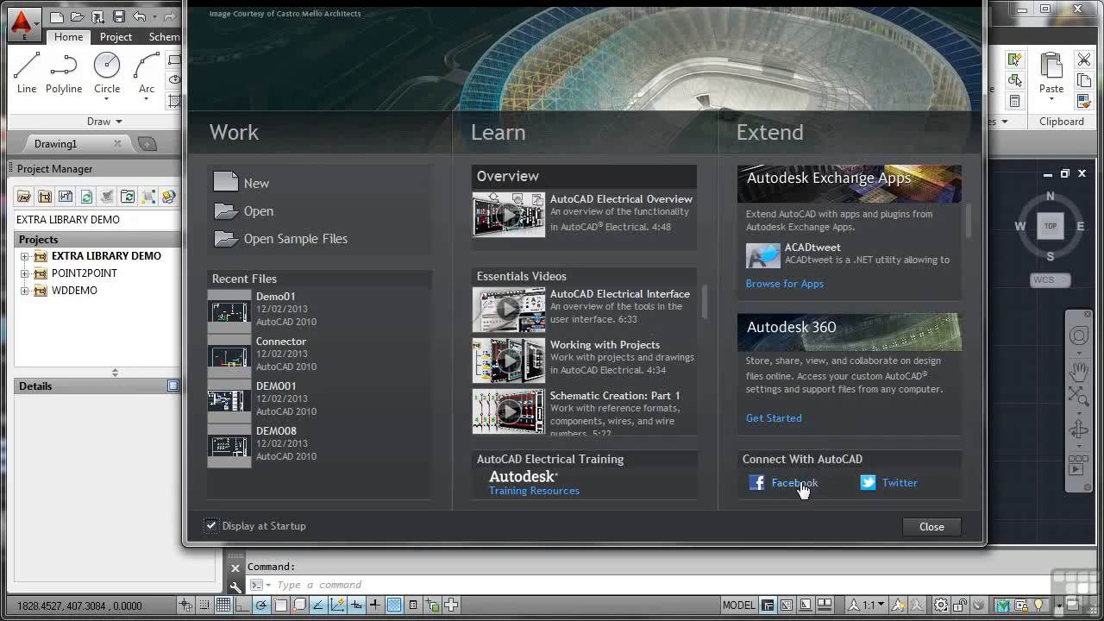
pyautogui.moveTo(852, 496)
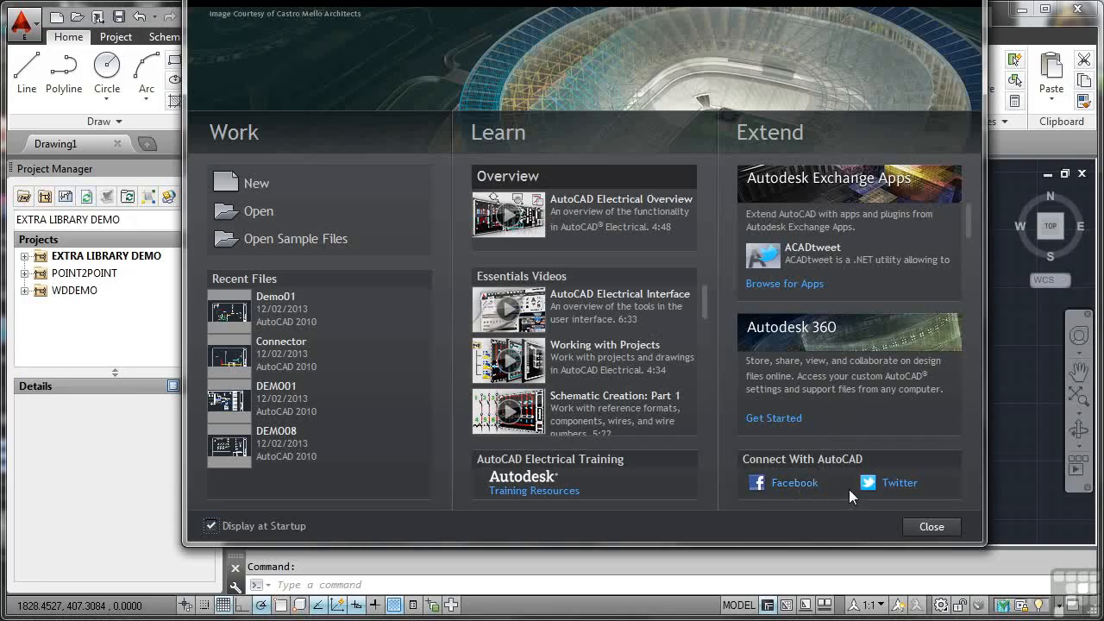
pyautogui.moveTo(904, 488)
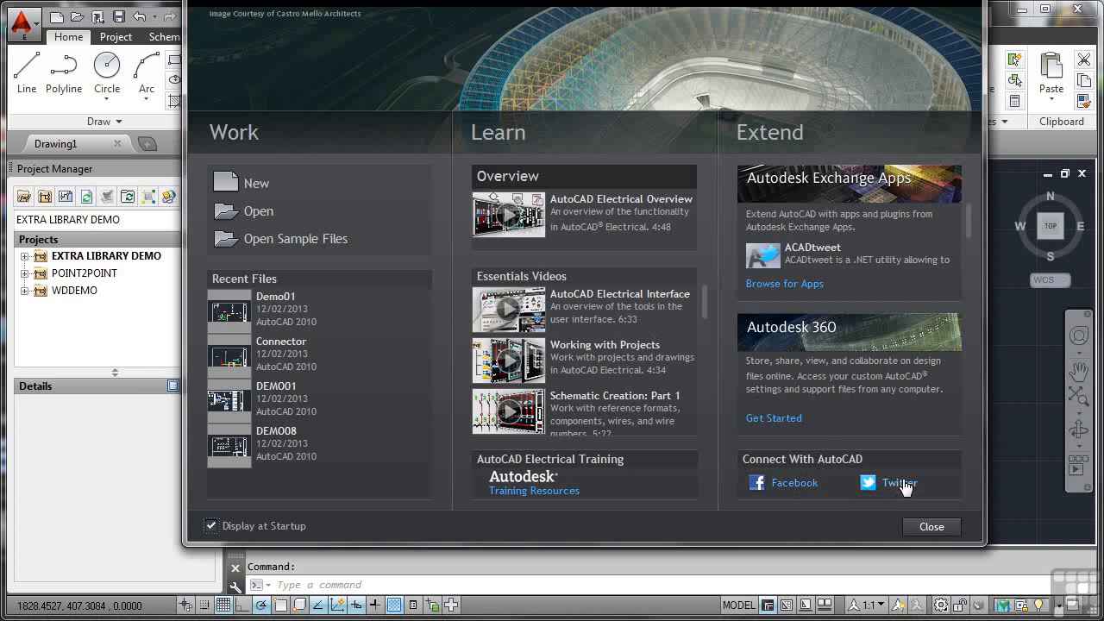
pyautogui.moveTo(916, 443)
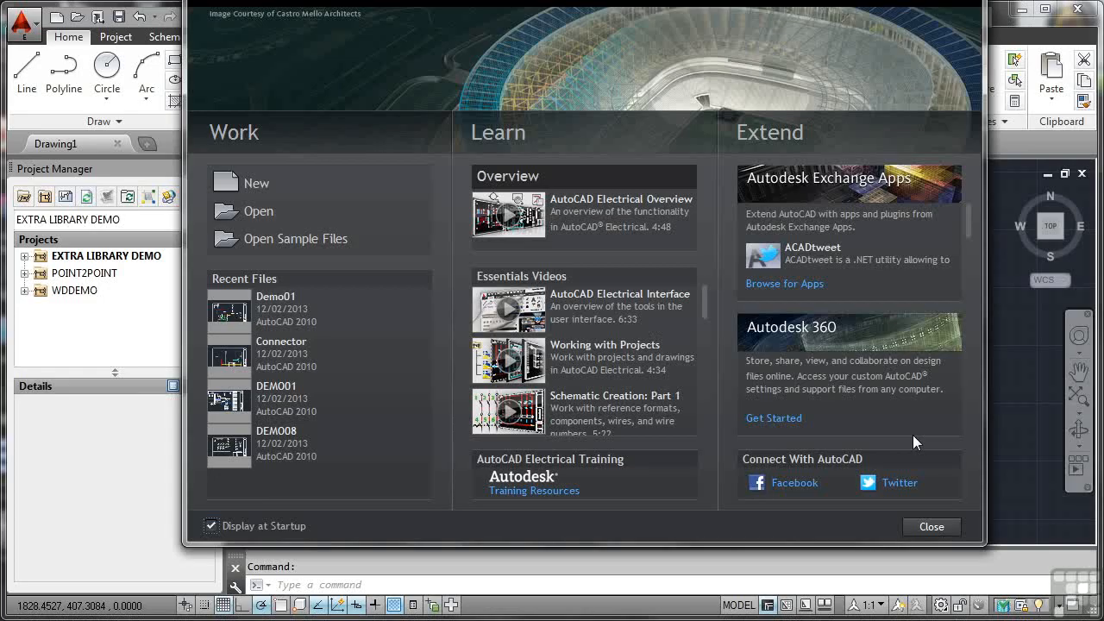
pyautogui.moveTo(625, 382)
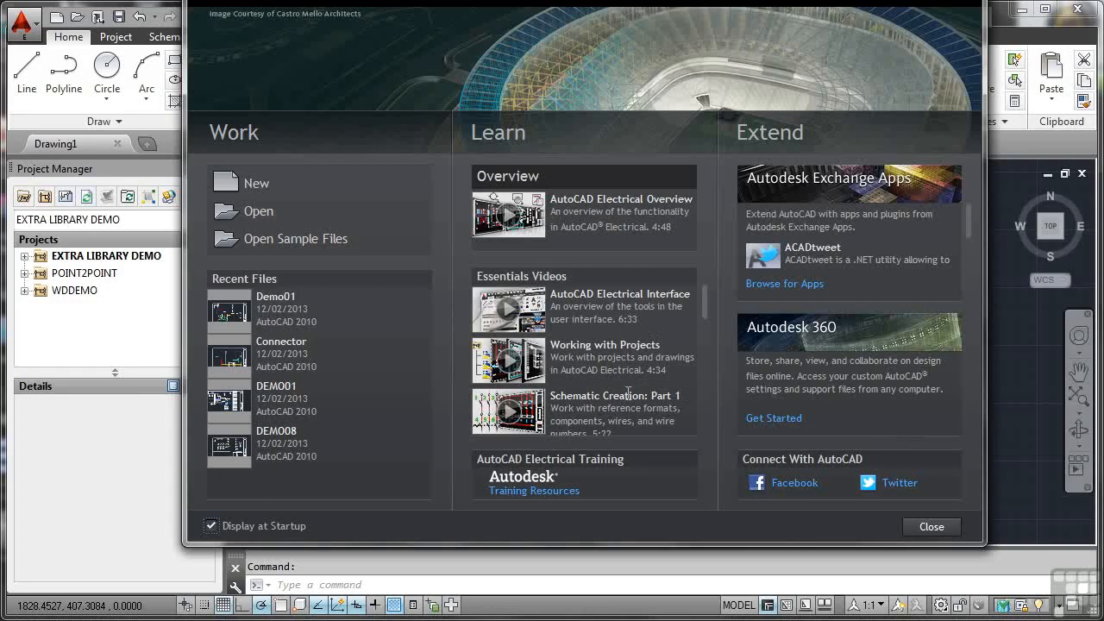
pyautogui.click(931, 527)
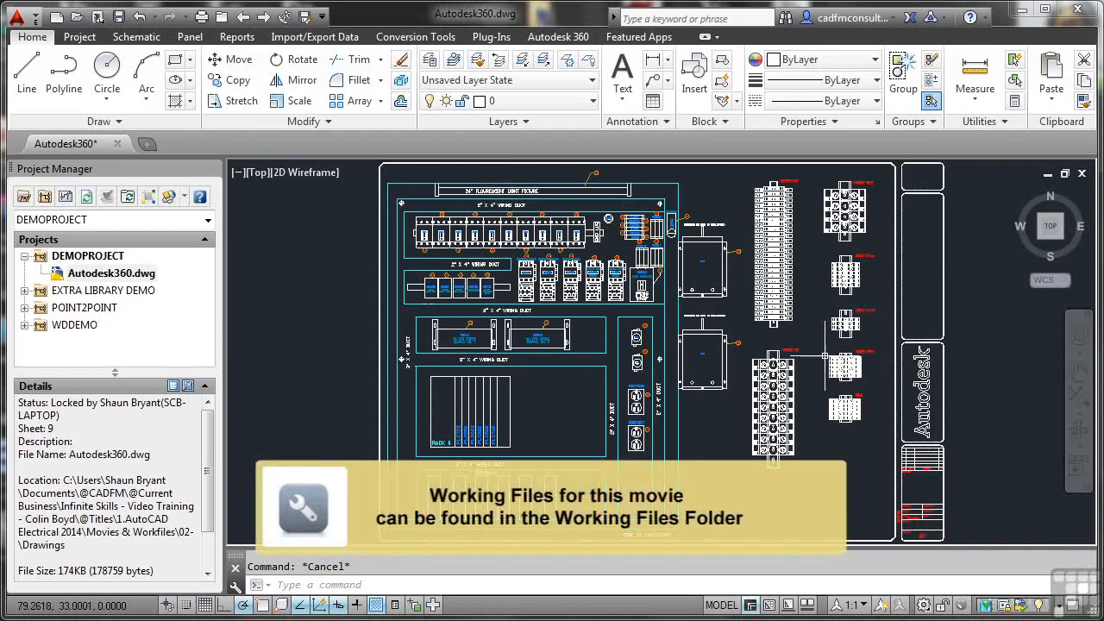
pyautogui.moveTo(306, 265)
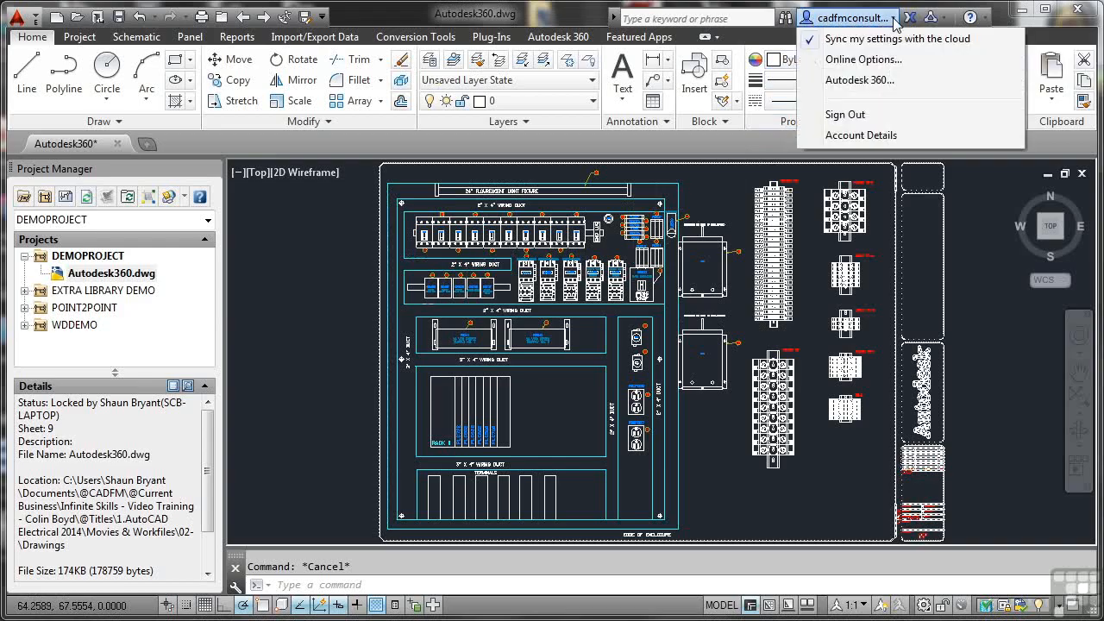
pyautogui.moveTo(897, 39)
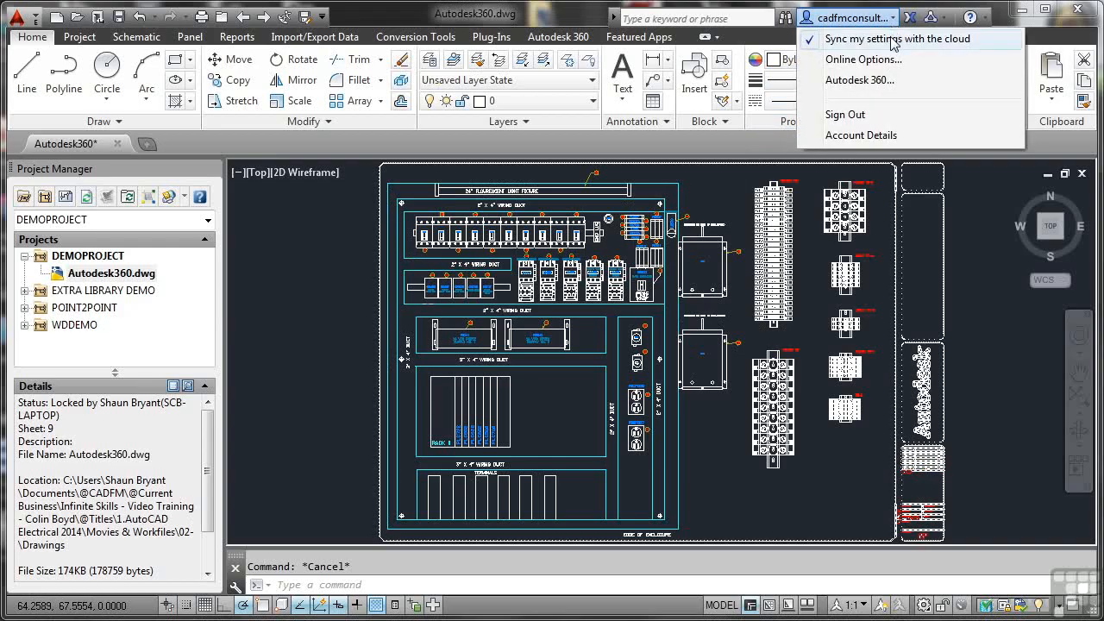
pyautogui.moveTo(866, 59)
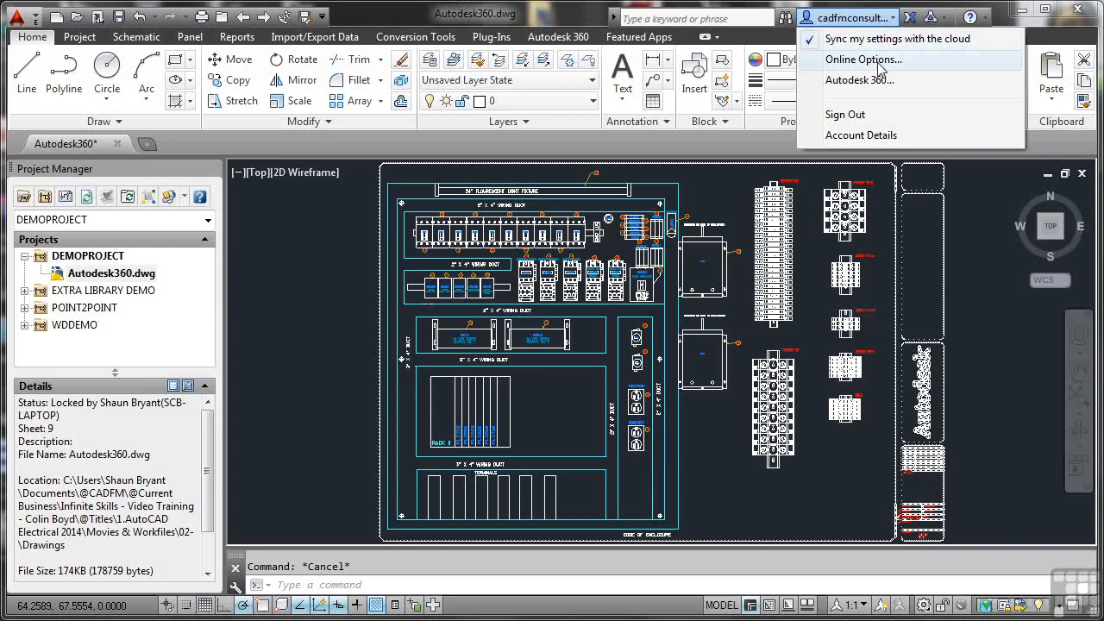
pyautogui.moveTo(845, 114)
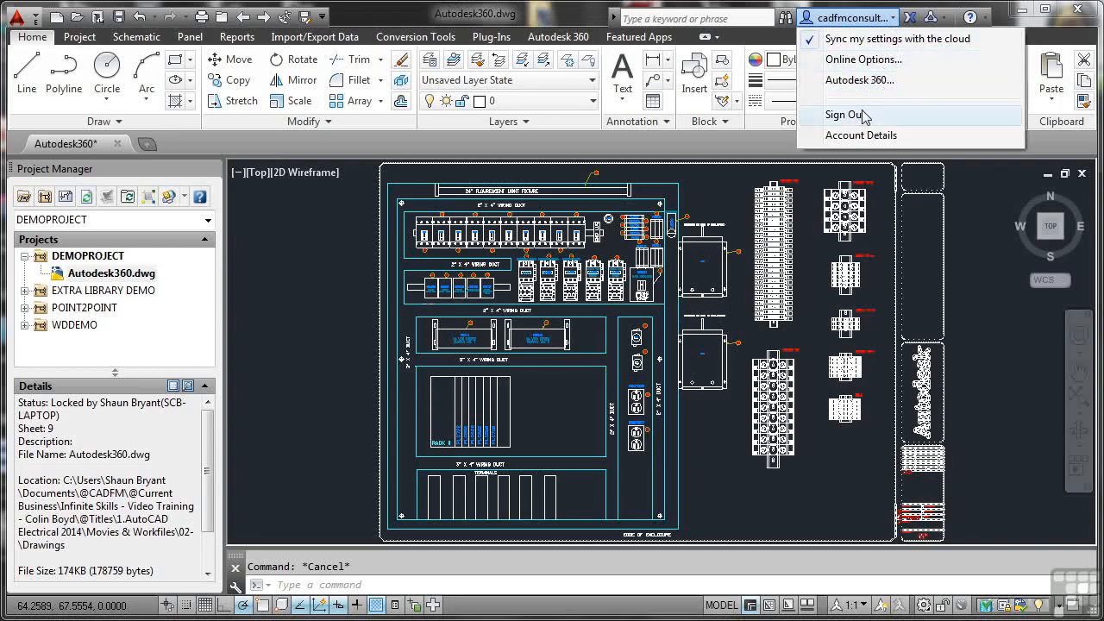
pyautogui.moveTo(861, 136)
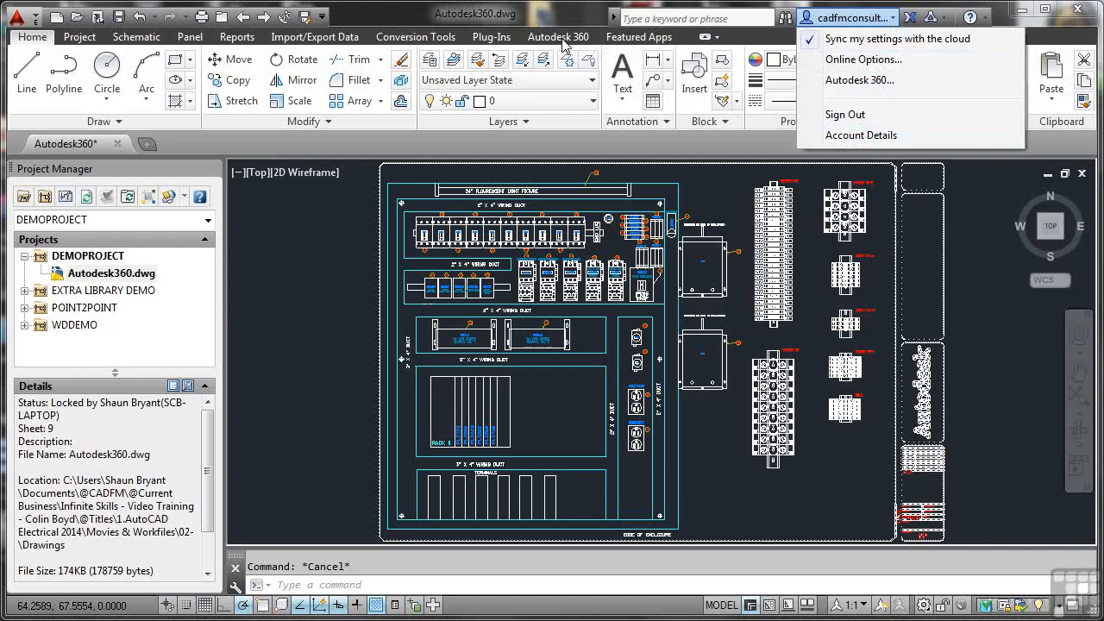
# Show the Autodesk 360 tab, open its cloud folder in Explorer, browse it, then close it.
pyautogui.click(558, 36)
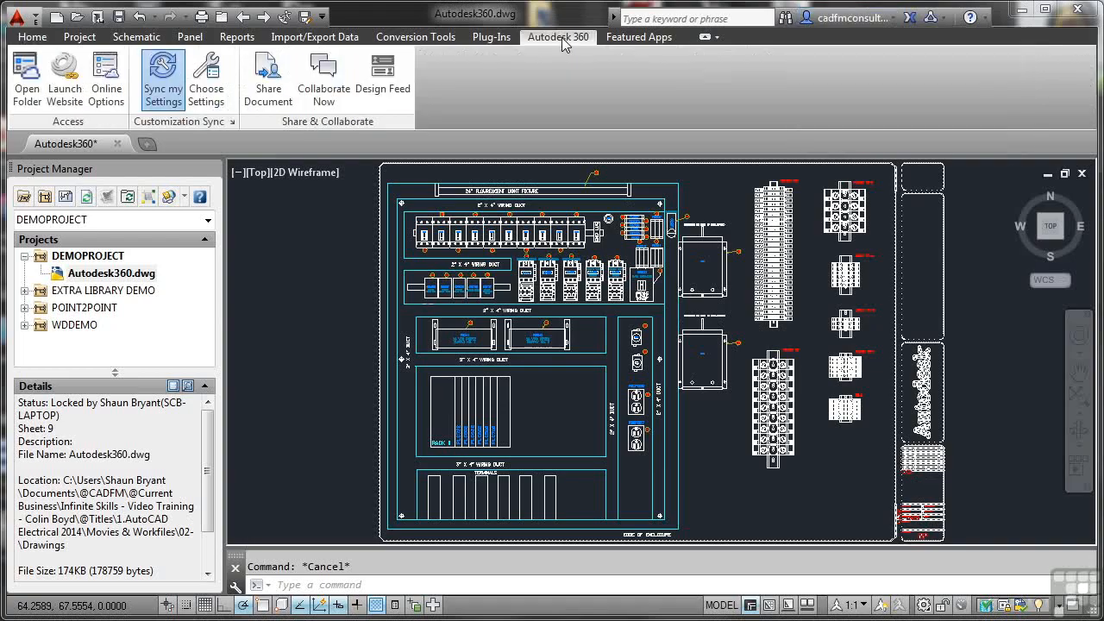
pyautogui.moveTo(551, 87)
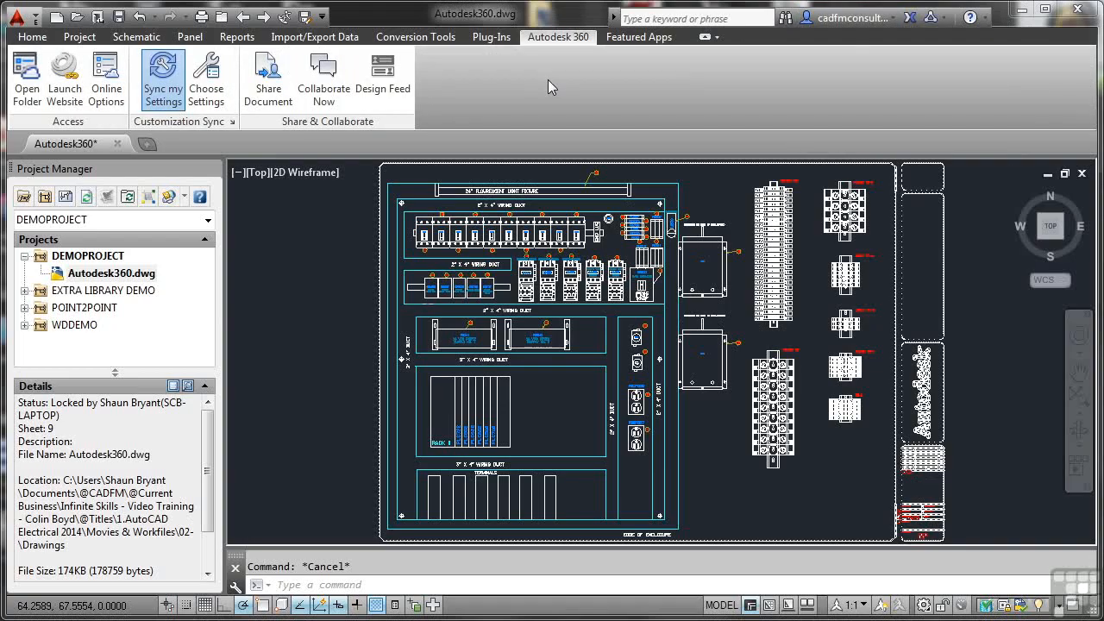
pyautogui.moveTo(323, 73)
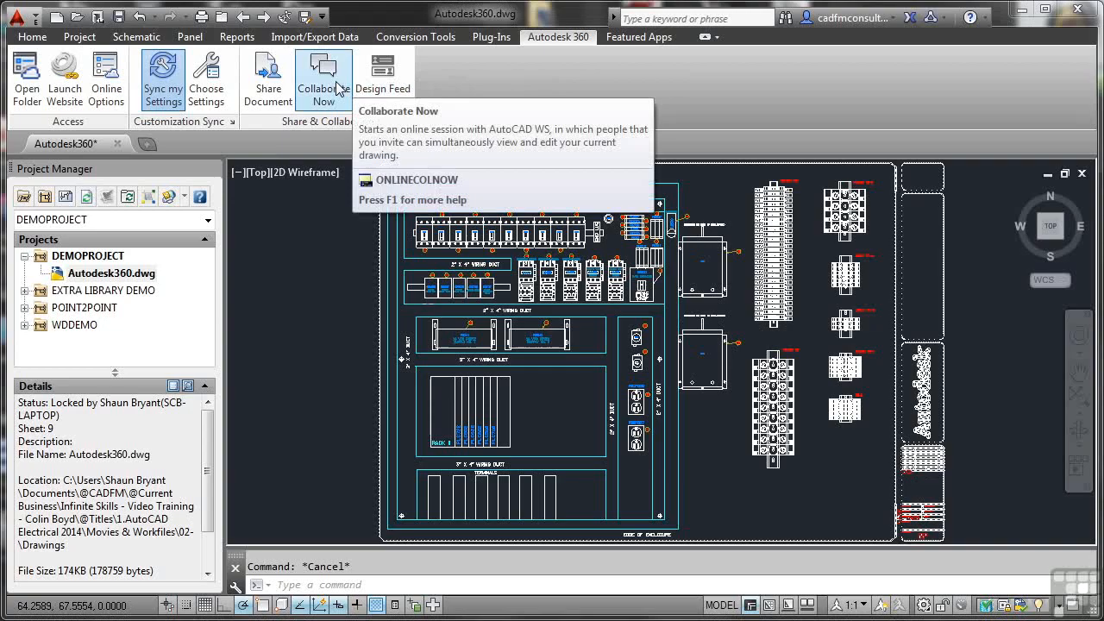
pyautogui.moveTo(268, 73)
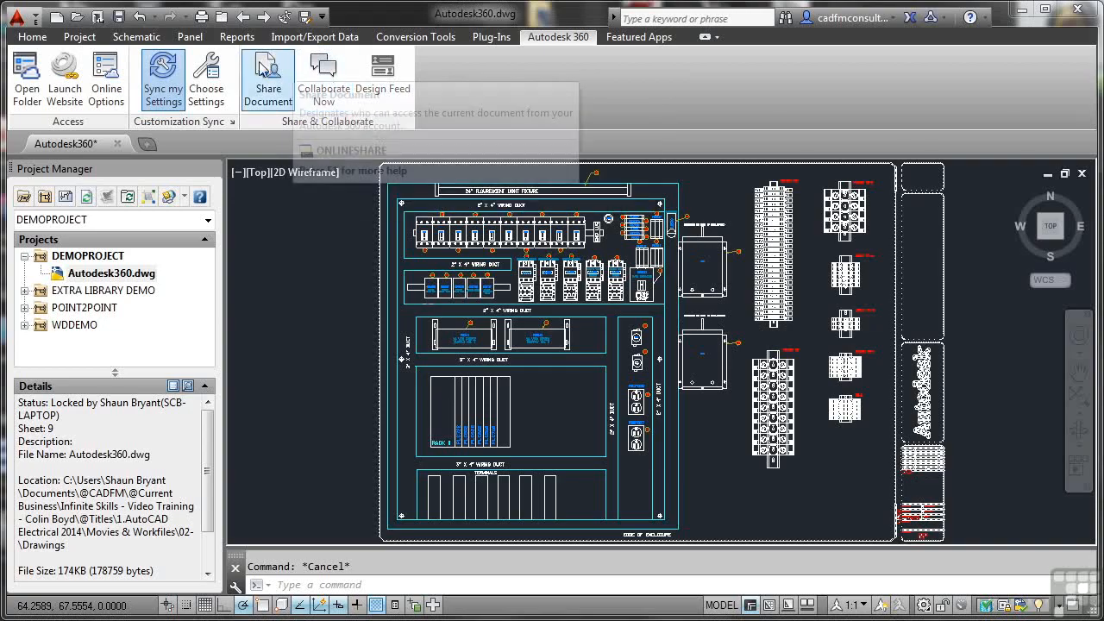
pyautogui.moveTo(265, 77)
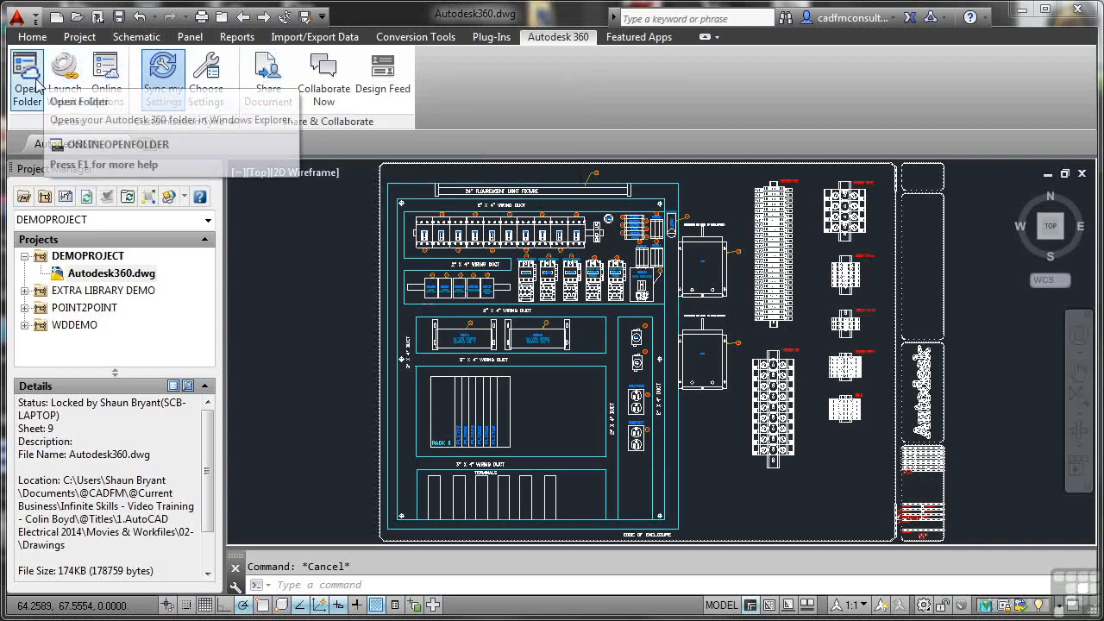
pyautogui.click(26, 73)
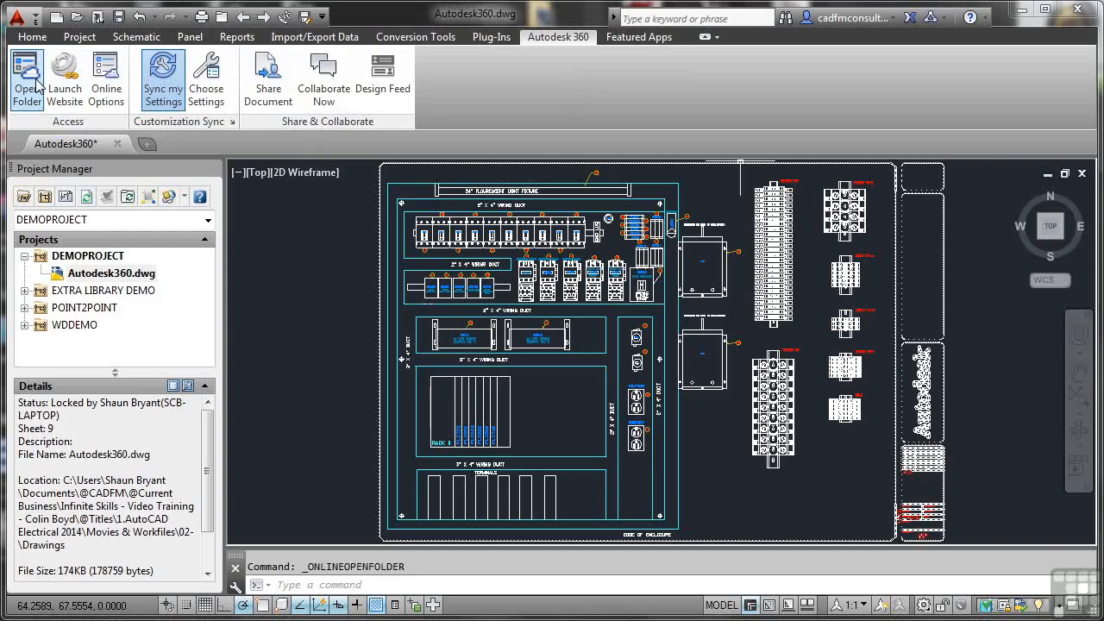
pyautogui.click(19, 71)
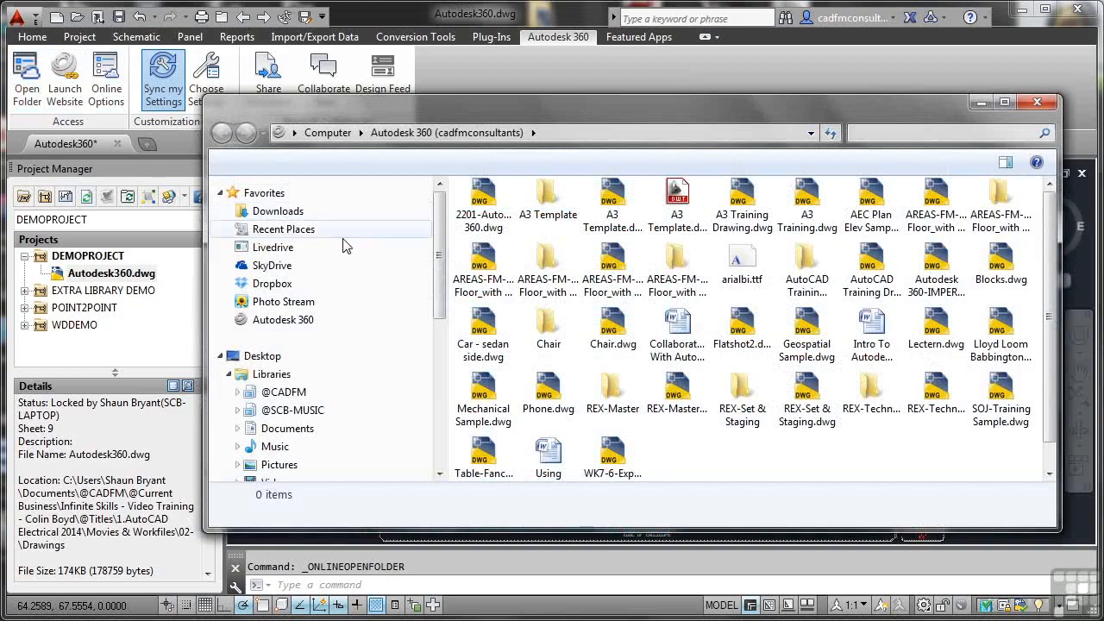
pyautogui.click(283, 320)
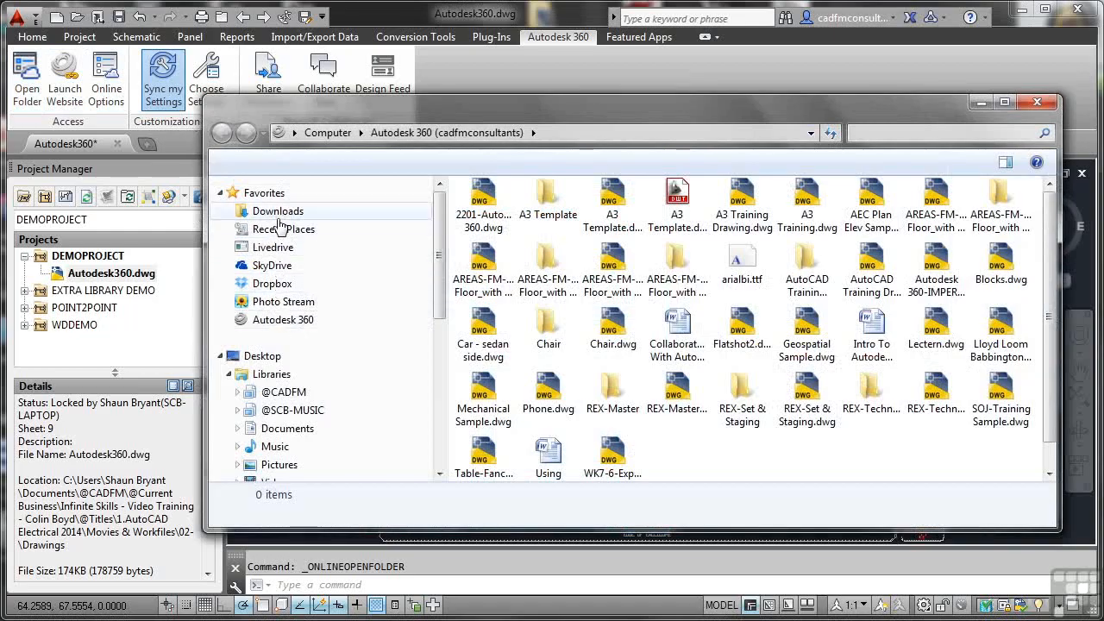
pyautogui.moveTo(272, 269)
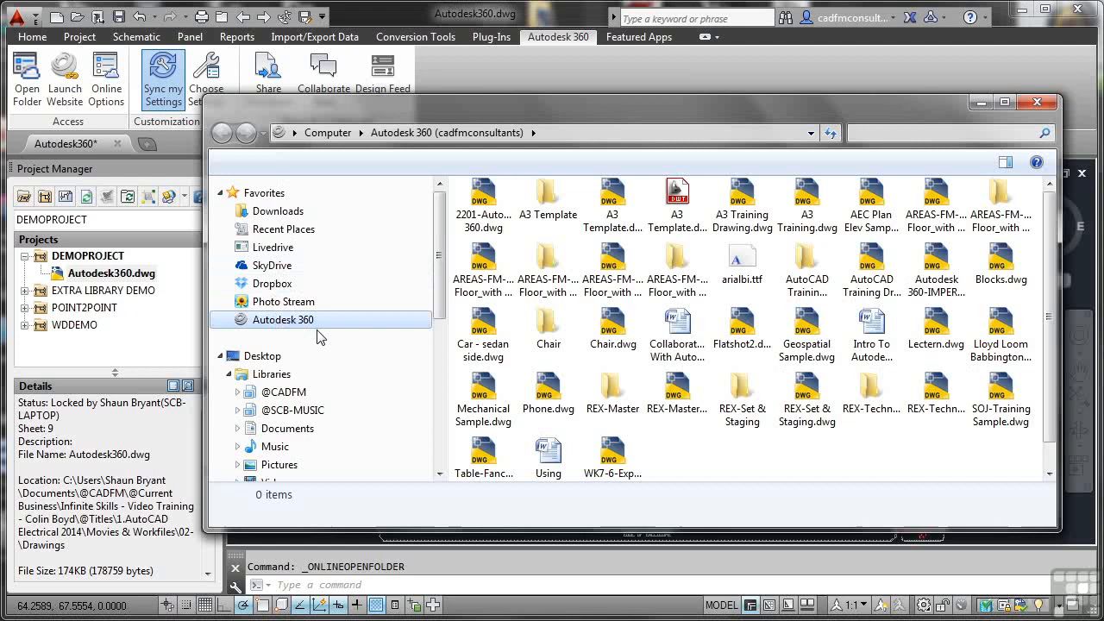
pyautogui.moveTo(796, 374)
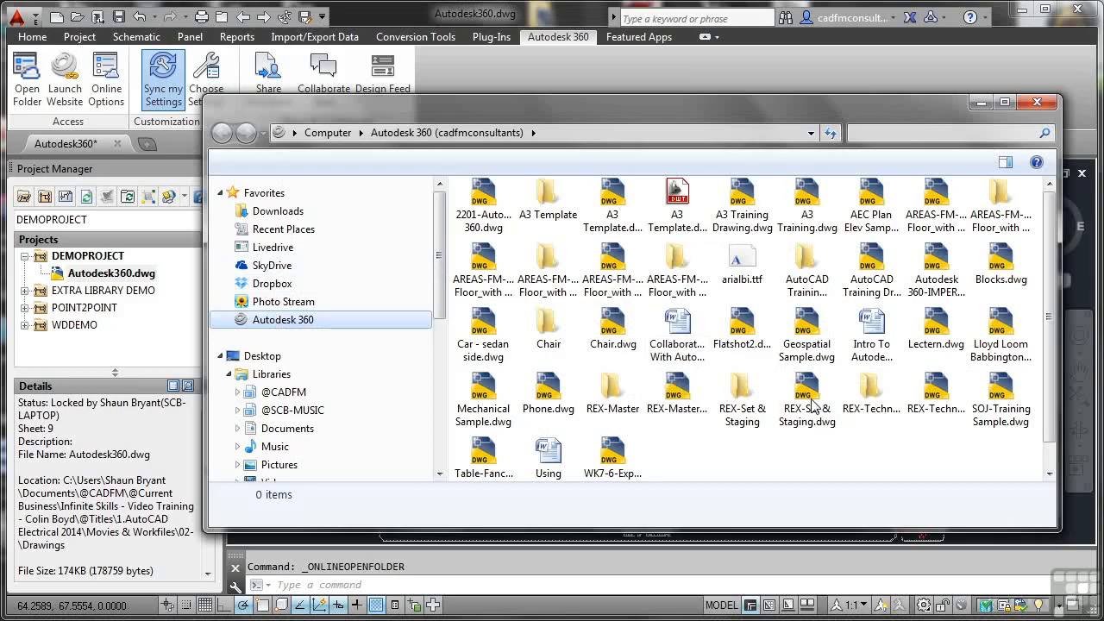
pyautogui.moveTo(801, 397)
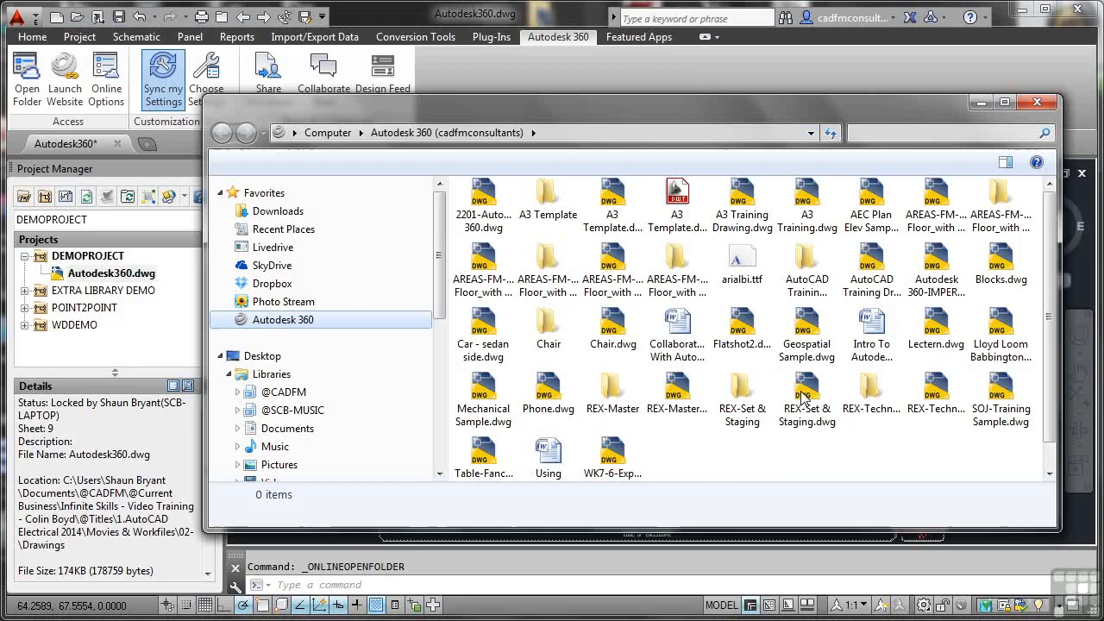
pyautogui.moveTo(612, 312)
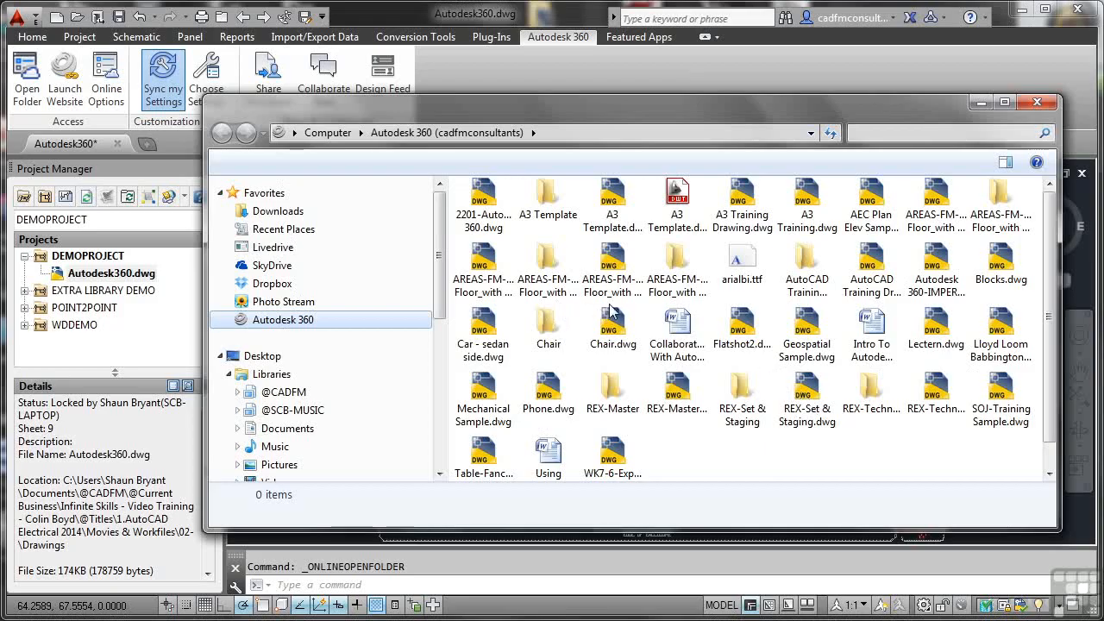
pyautogui.moveTo(729, 331)
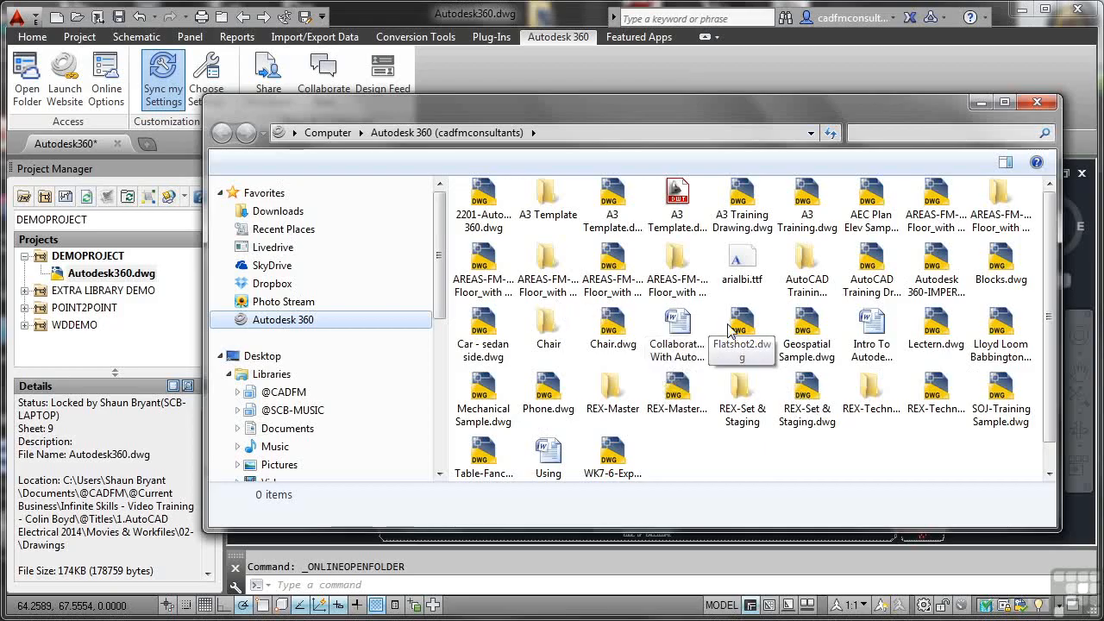
pyautogui.moveTo(694, 424)
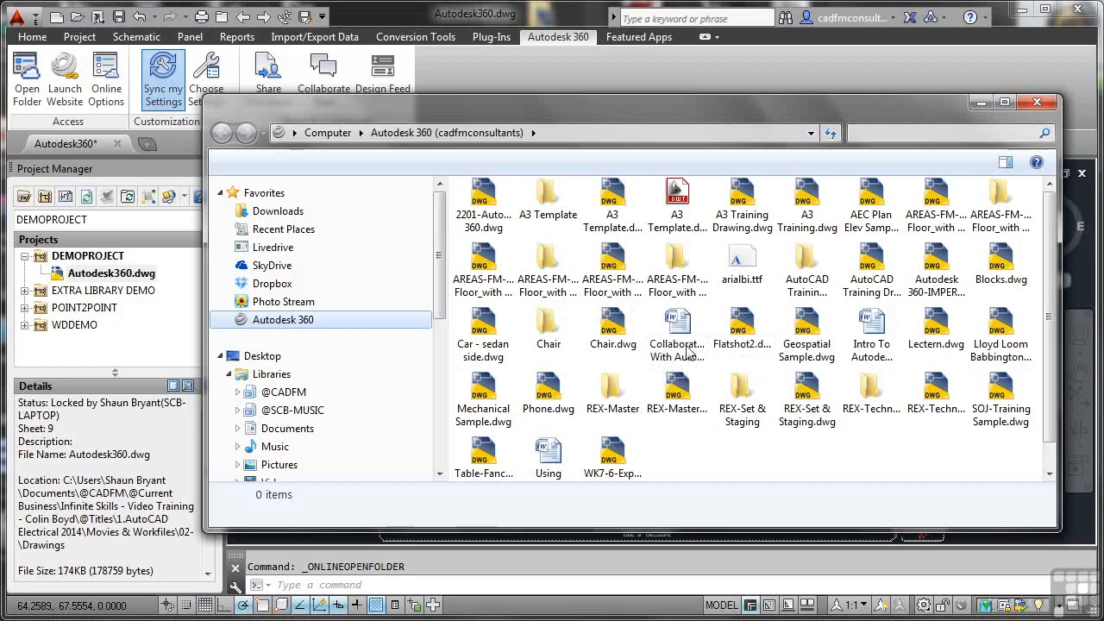
pyautogui.moveTo(627, 319)
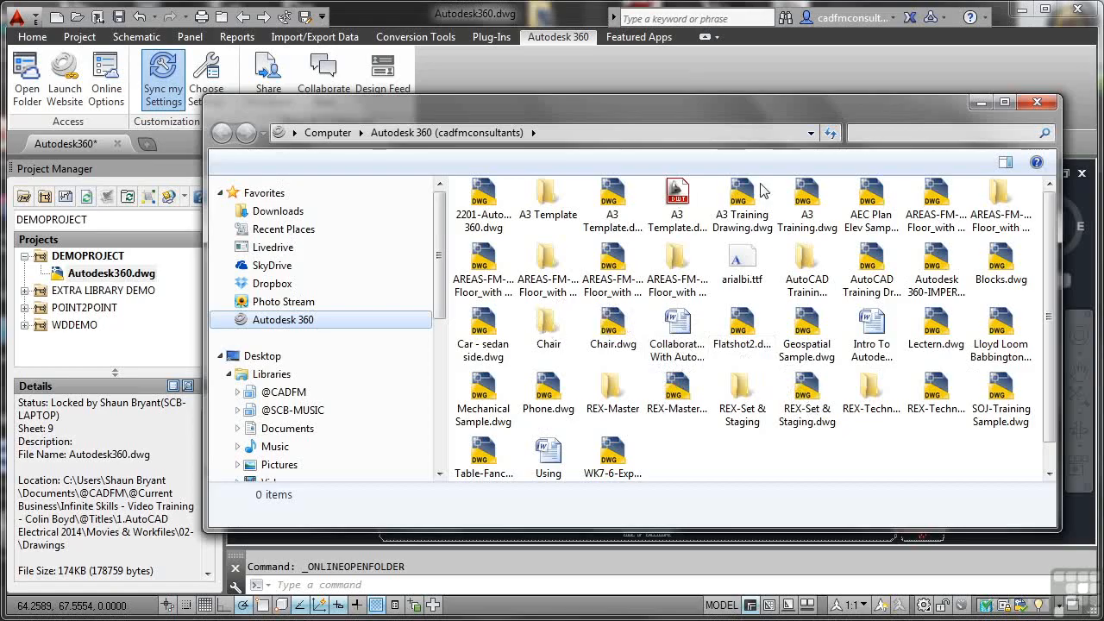
pyautogui.moveTo(931, 183)
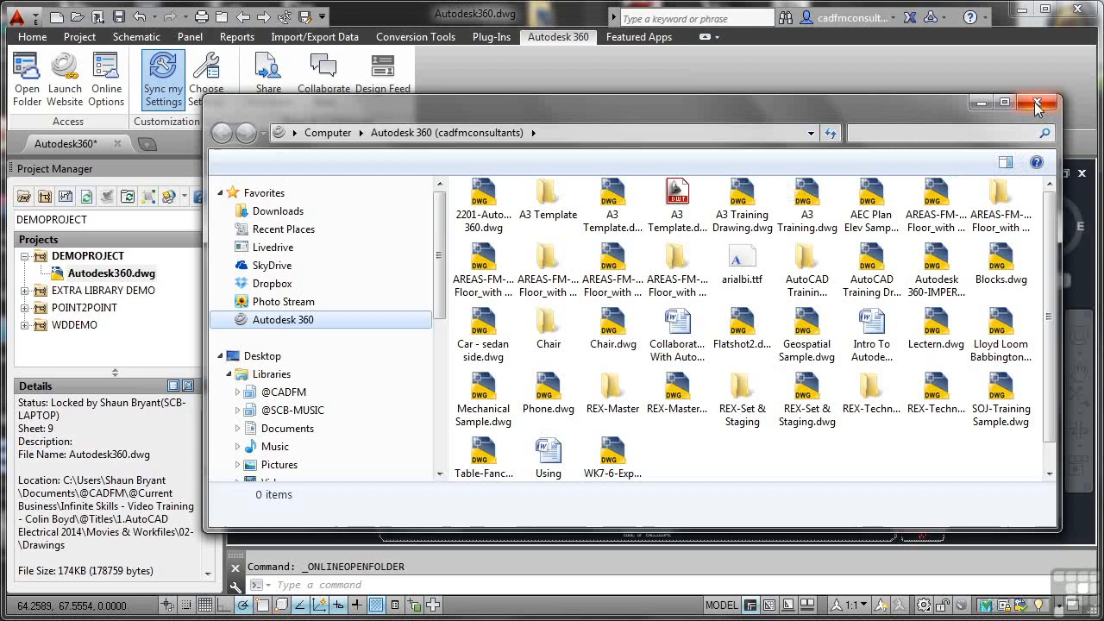
pyautogui.moveTo(981, 101)
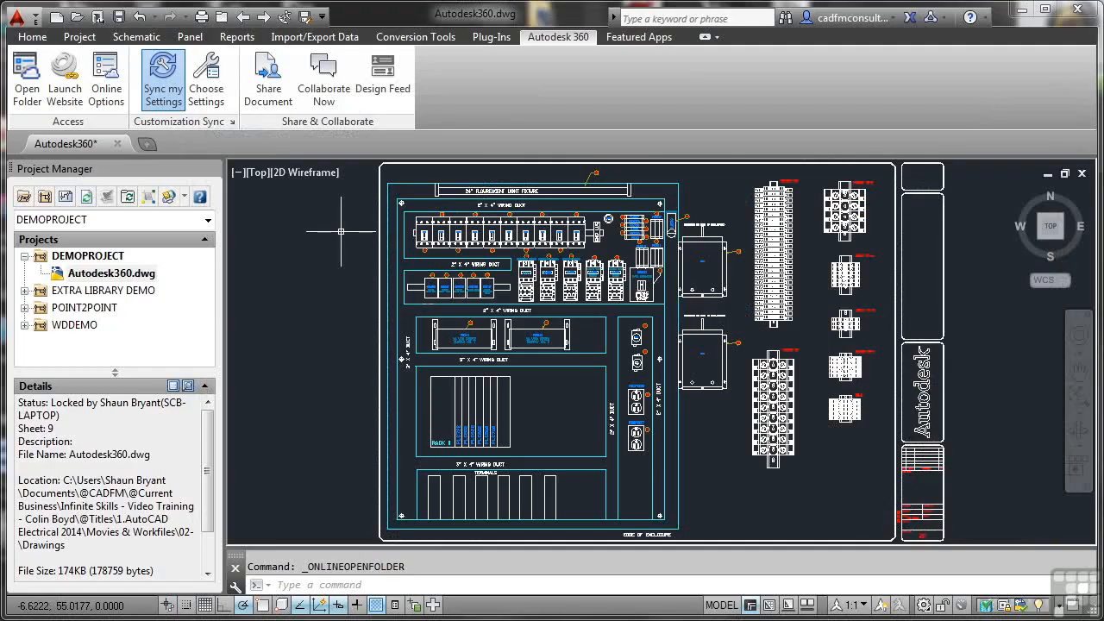
pyautogui.moveTo(327, 181)
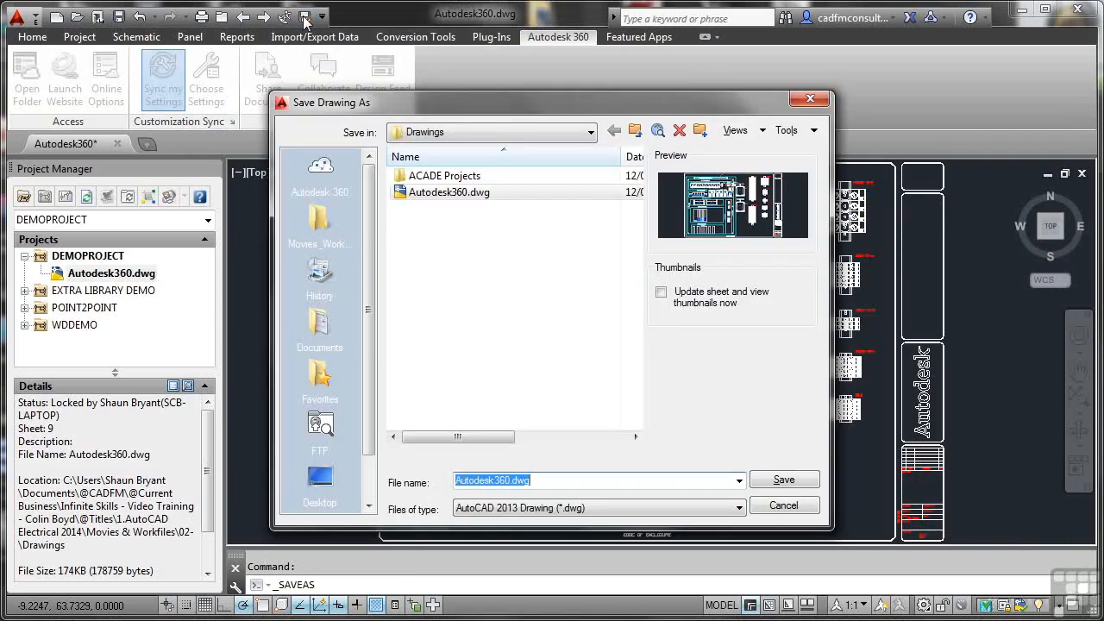
pyautogui.moveTo(319, 168)
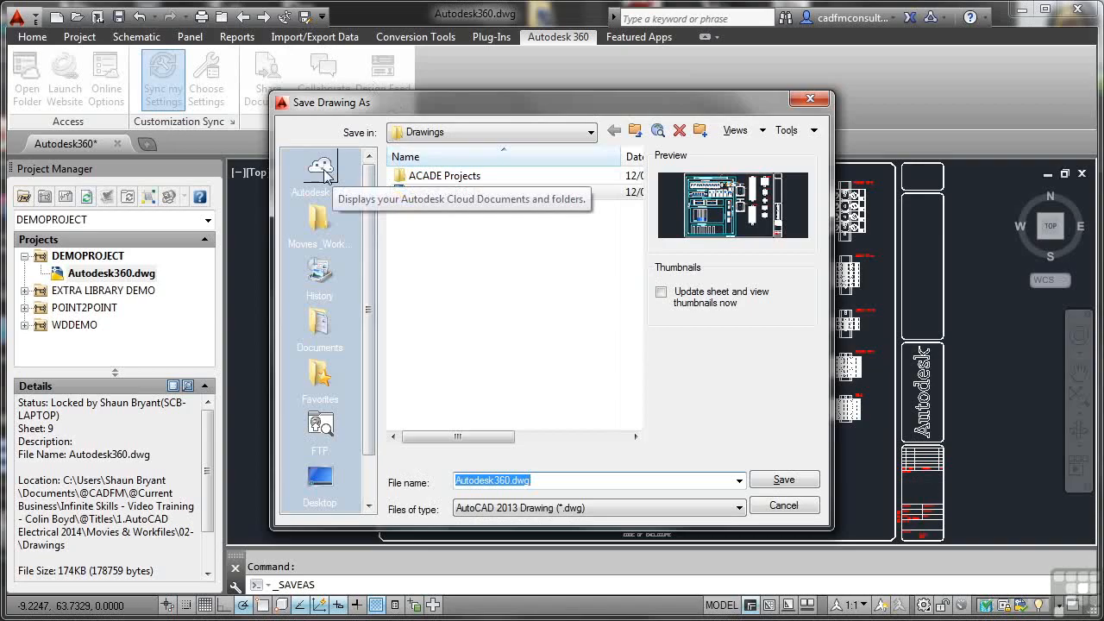
# Pick Autodesk 360 in the Save As Places list and save Autodesk360.dwg there.
pyautogui.click(319, 168)
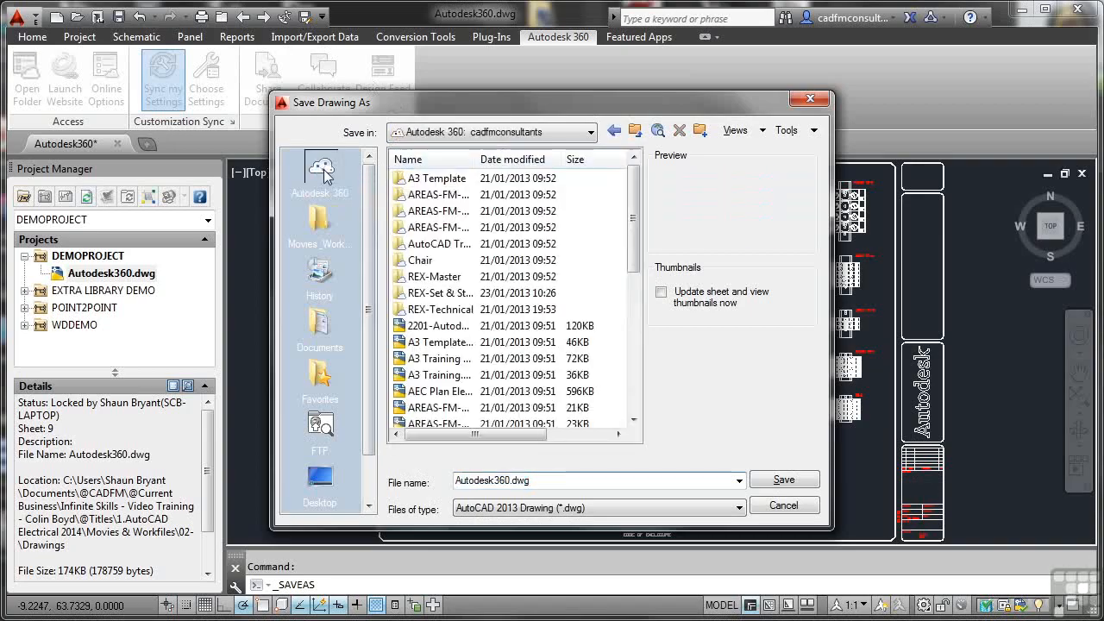
pyautogui.moveTo(327, 173)
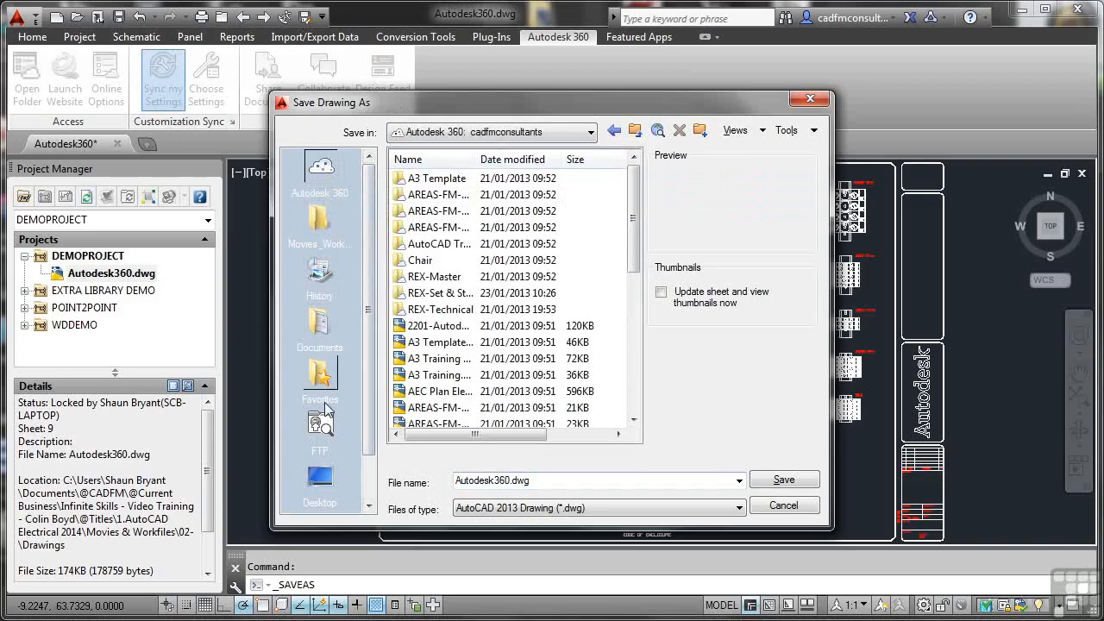
pyautogui.moveTo(325, 222)
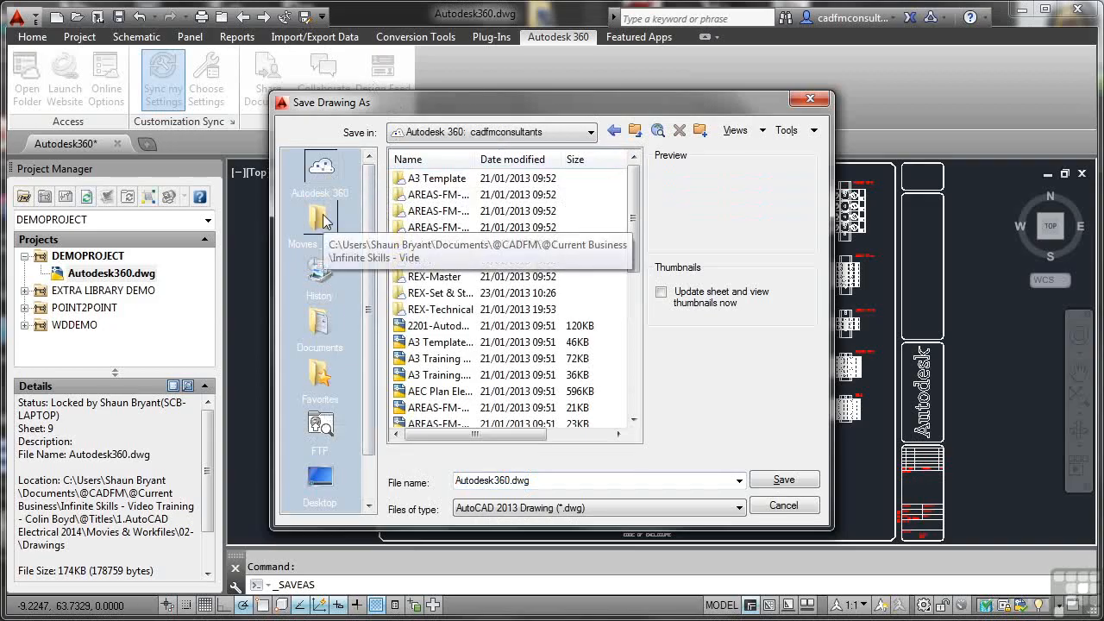
pyautogui.moveTo(524, 265)
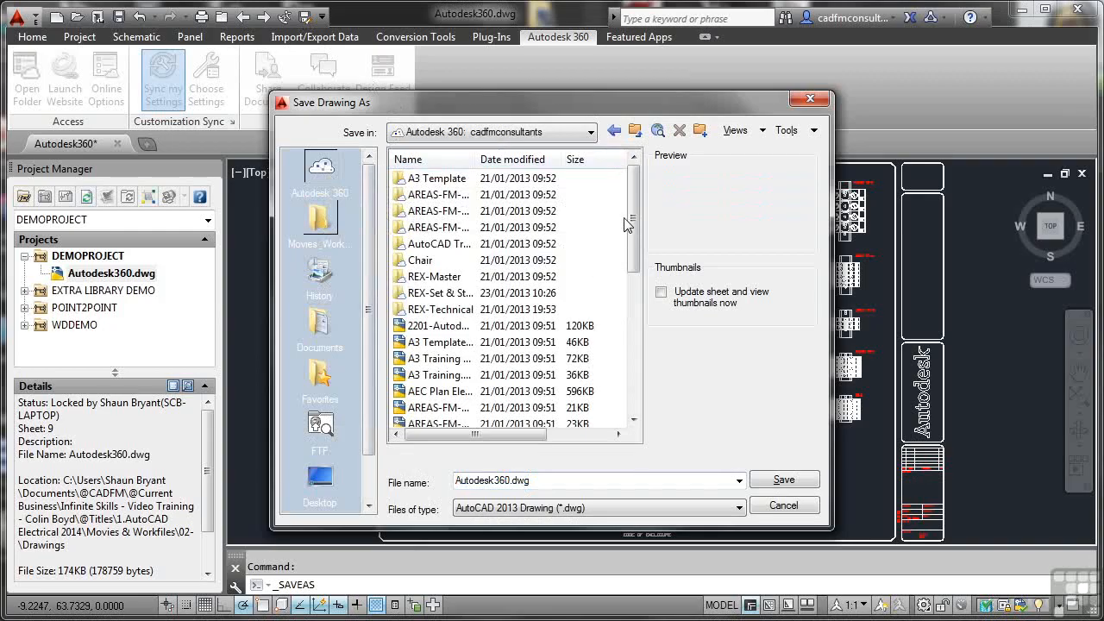
pyautogui.click(594, 479)
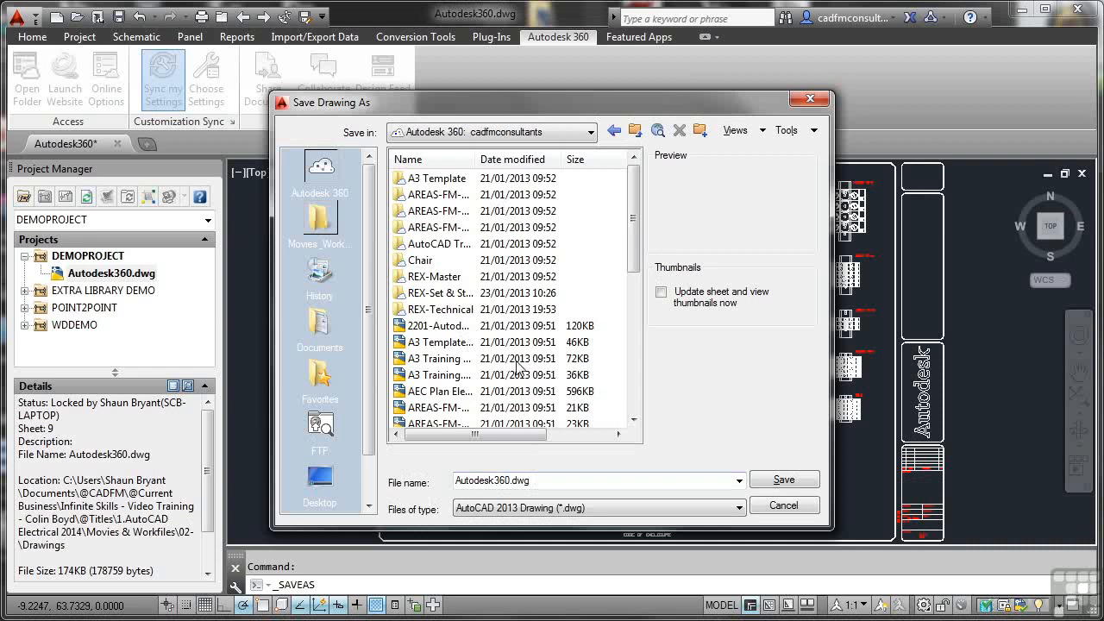
pyautogui.moveTo(784, 479)
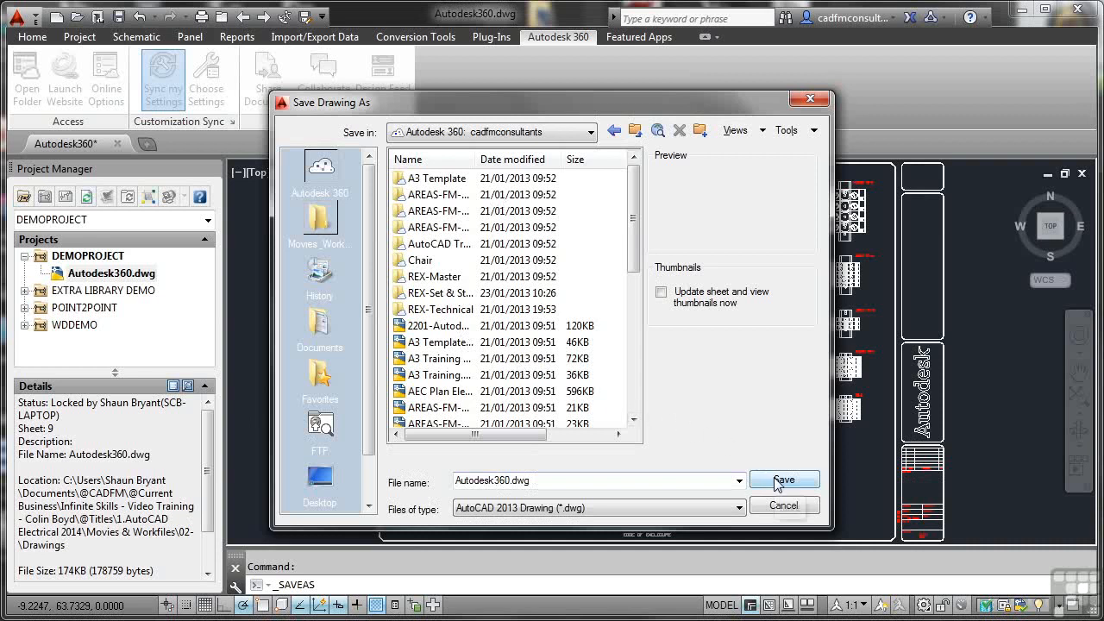
pyautogui.click(784, 478)
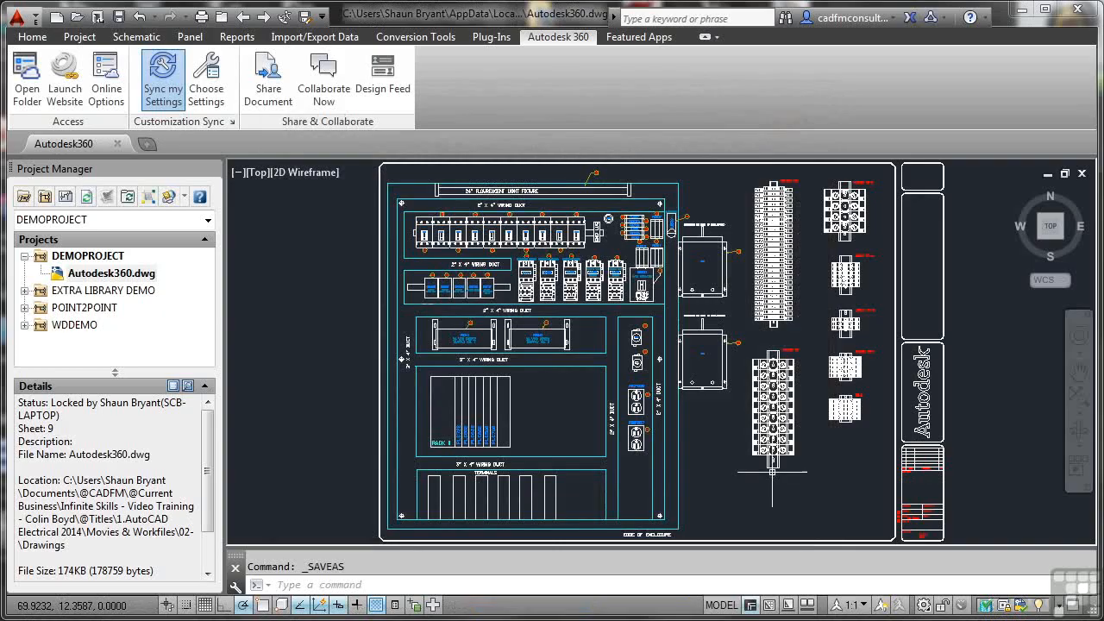
pyautogui.moveTo(694, 435)
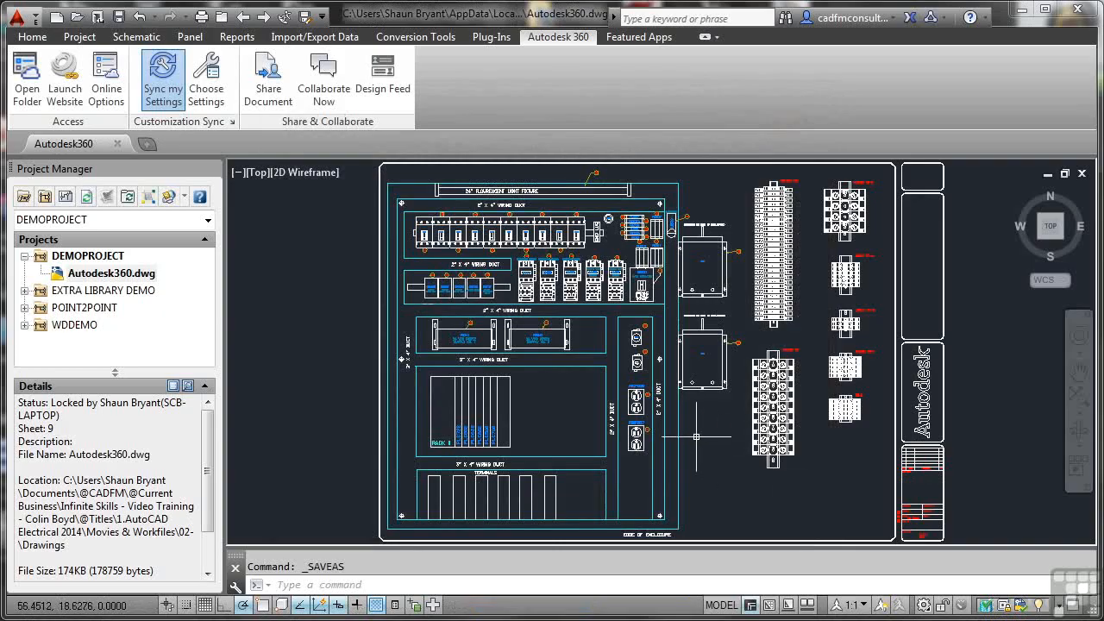
pyautogui.moveTo(315, 196)
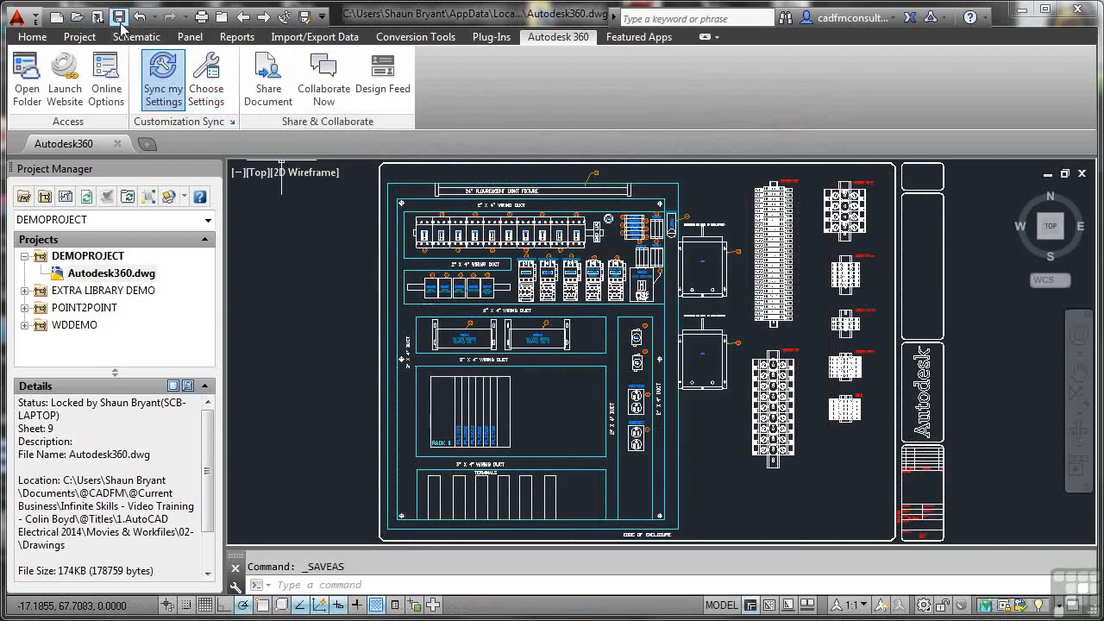
# Save Autodesk360.dwg with the Quick Access Toolbar Save button.
pyautogui.click(113, 17)
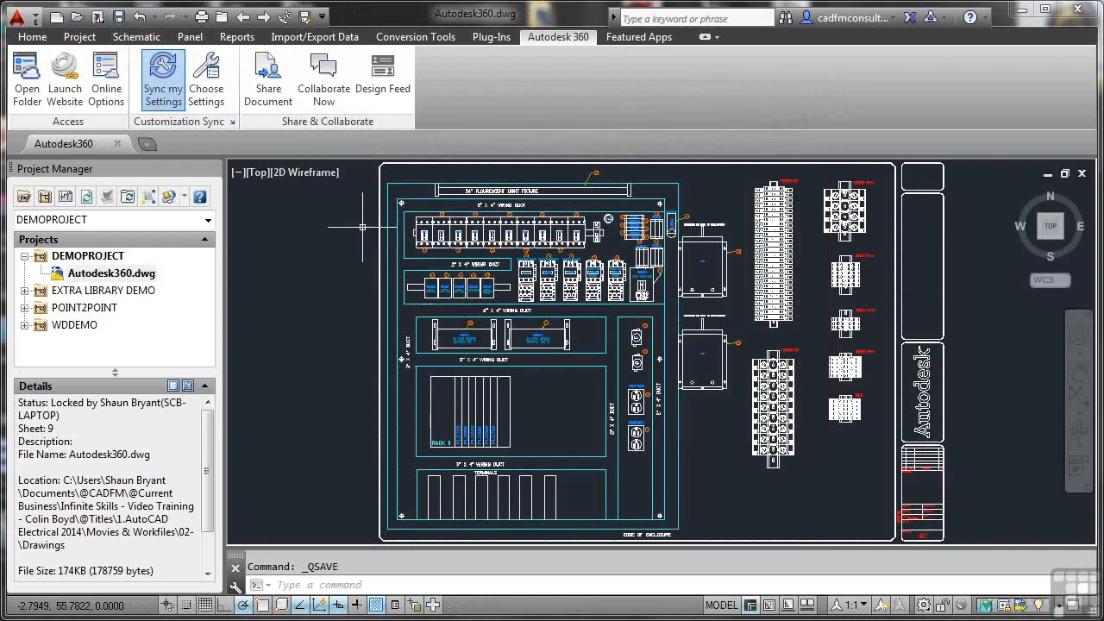
pyautogui.moveTo(412, 261)
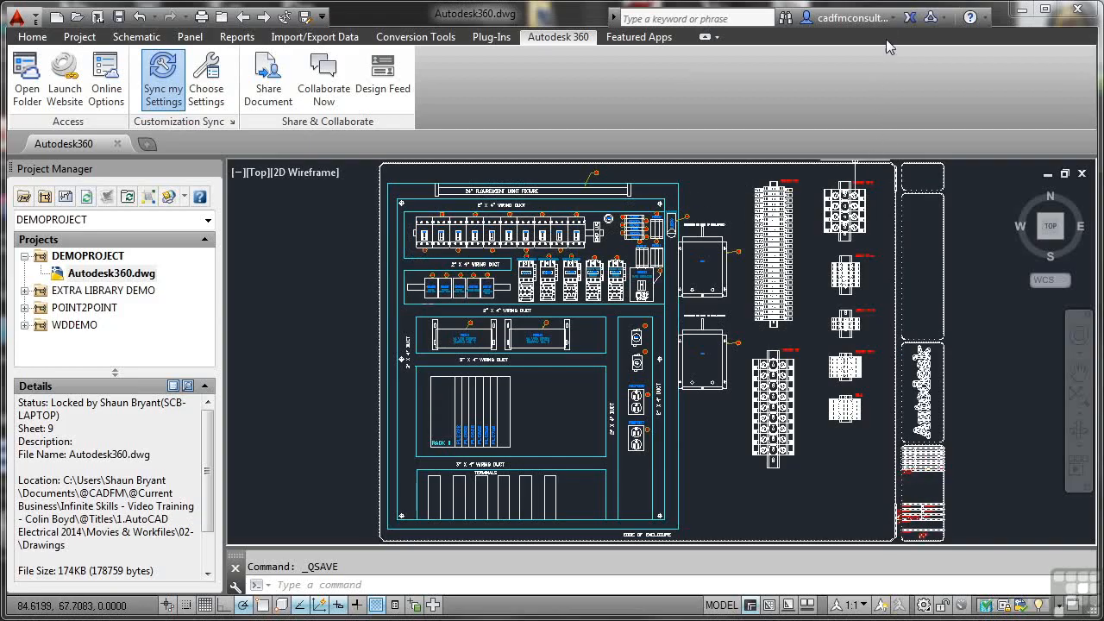
pyautogui.click(865, 17)
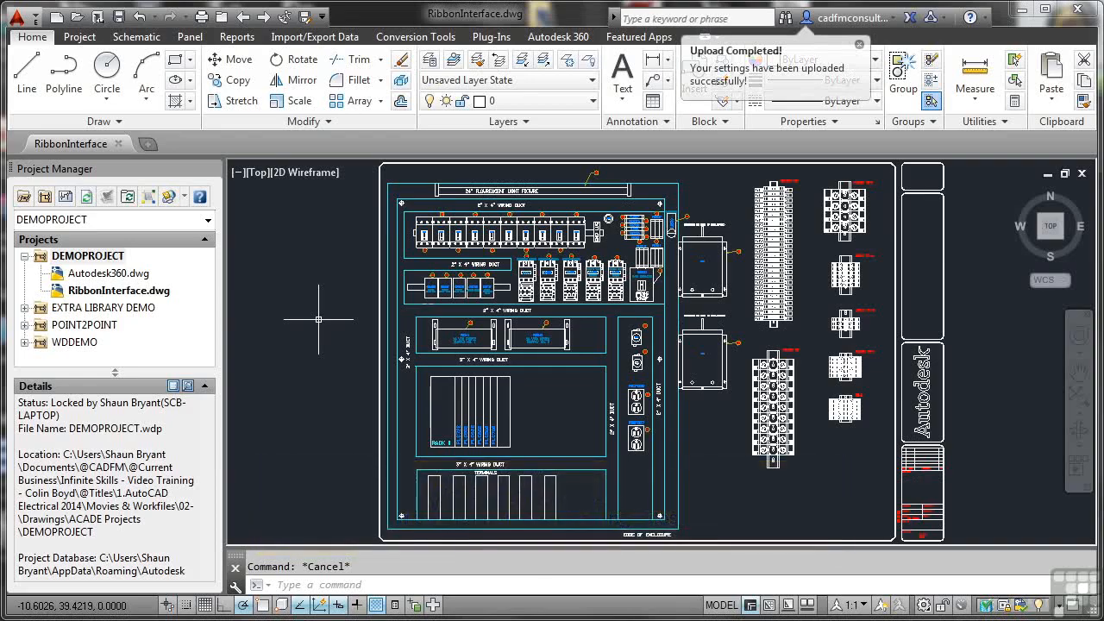
# Look through the ribbon tabs and switch to the Panel tab in RibbonInterface.dwg.
pyautogui.click(856, 45)
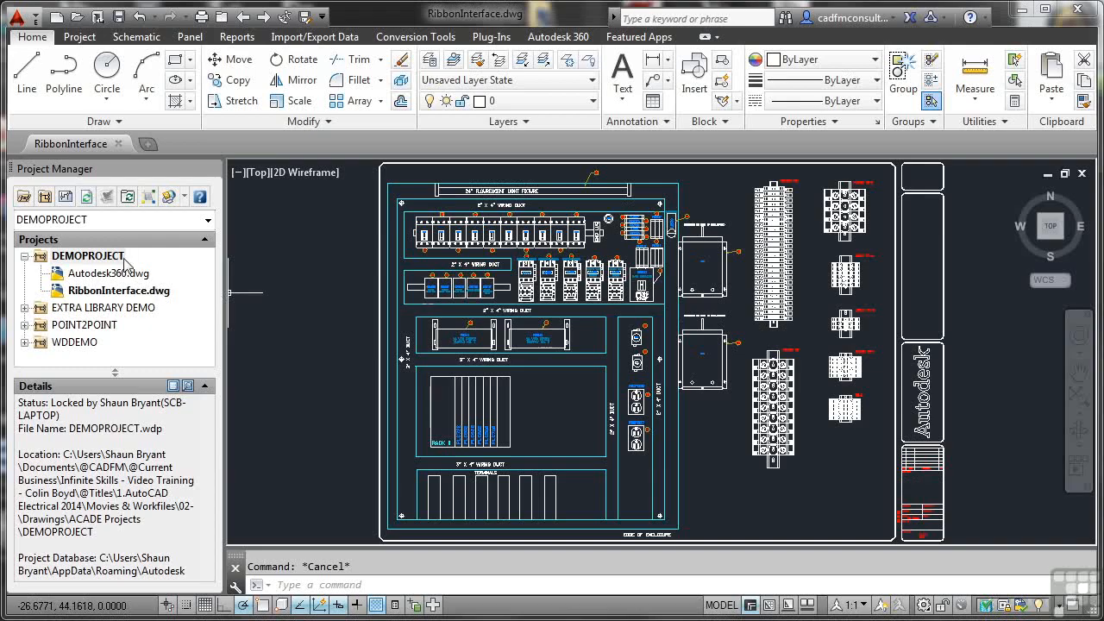
pyautogui.moveTo(123, 138)
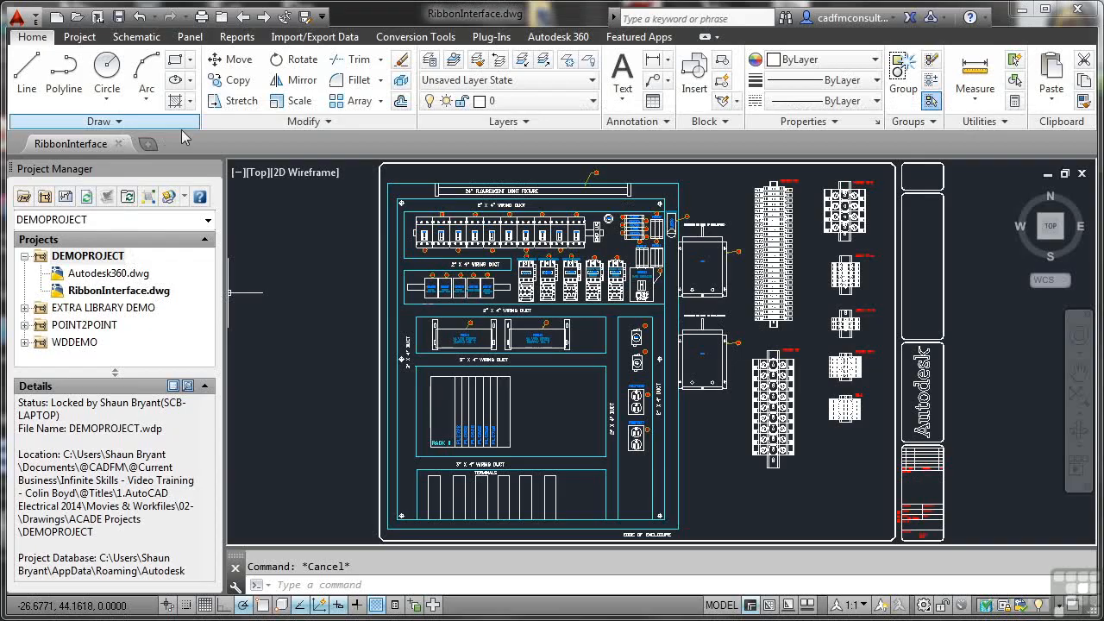
pyautogui.moveTo(227, 131)
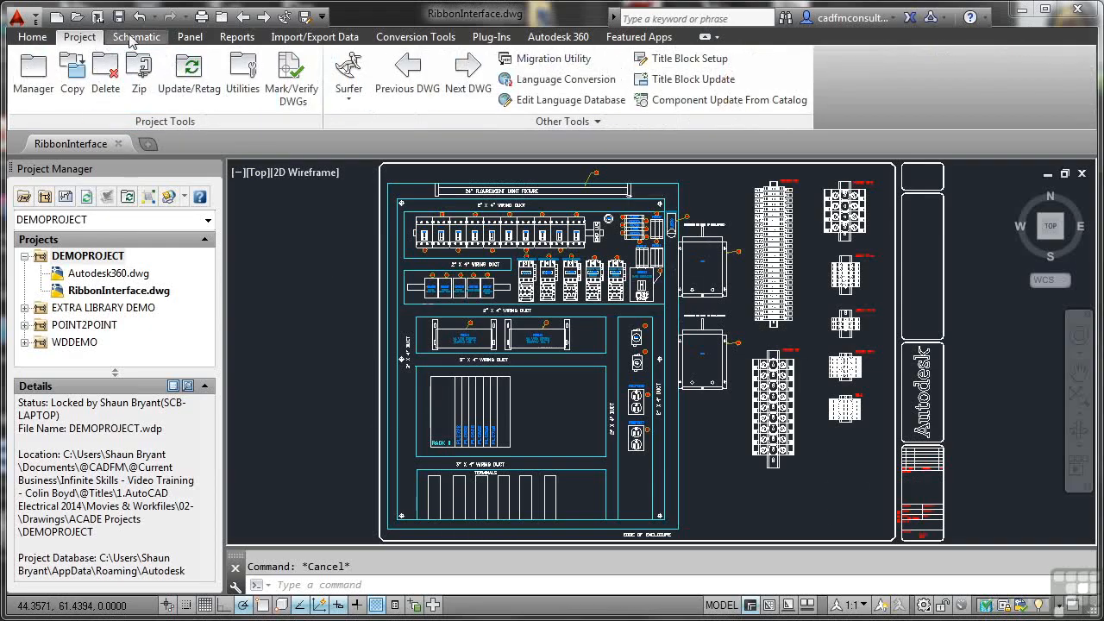
pyautogui.click(190, 37)
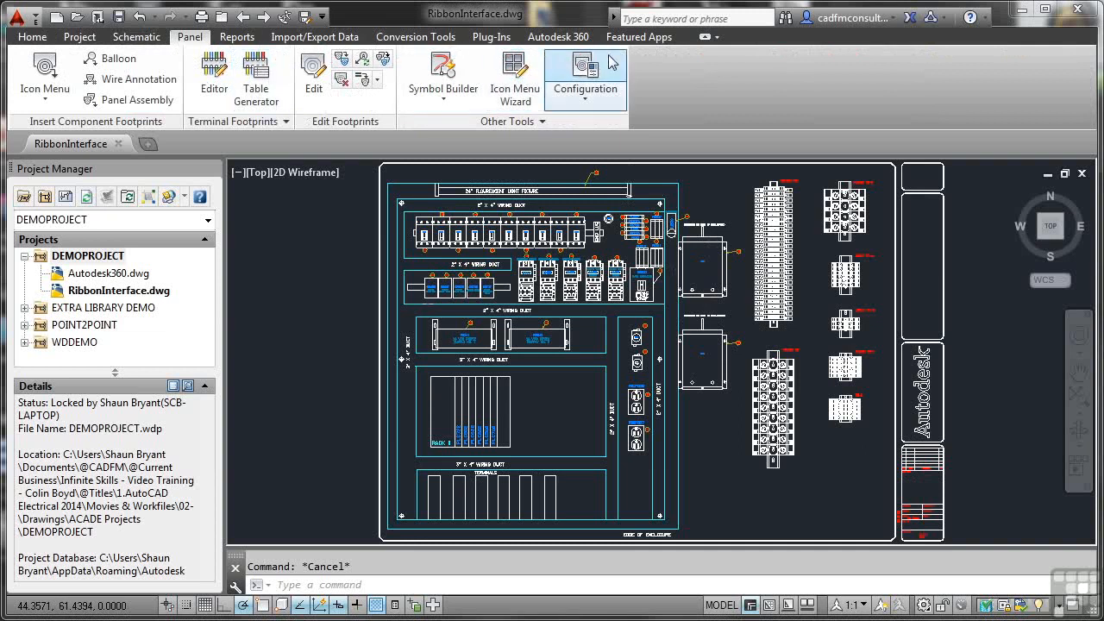
pyautogui.moveTo(705, 37)
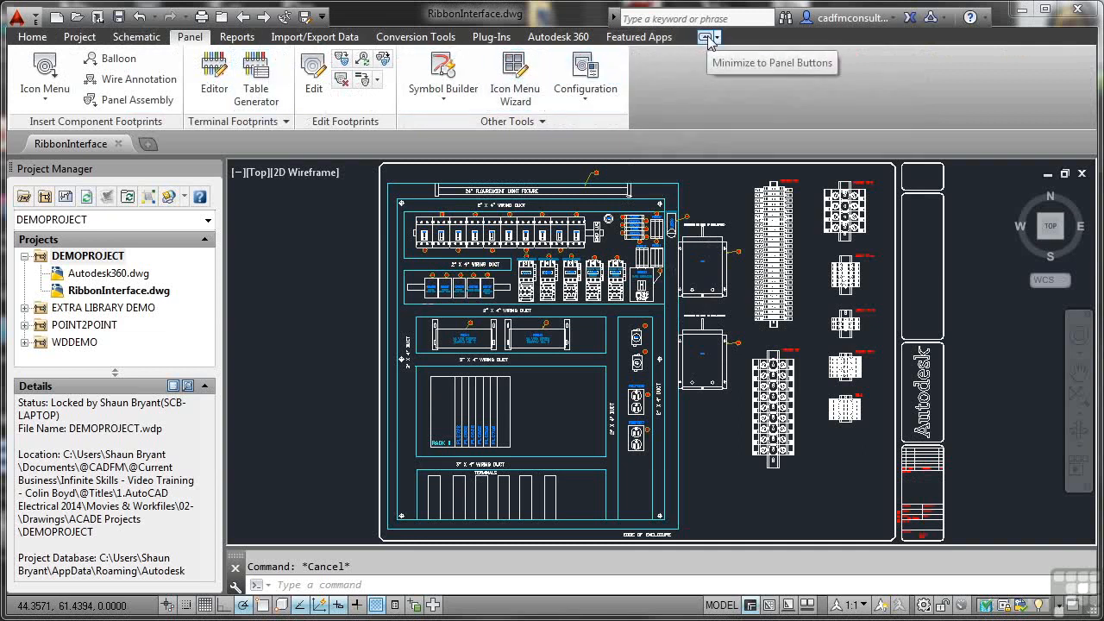
# Try the ribbon's Minimize to Tabs, Panel Titles and Panel Buttons states.
pyautogui.click(721, 38)
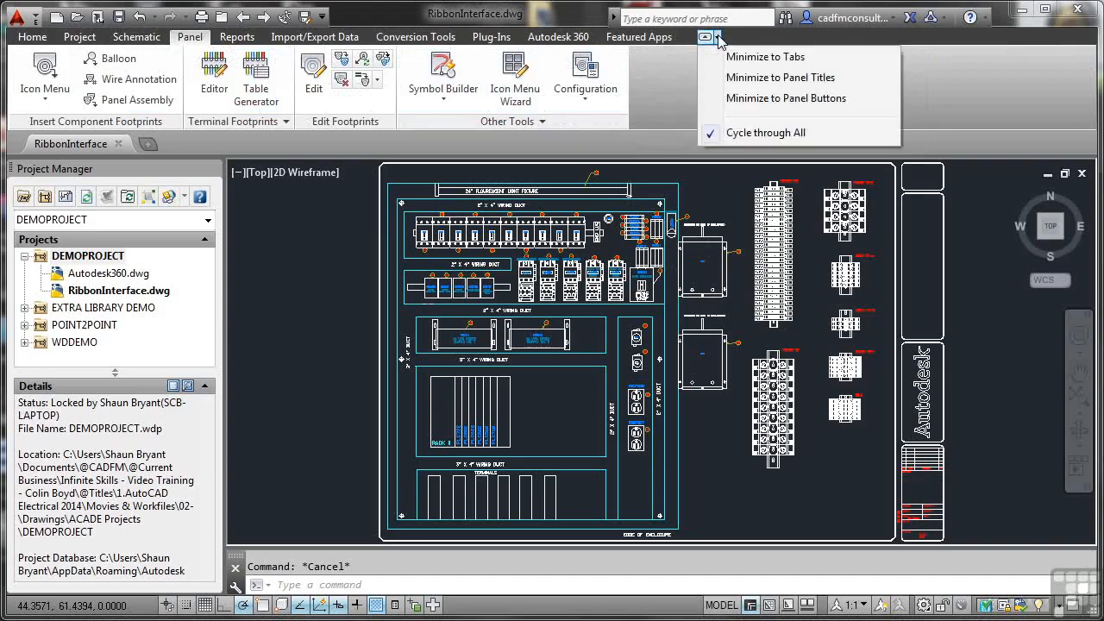
pyautogui.click(766, 56)
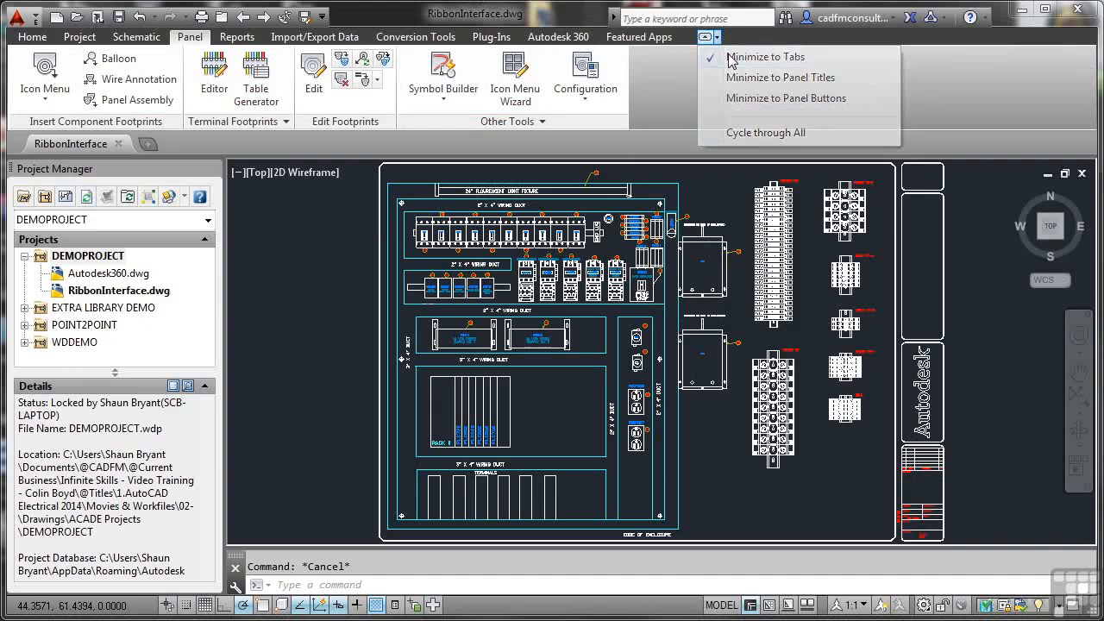
pyautogui.click(762, 56)
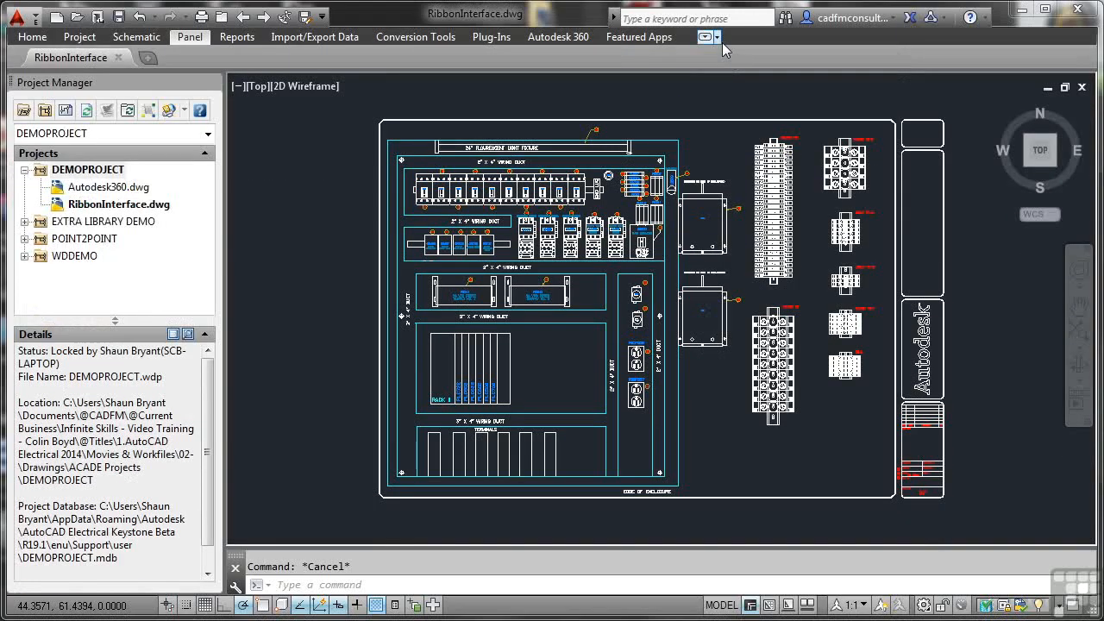
pyautogui.click(715, 37)
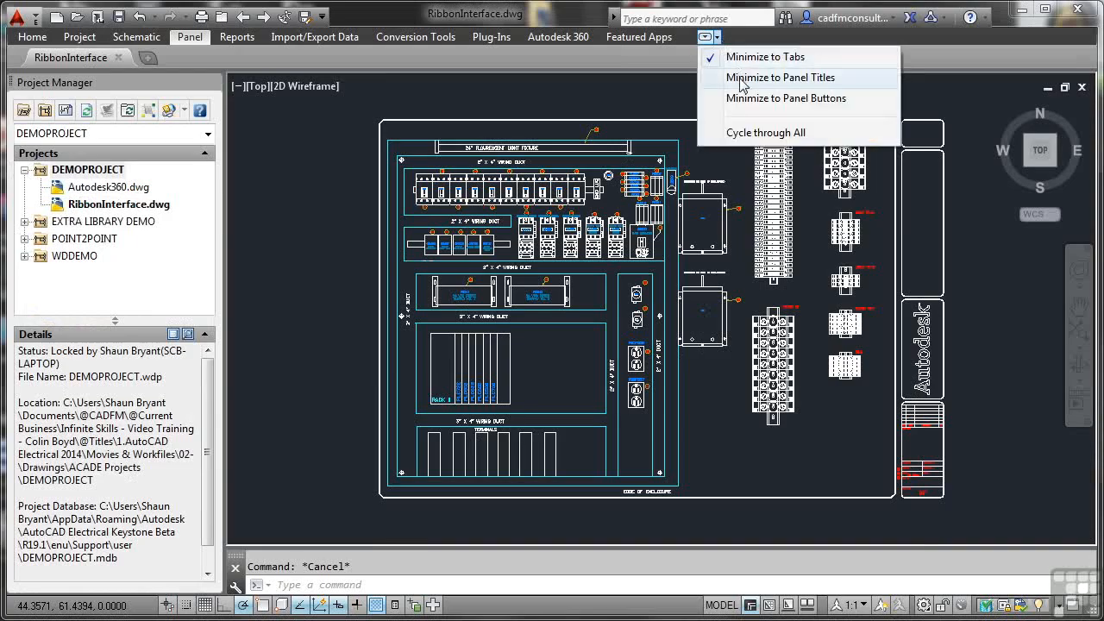
pyautogui.click(780, 77)
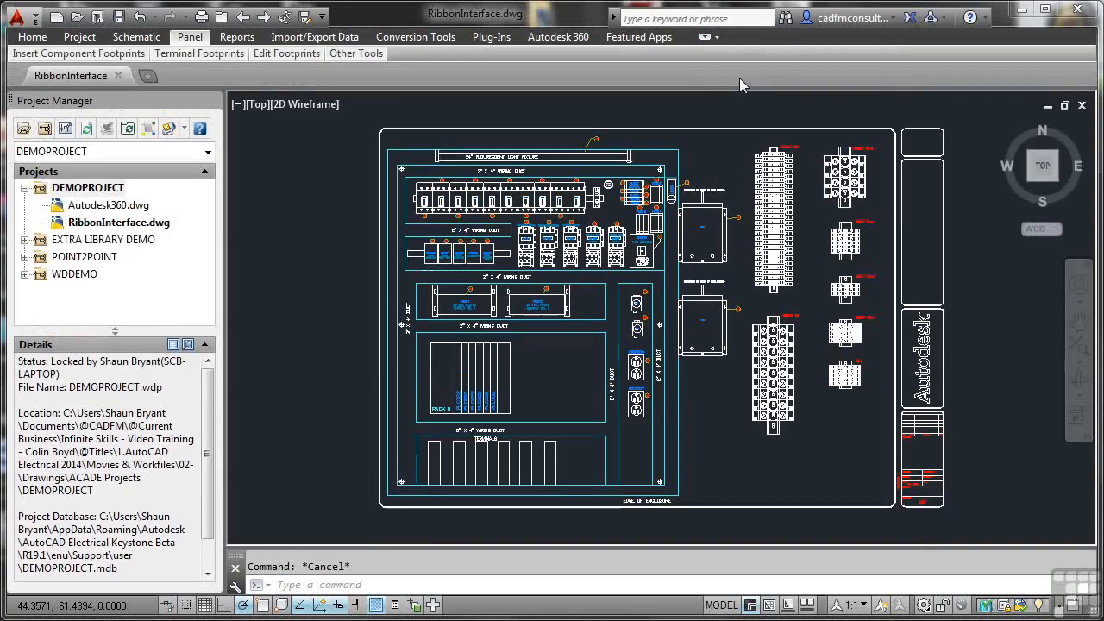
pyautogui.click(711, 36)
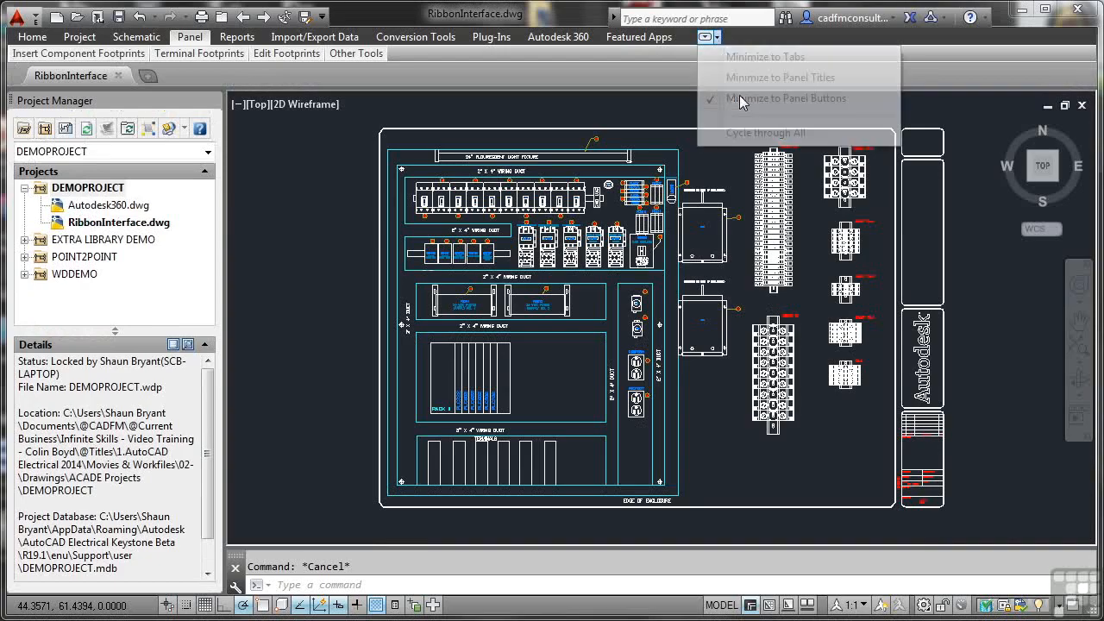
pyautogui.click(786, 97)
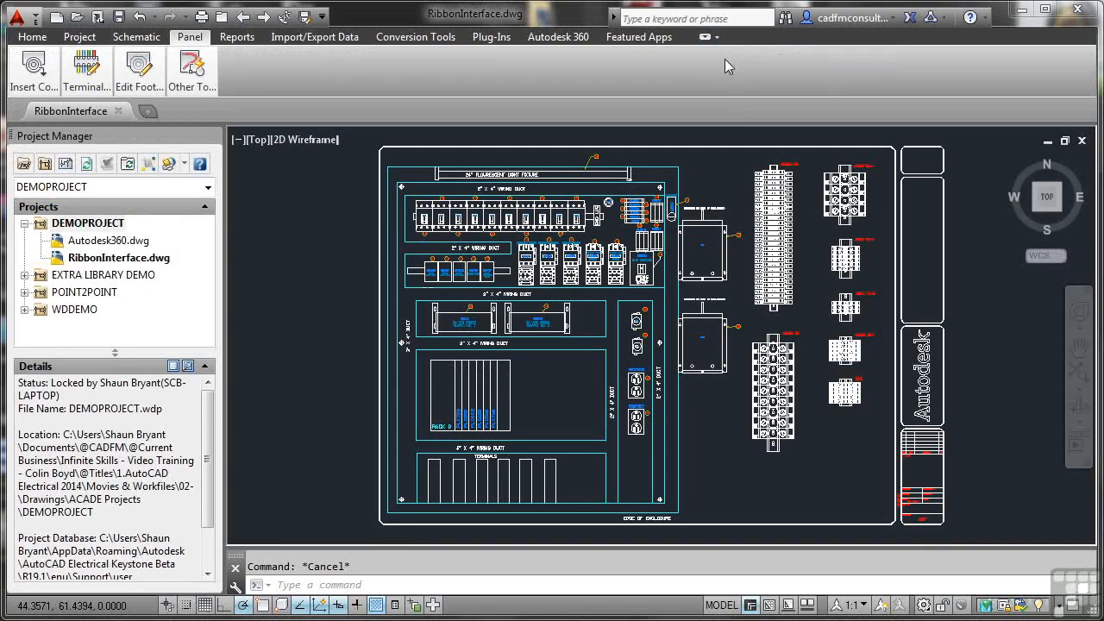
# Set the minimize toggle to Cycle through All and restore the full ribbon.
pyautogui.click(716, 36)
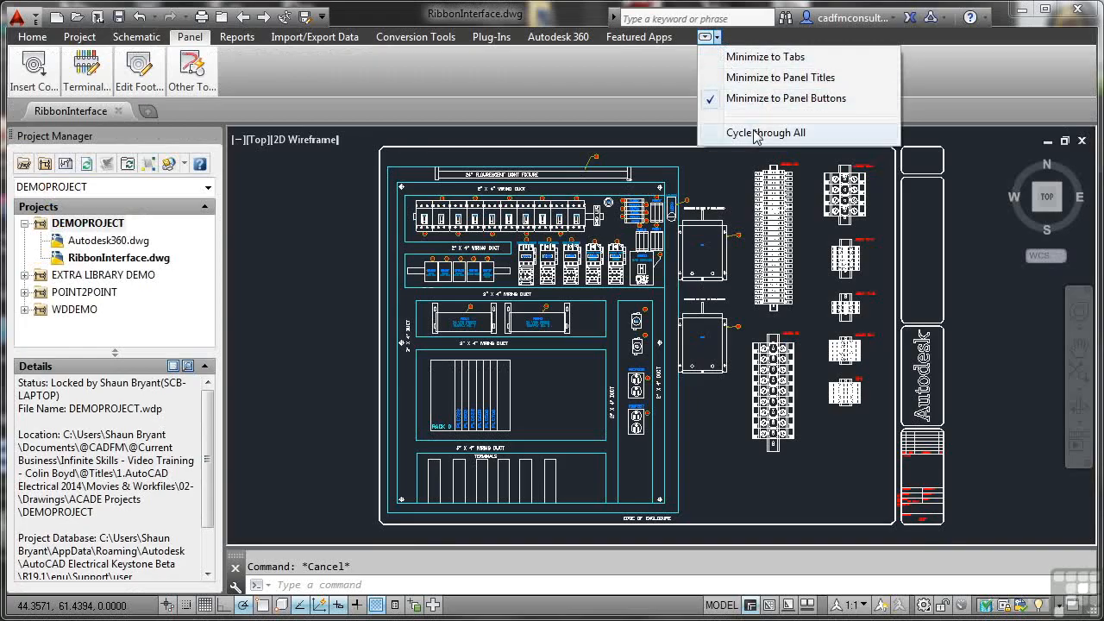
pyautogui.click(765, 132)
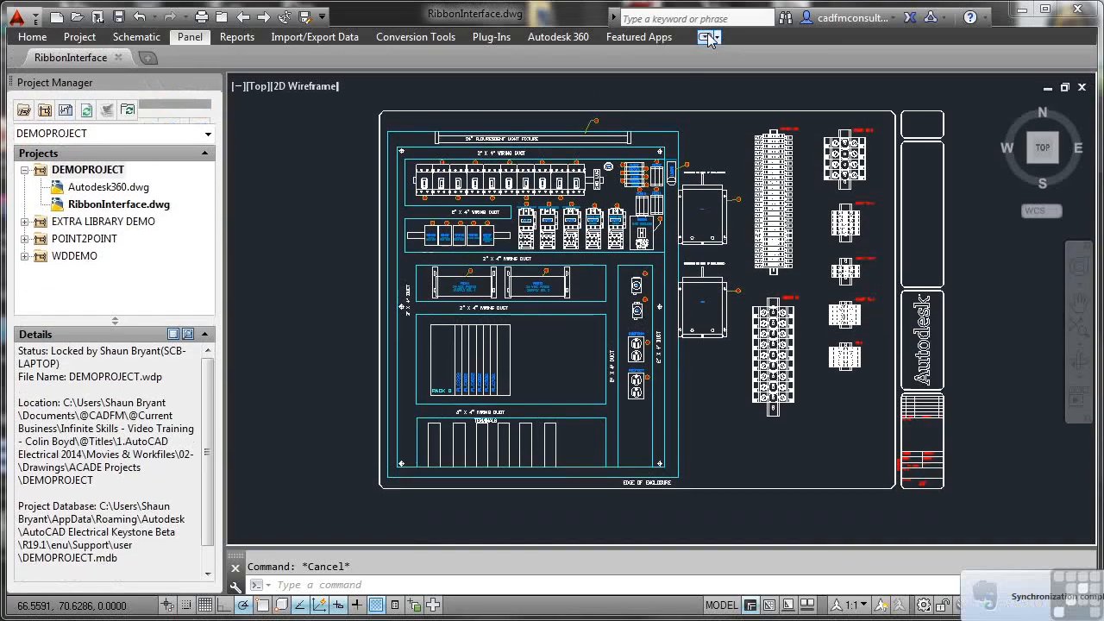
pyautogui.click(189, 36)
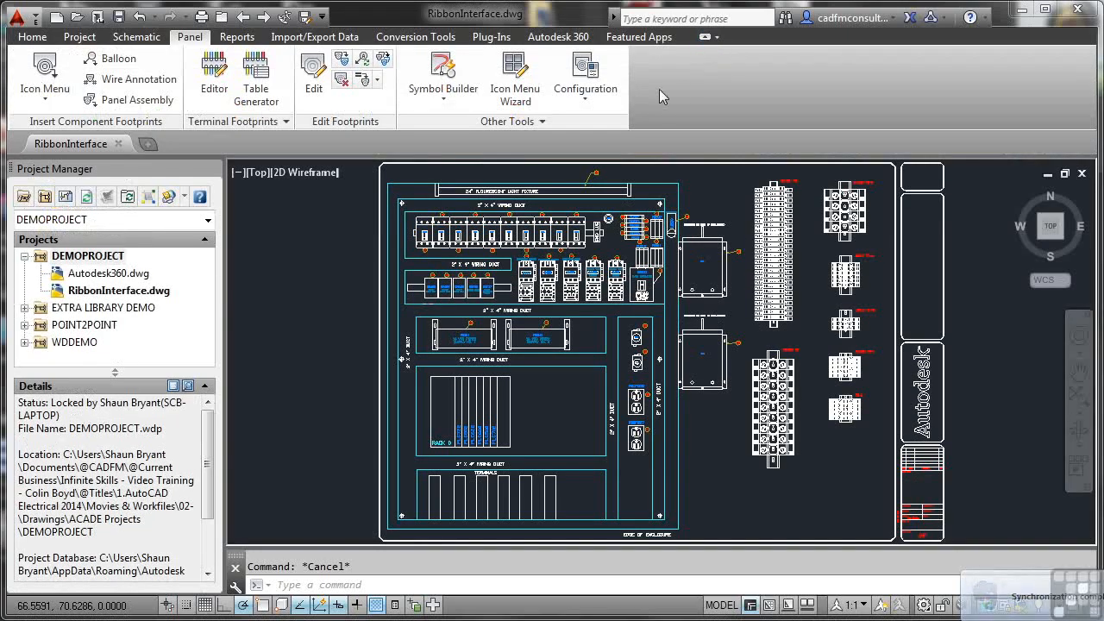
pyautogui.moveTo(442, 78)
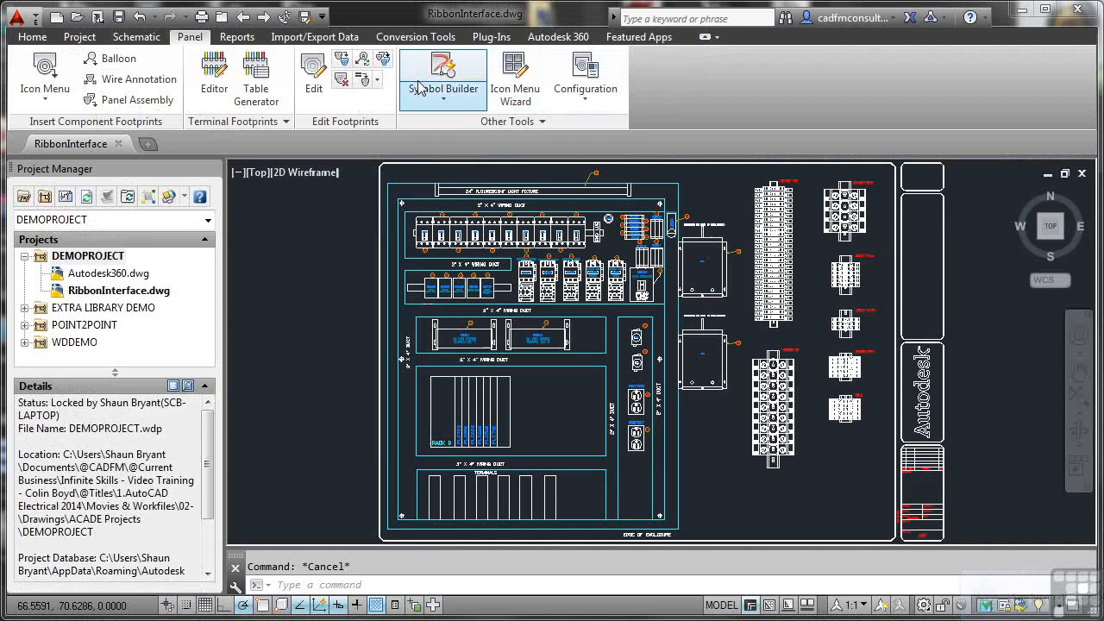
pyautogui.click(32, 36)
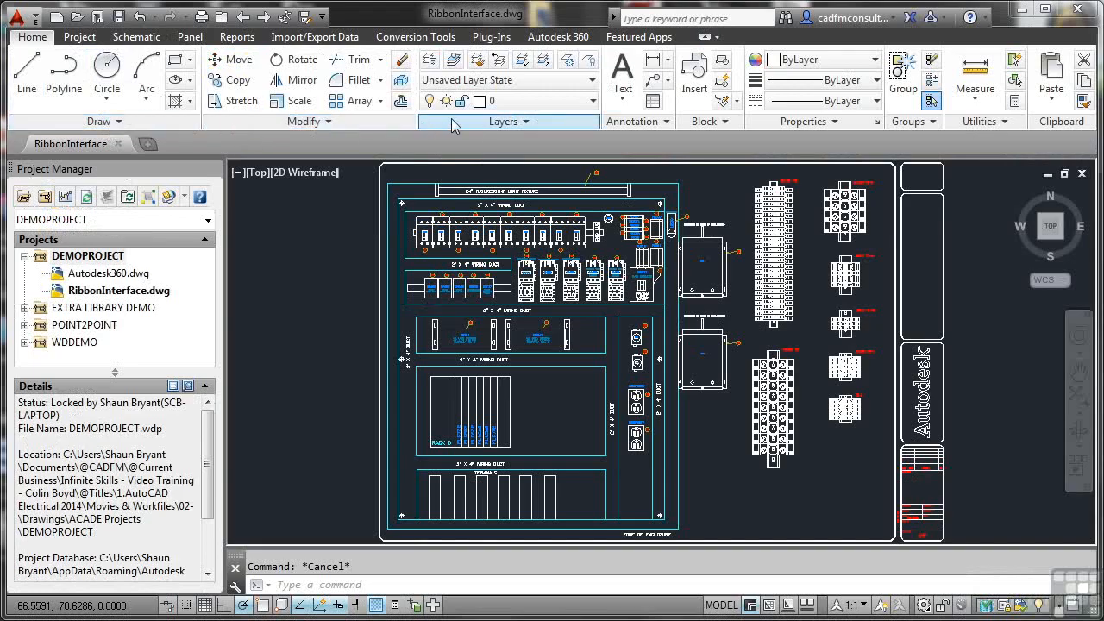
pyautogui.click(78, 37)
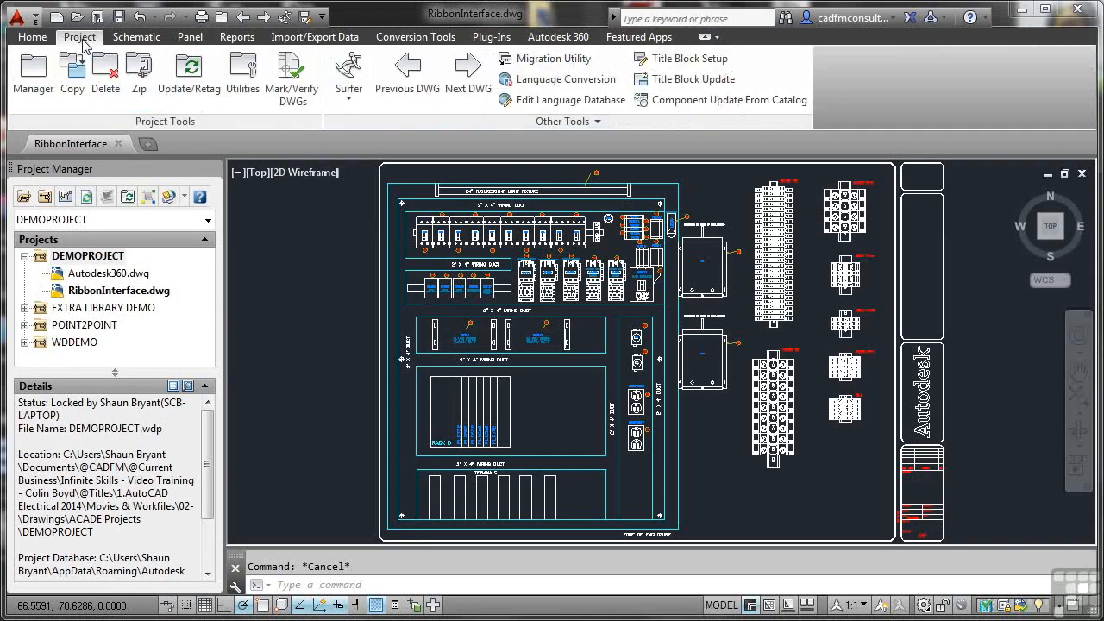
pyautogui.moveTo(116, 132)
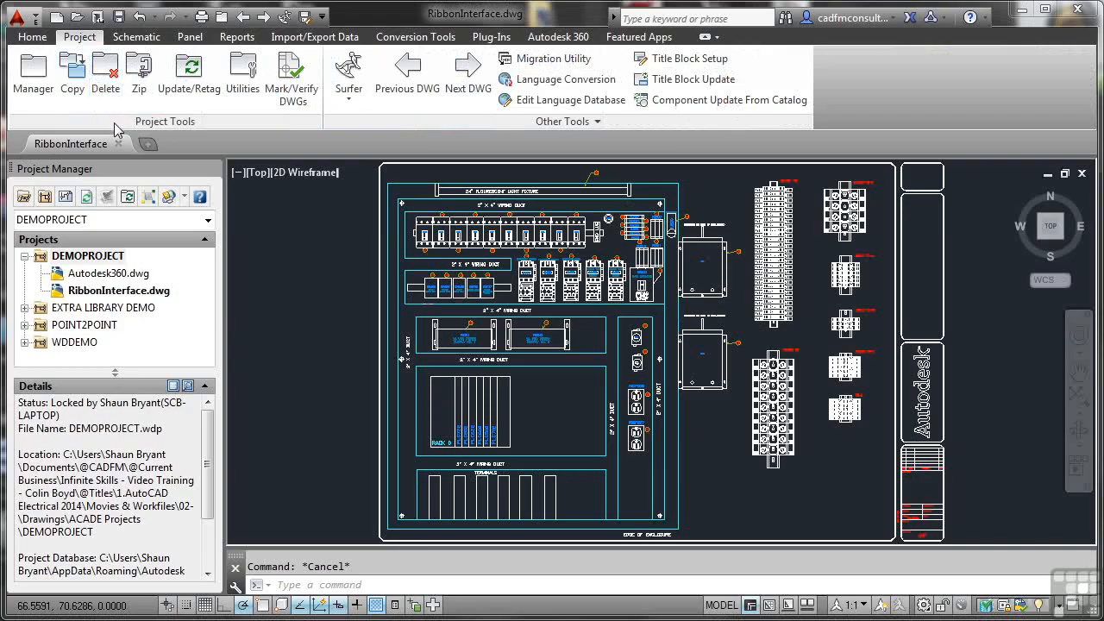
pyautogui.moveTo(368, 135)
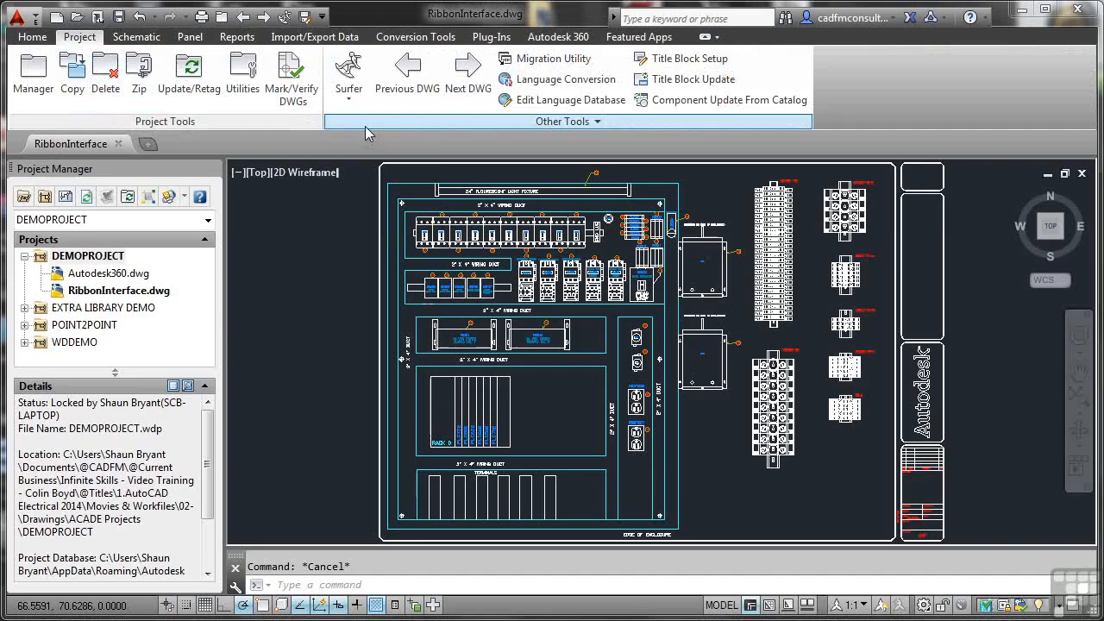
pyautogui.moveTo(525, 127)
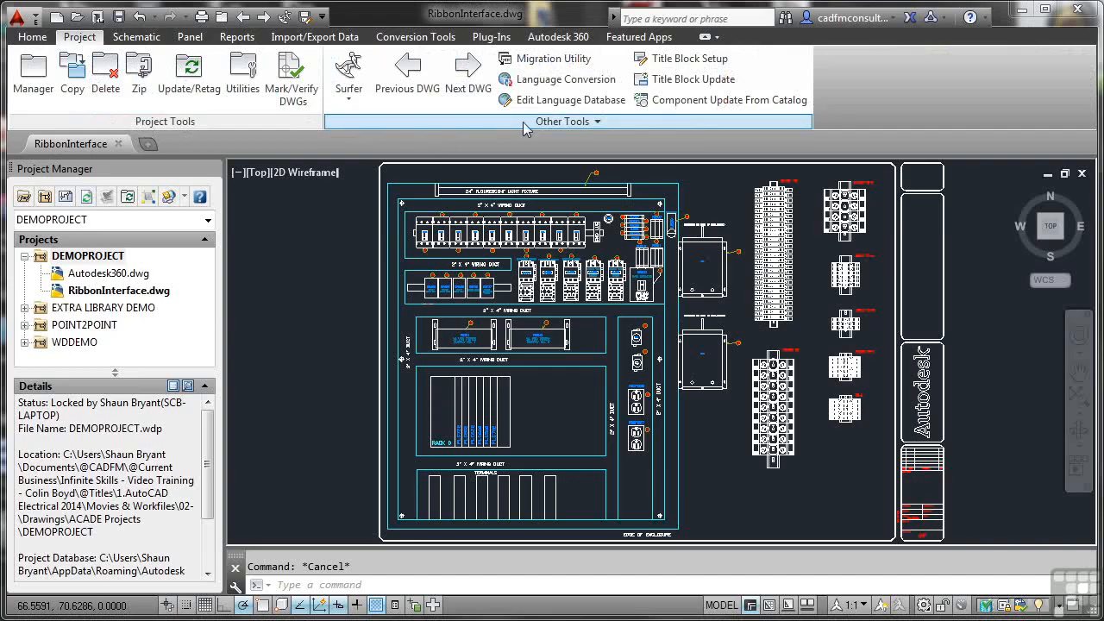
pyautogui.moveTo(592, 129)
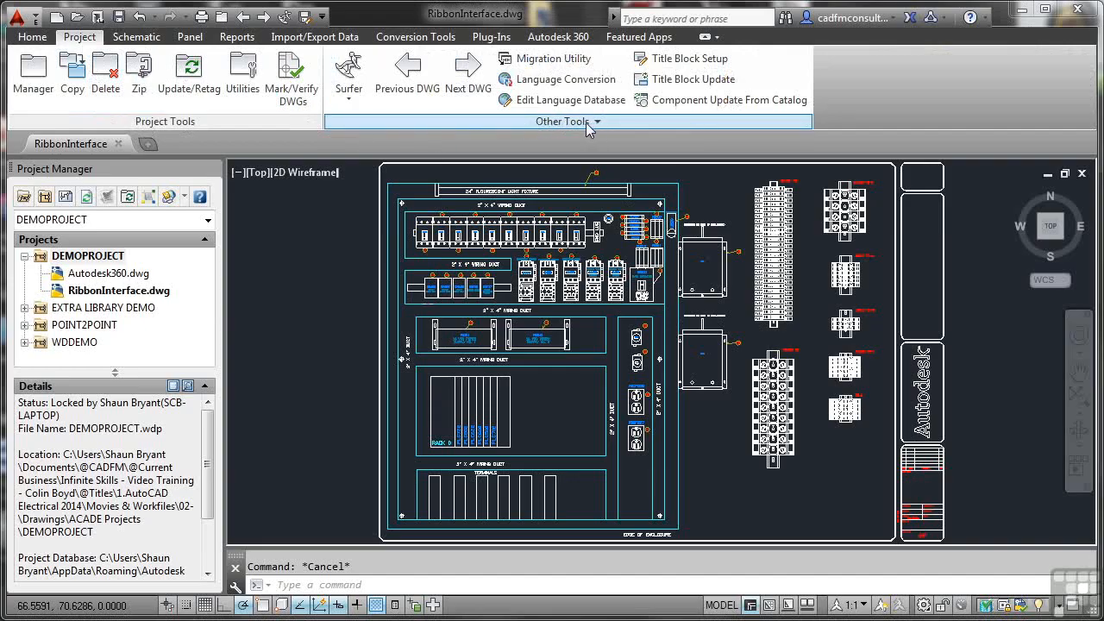
pyautogui.moveTo(204, 128)
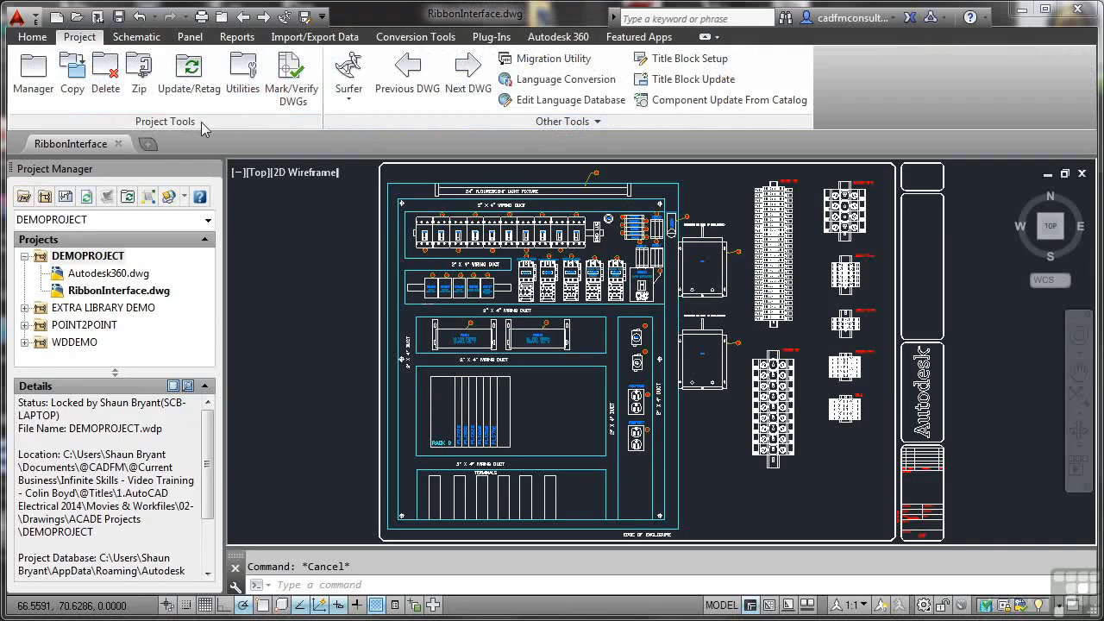
pyautogui.moveTo(581, 121)
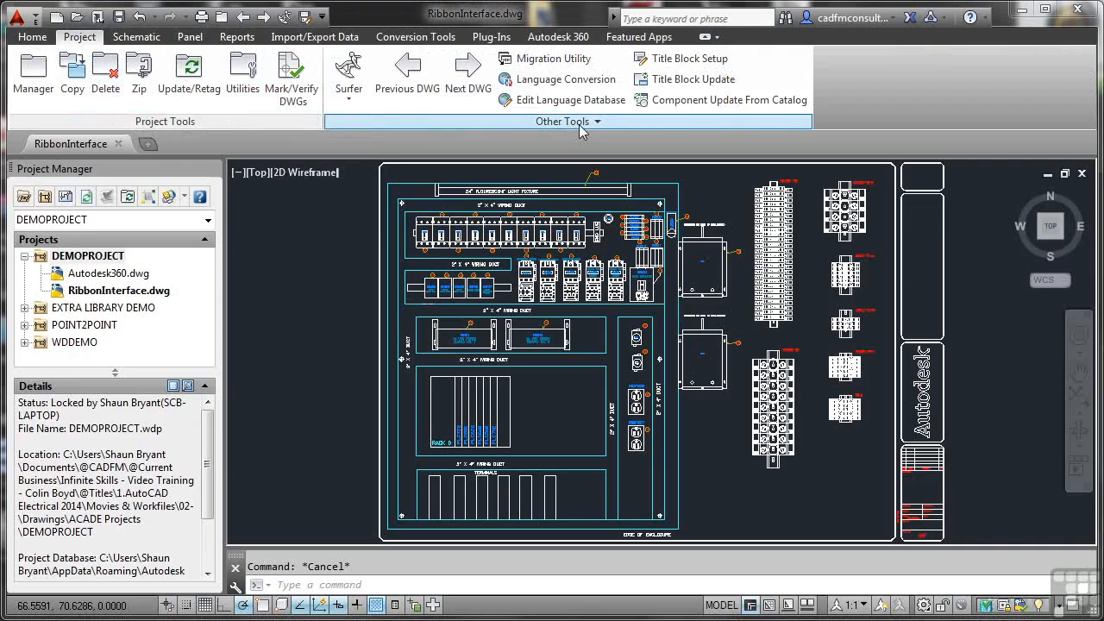
pyautogui.moveTo(601, 127)
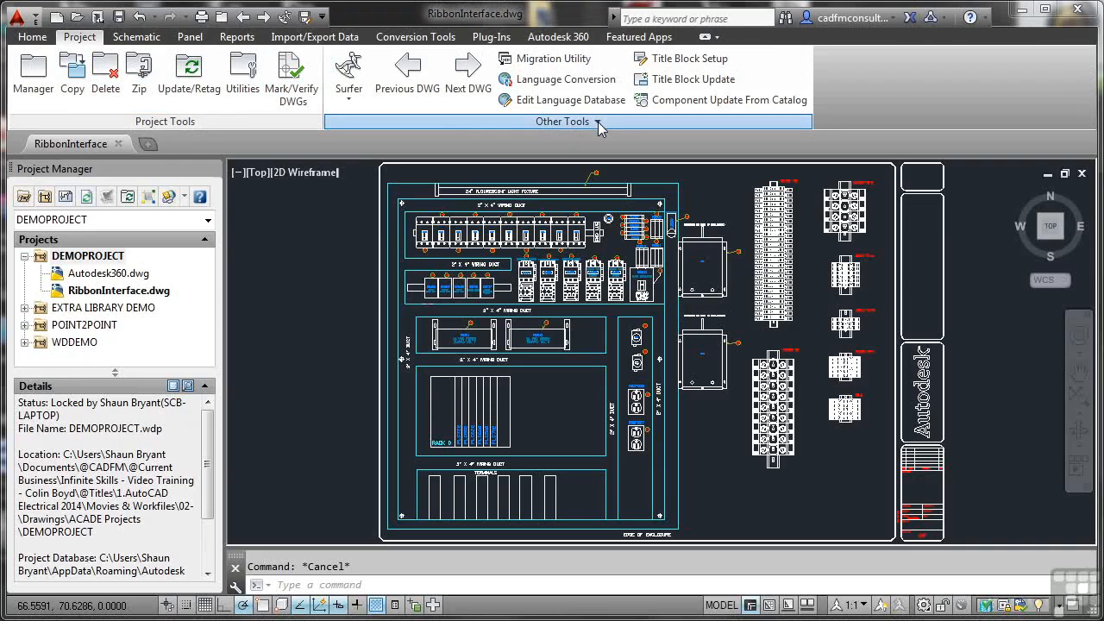
pyautogui.click(560, 120)
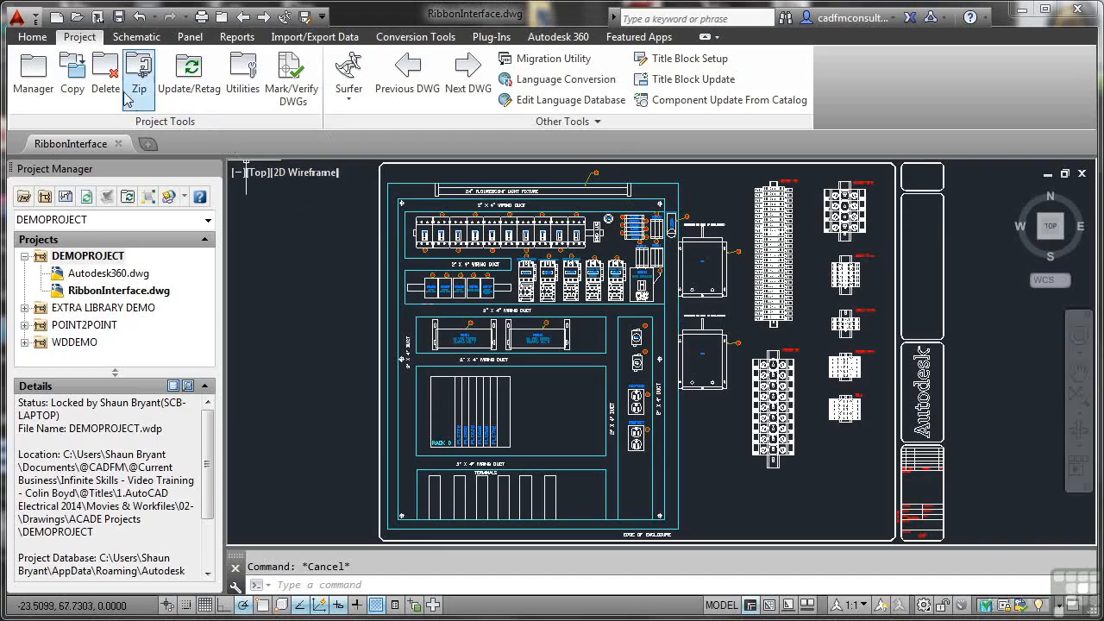
# Switch the ribbon to the Home tab.
pyautogui.click(36, 38)
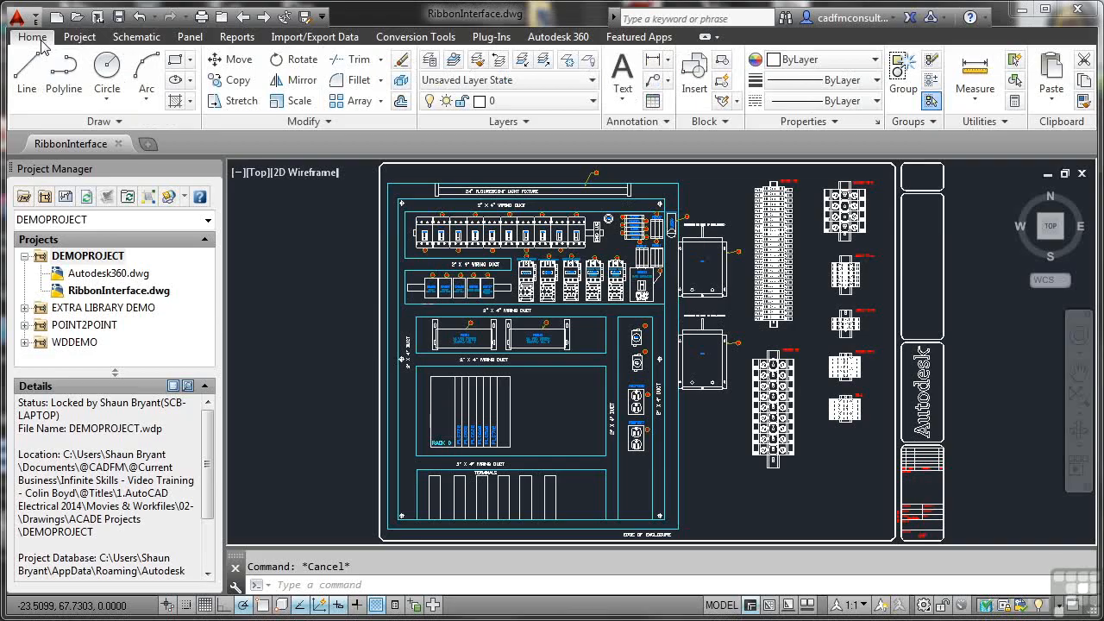
pyautogui.moveTo(22, 65)
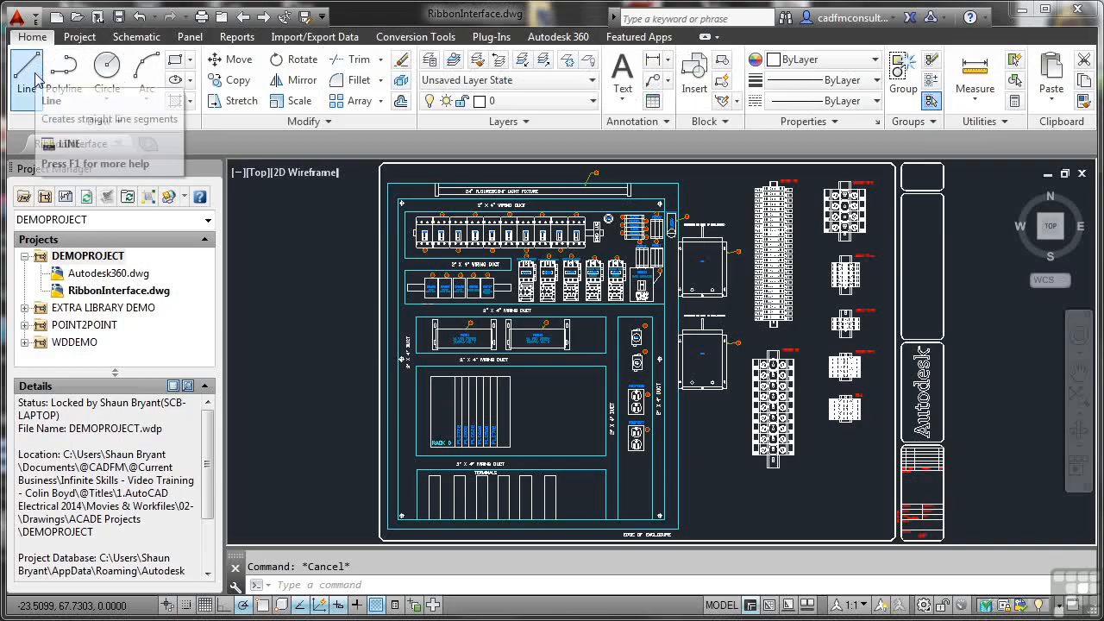
pyautogui.moveTo(63, 68)
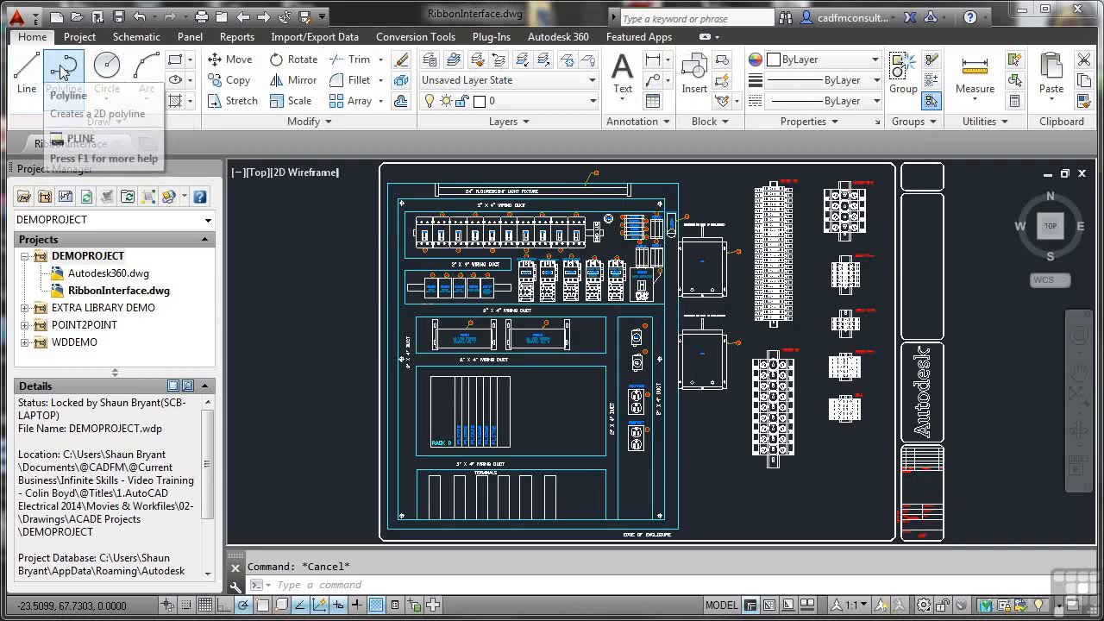
pyautogui.moveTo(65, 65)
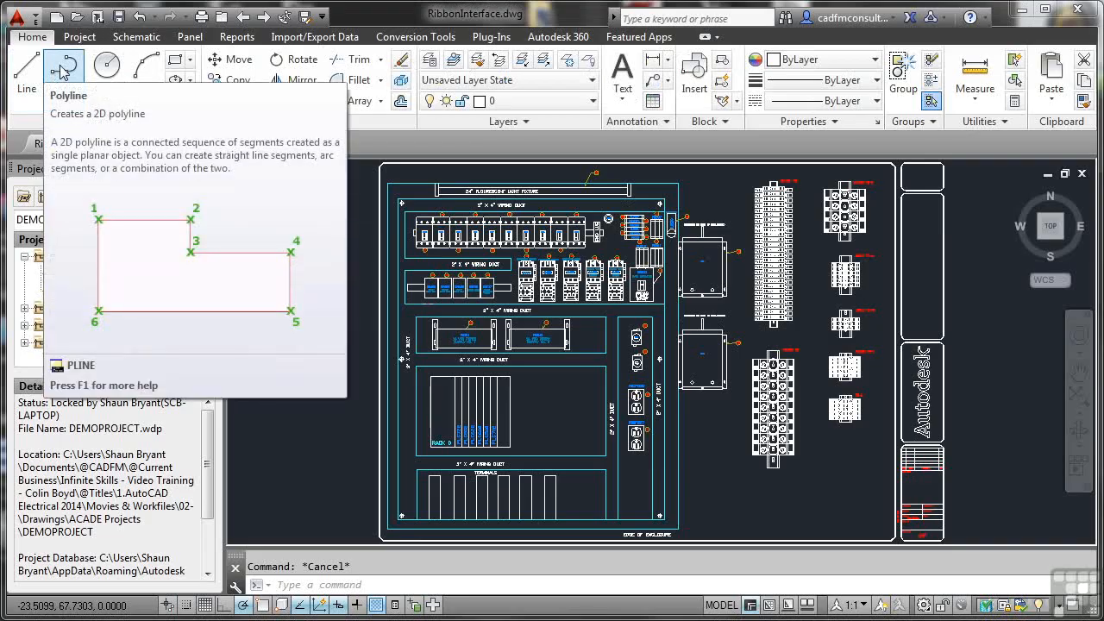
pyautogui.moveTo(183, 157)
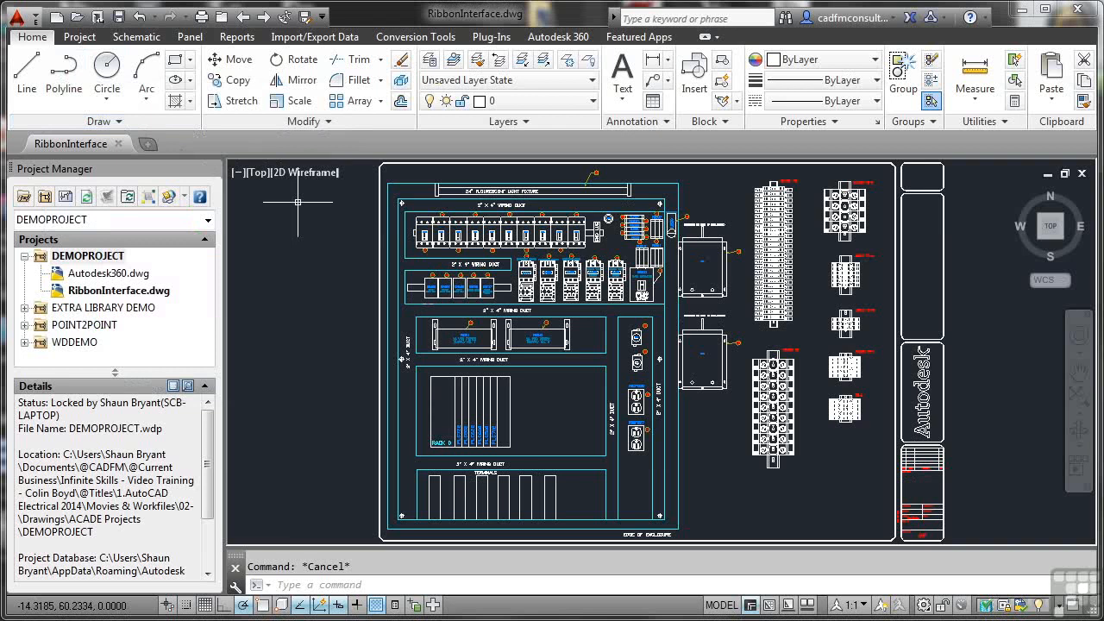
pyautogui.moveTo(363, 295)
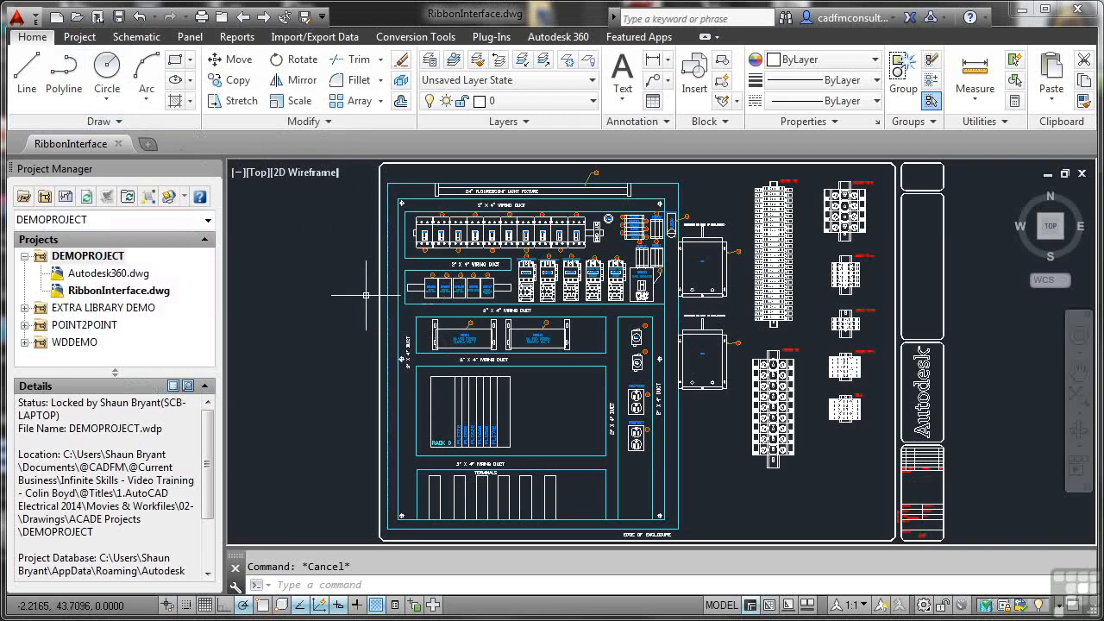
pyautogui.moveTo(365, 296)
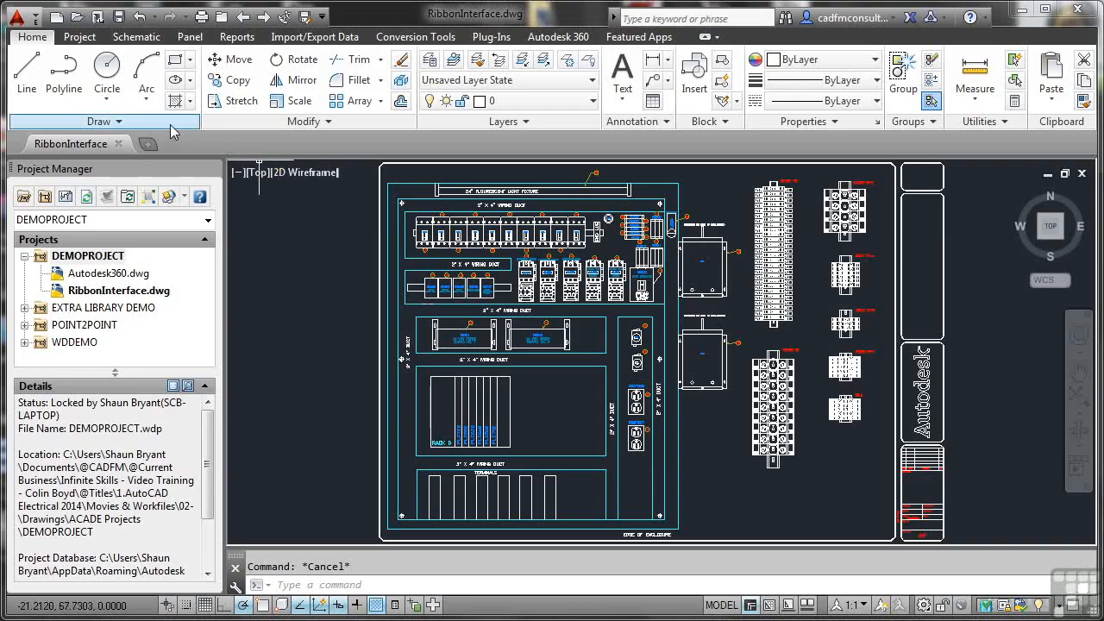
# Drag the Draw panel into the drawing area and toggle its orientation.
pyautogui.click(97, 121)
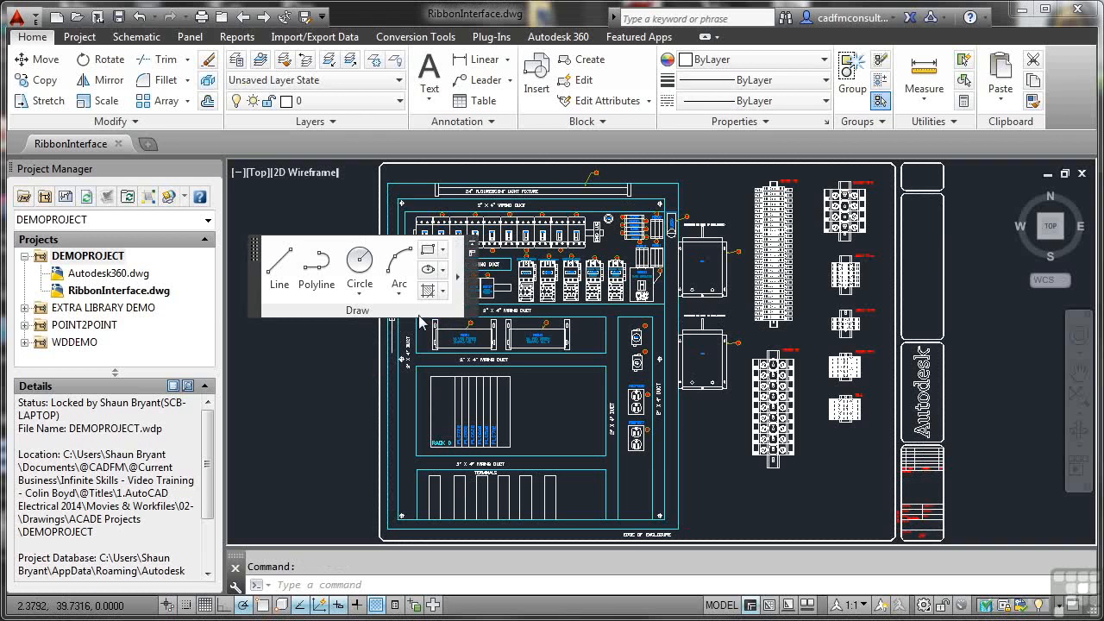
pyautogui.moveTo(475, 250)
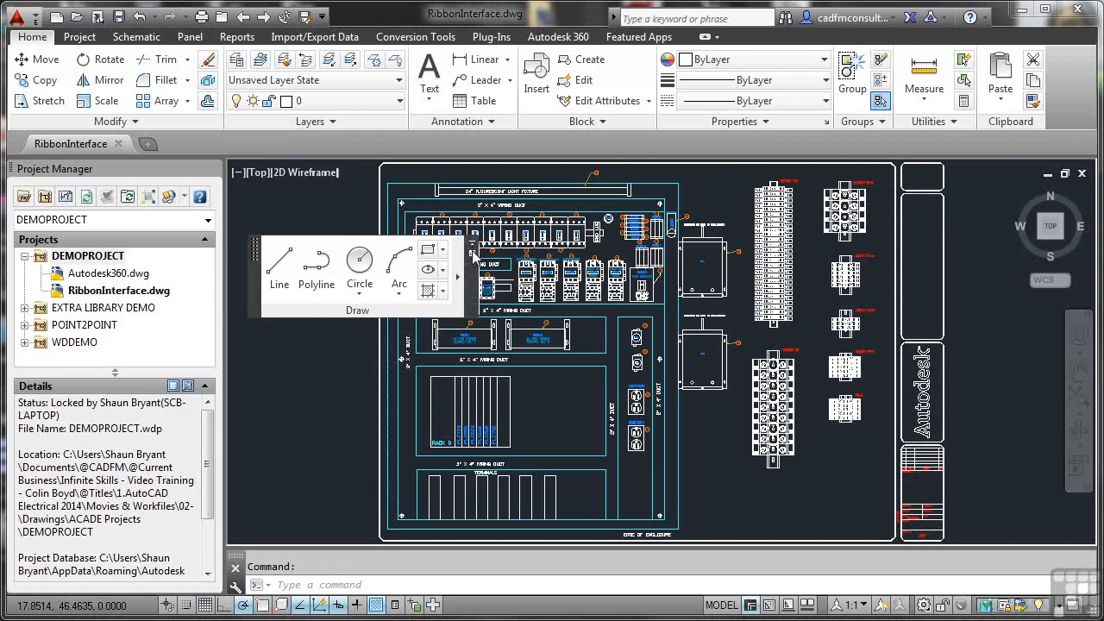
pyautogui.moveTo(479, 258)
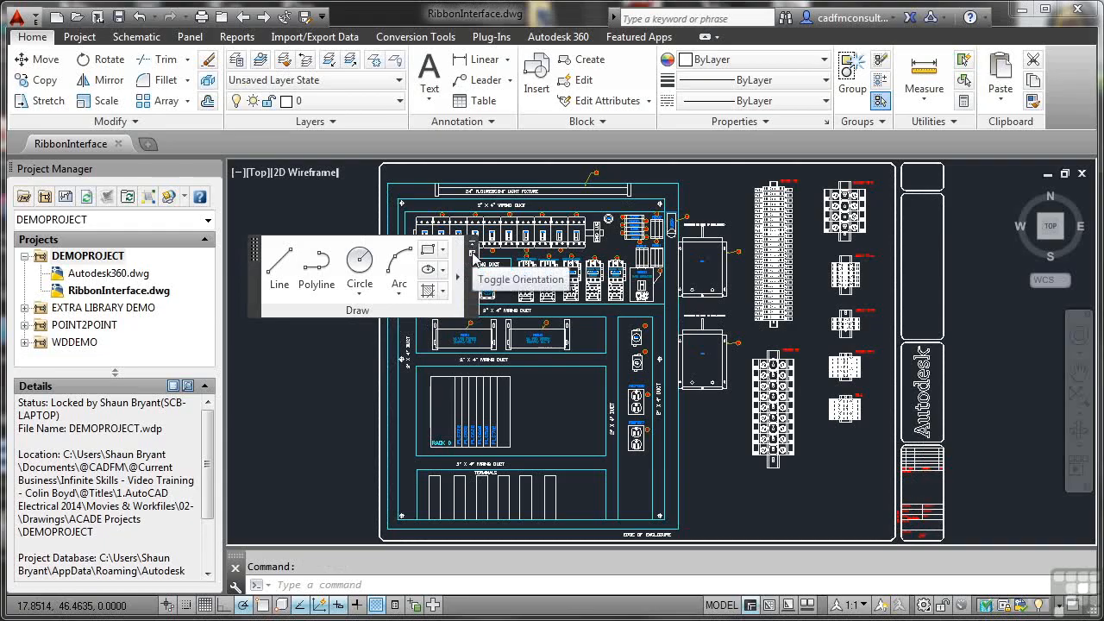
pyautogui.moveTo(373, 316)
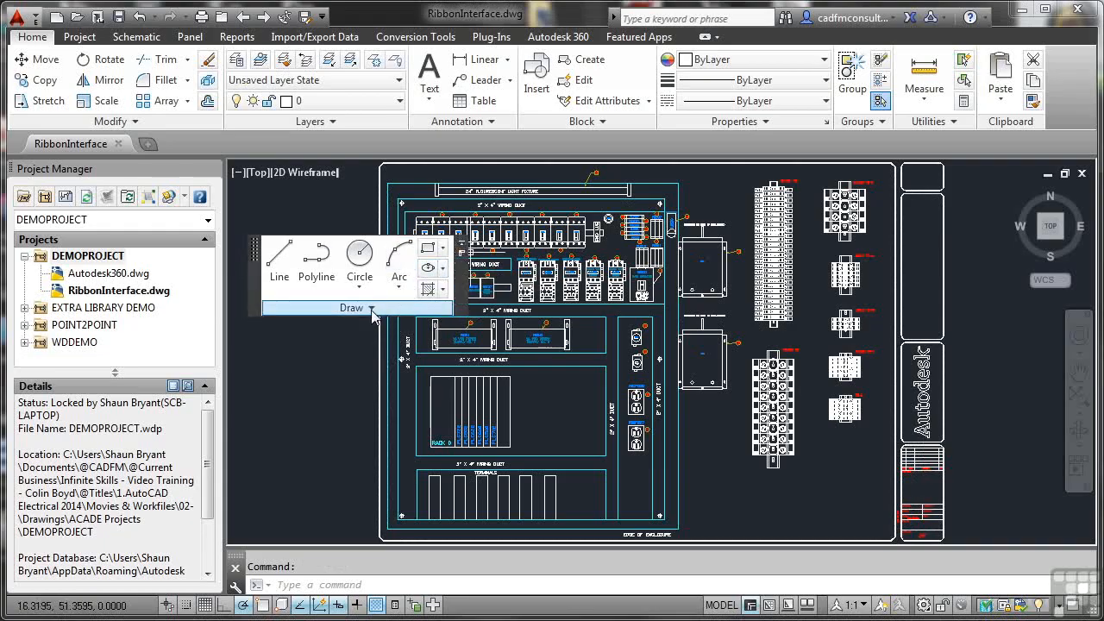
pyautogui.click(351, 307)
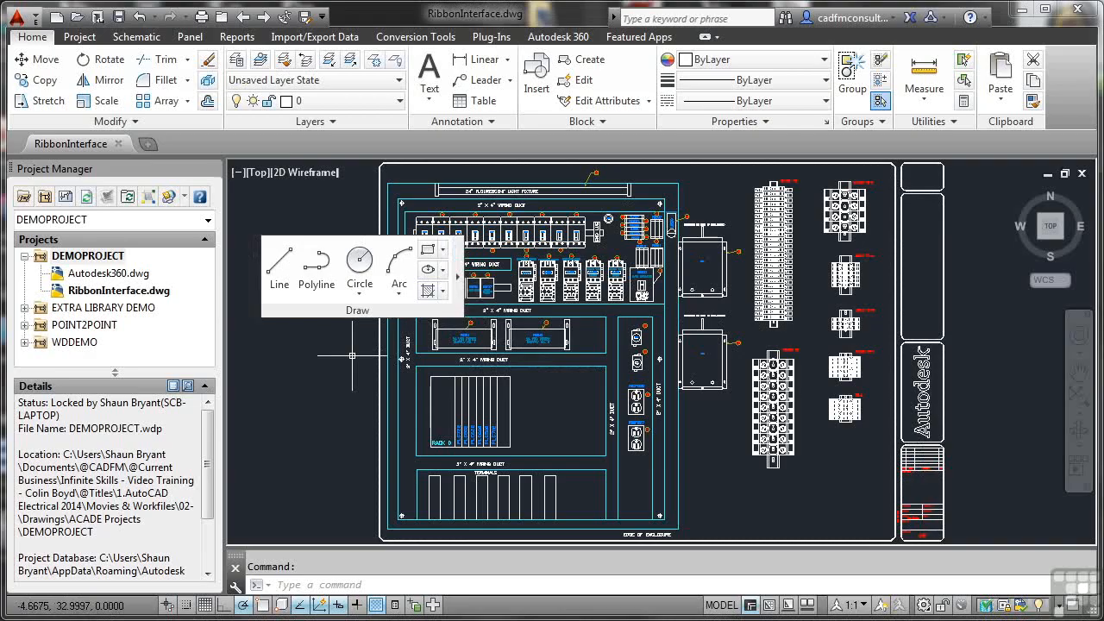
pyautogui.moveTo(86, 39)
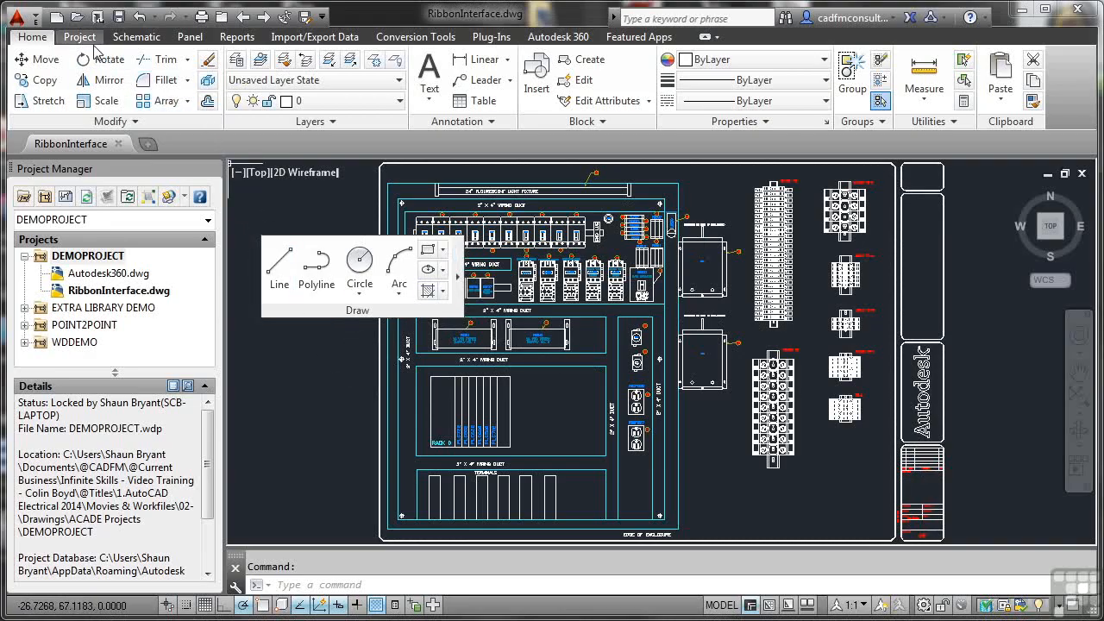
# Visit the Project tab, then return to the Home tab with Draw docked.
pyautogui.click(80, 37)
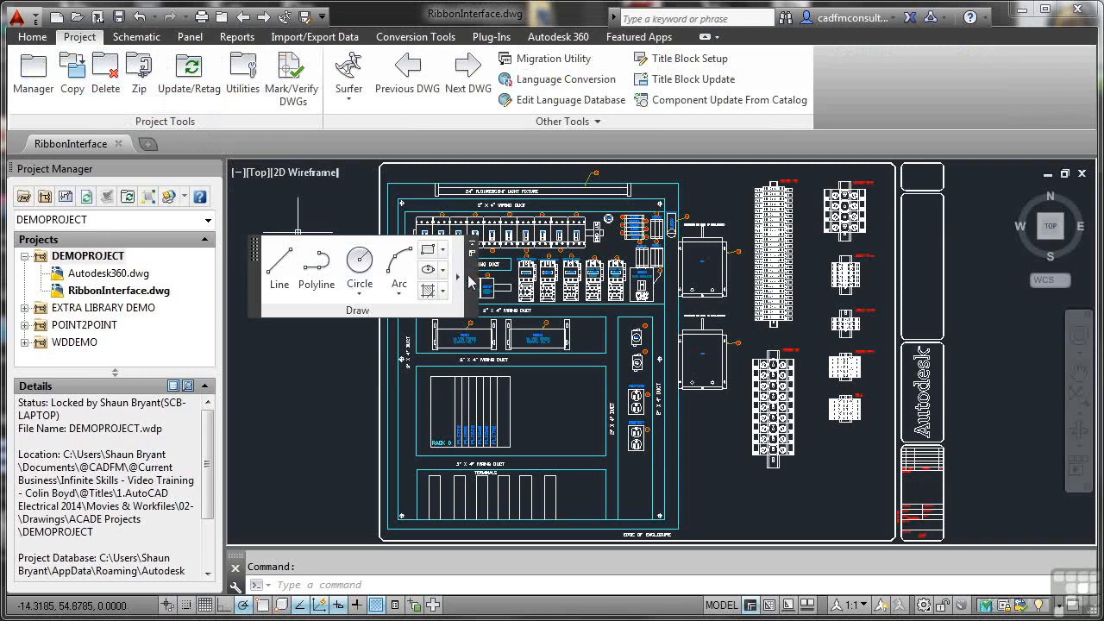
pyautogui.moveTo(472, 250)
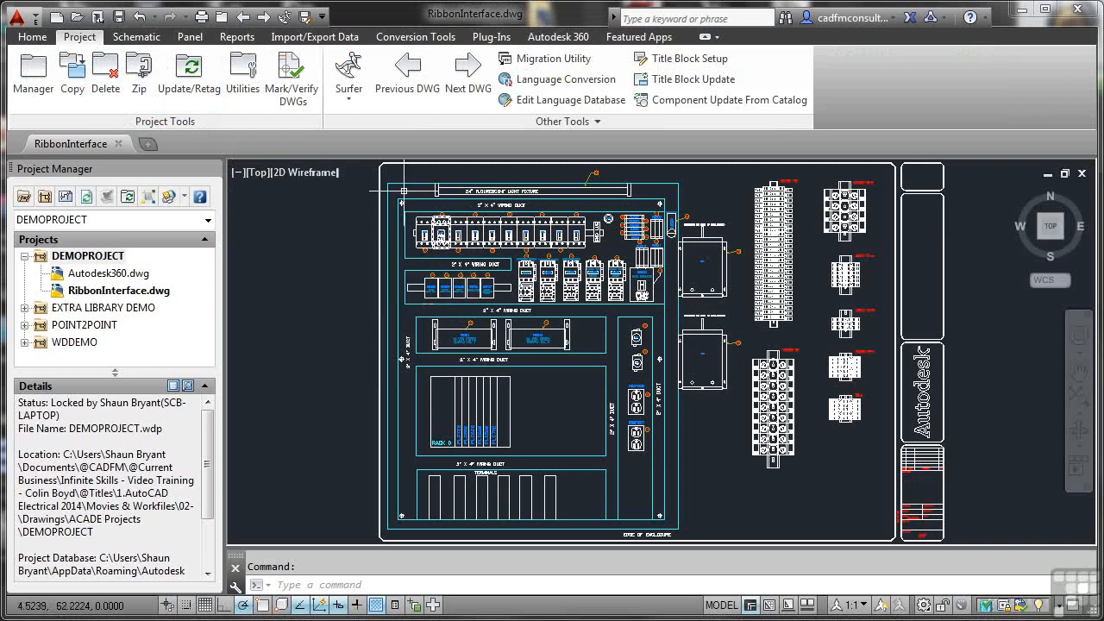
pyautogui.moveTo(191, 69)
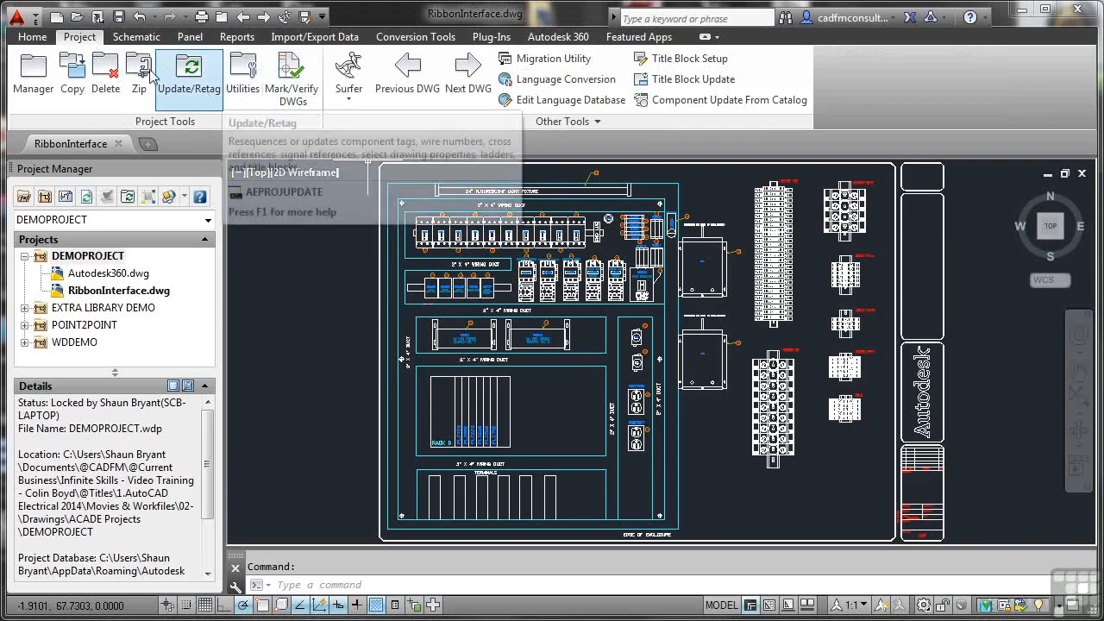
pyautogui.click(33, 37)
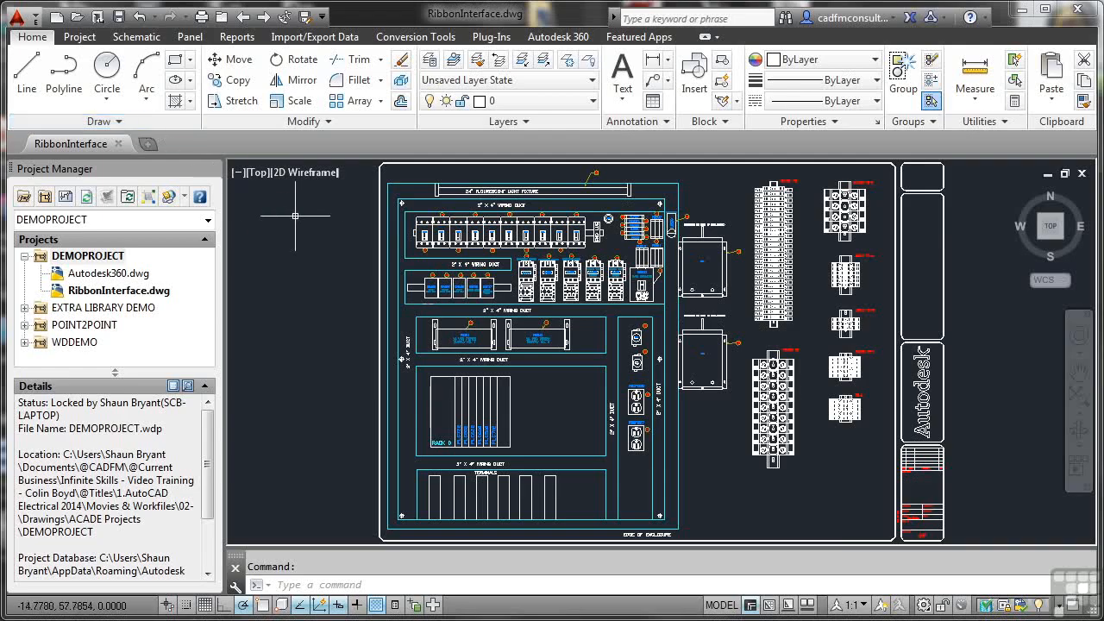
pyautogui.moveTo(308, 219)
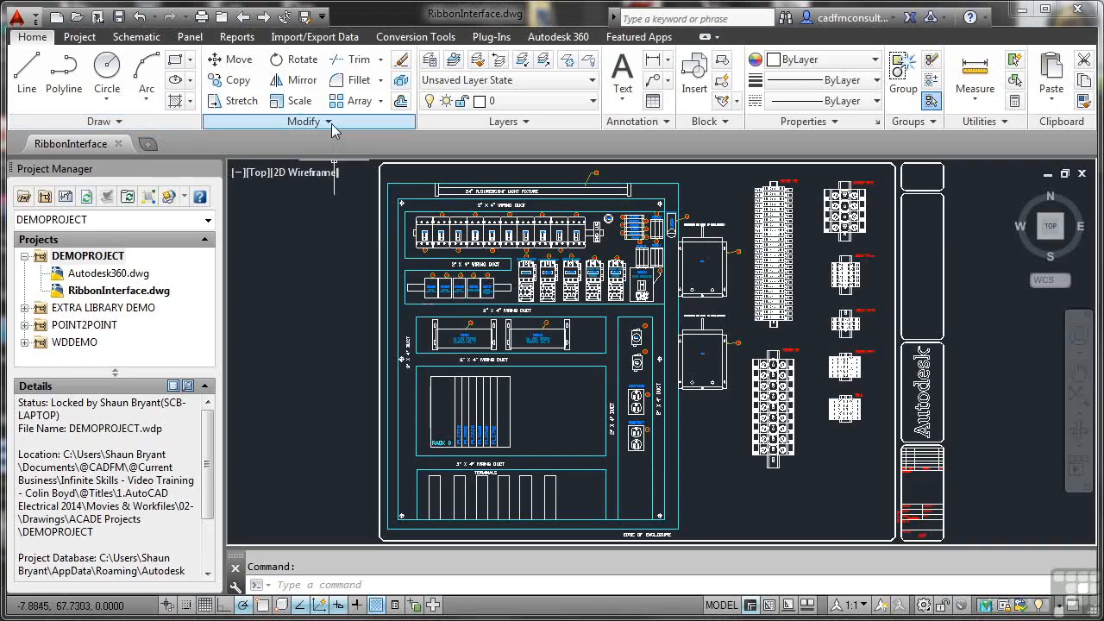
# Open the Layer State dropdown in the Home tab's Layers panel.
pyautogui.click(303, 121)
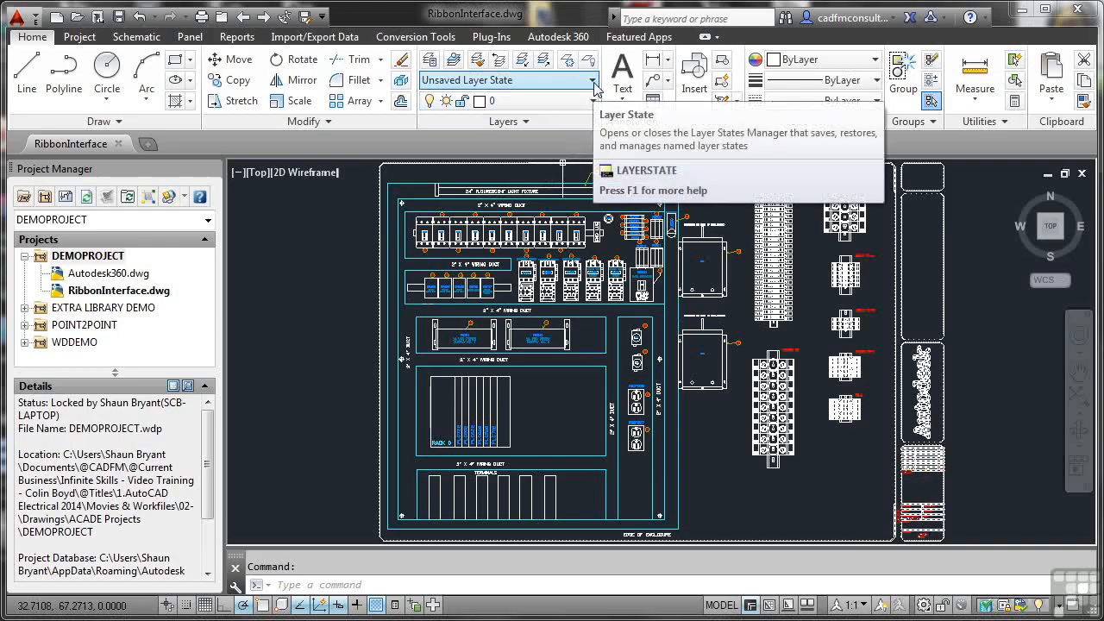
pyautogui.click(590, 79)
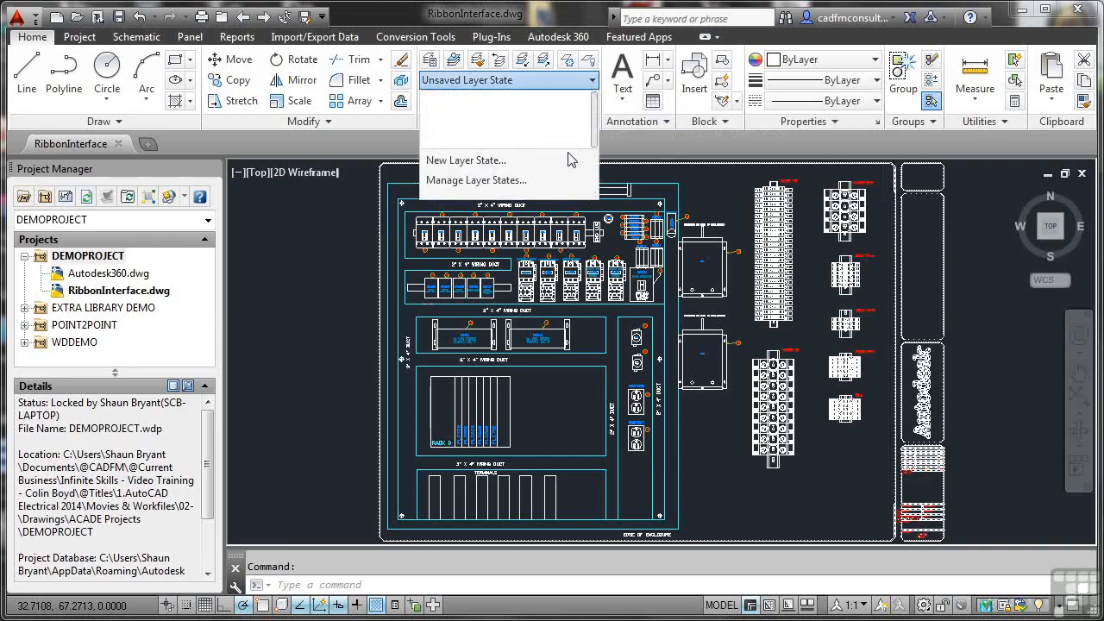
pyautogui.moveTo(333, 243)
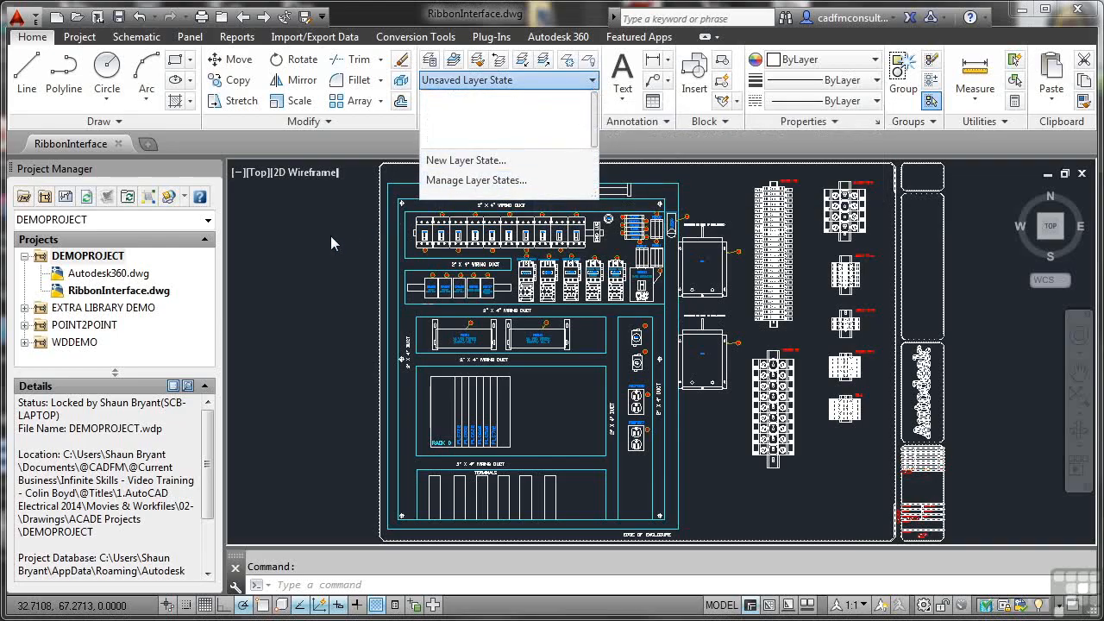